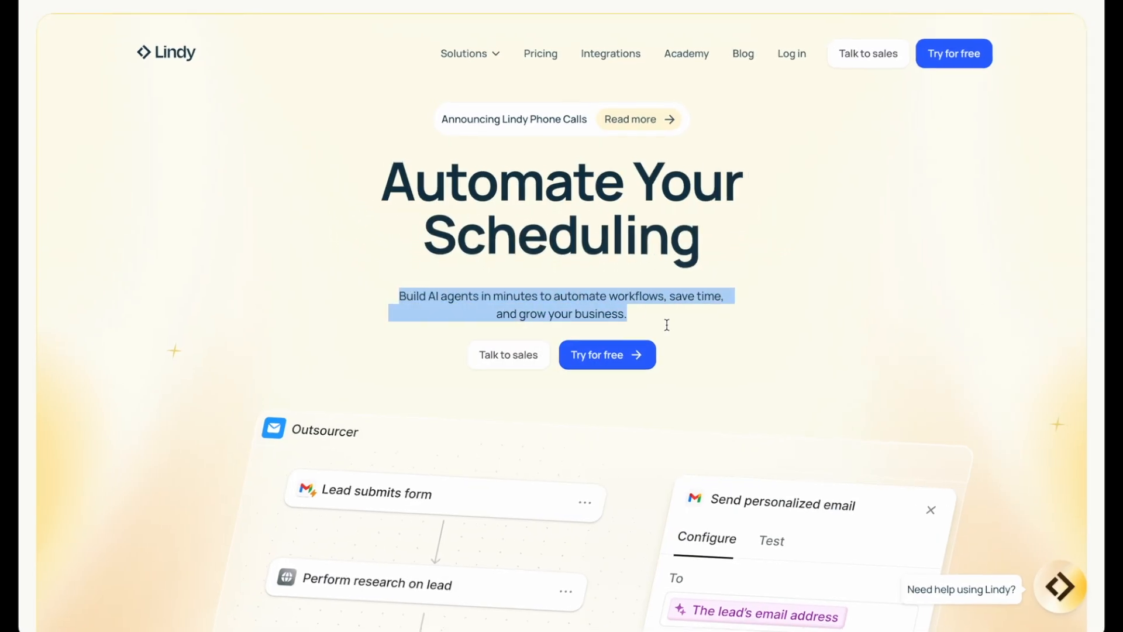
Step: Scroll down the Lindy landing page before heading to the signed-in home dashboard
{"action": "scroll", "scroll_direction": "down", "scroll_amount": 3}
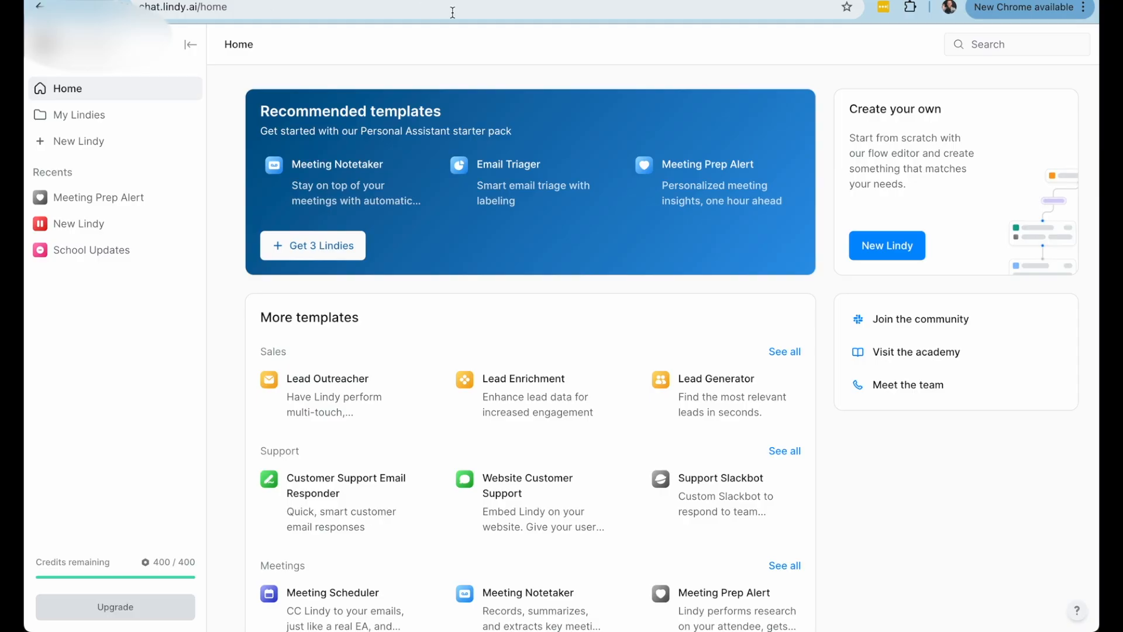
{"action": "mouse_move", "coordinate": [702, 43]}
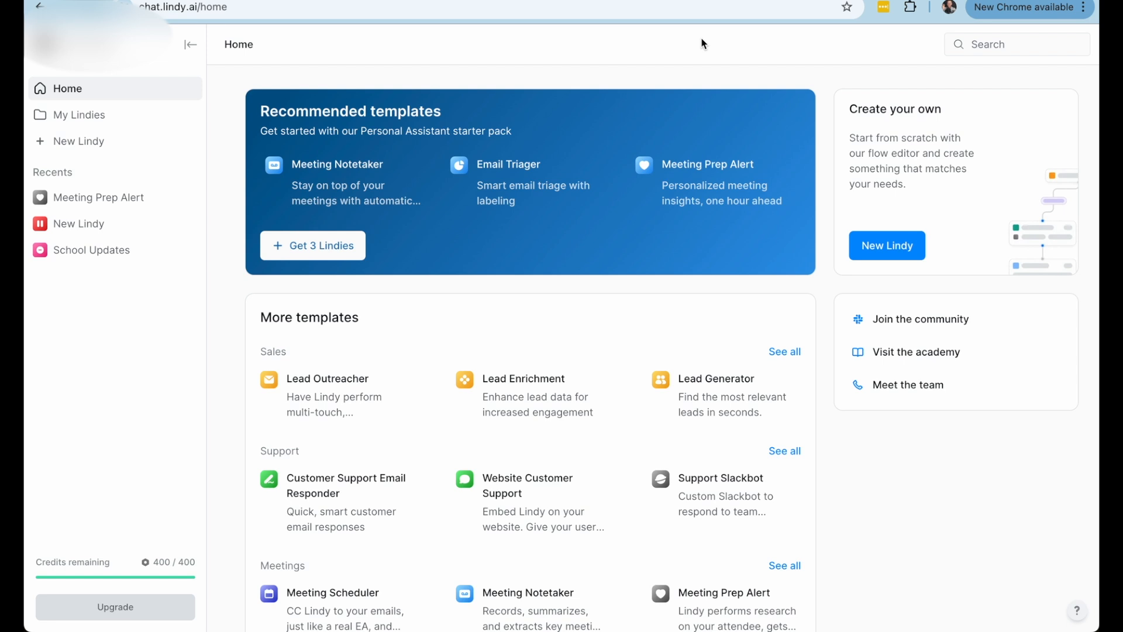
{"action": "mouse_move", "coordinate": [117, 266]}
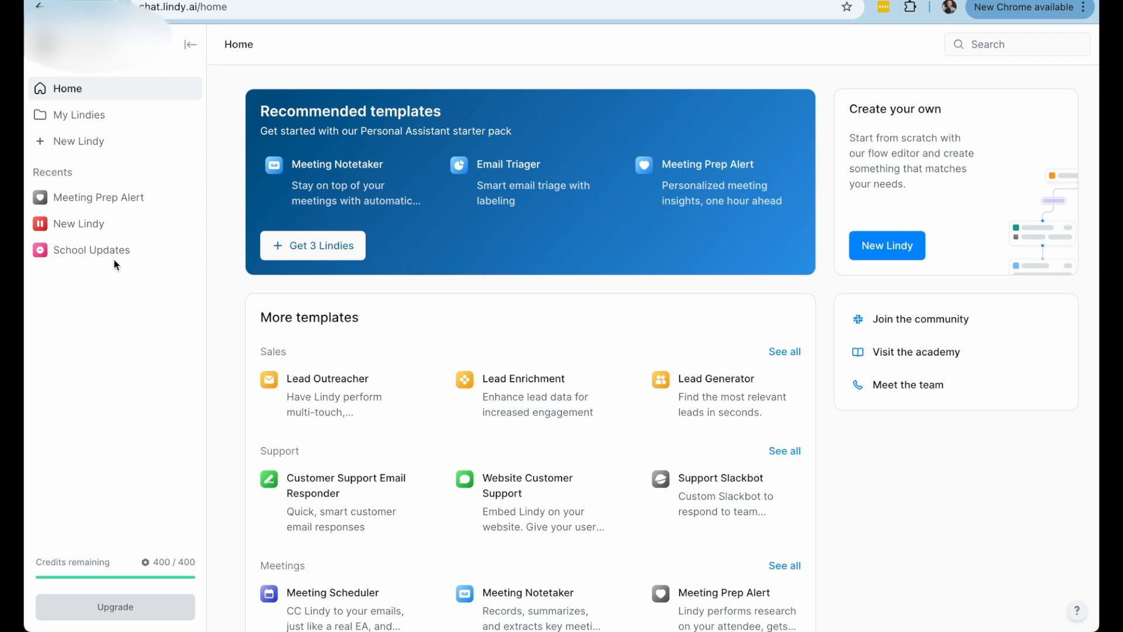
{"action": "mouse_move", "coordinate": [98, 196]}
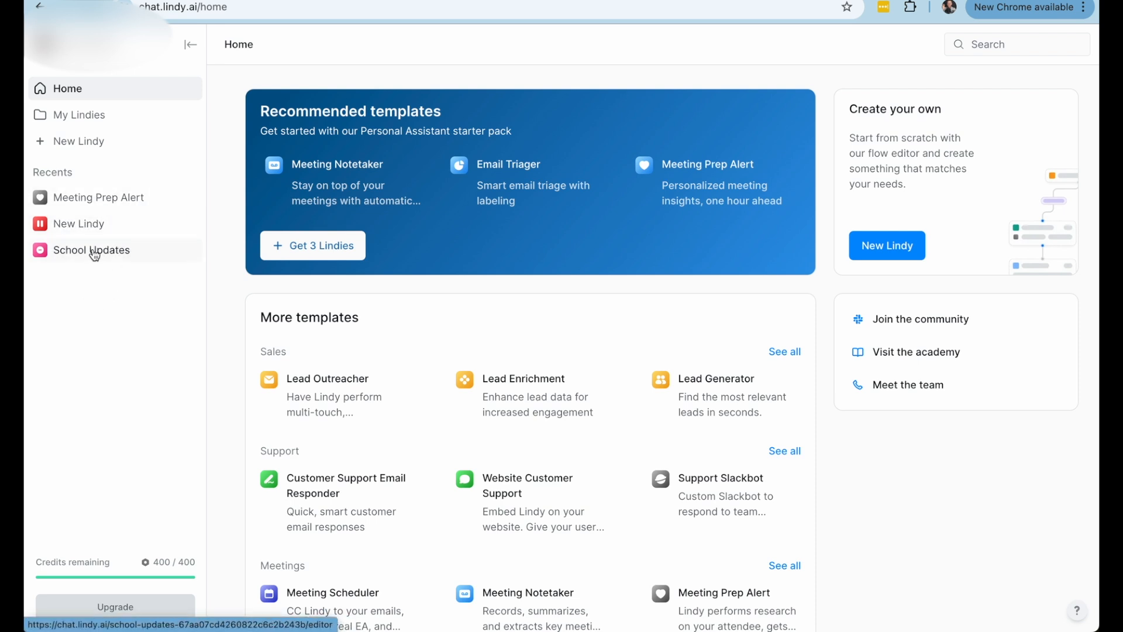
Step: Open the School Updates agent from Recents to view its AI Agent step
{"action": "left_click", "coordinate": [91, 250]}
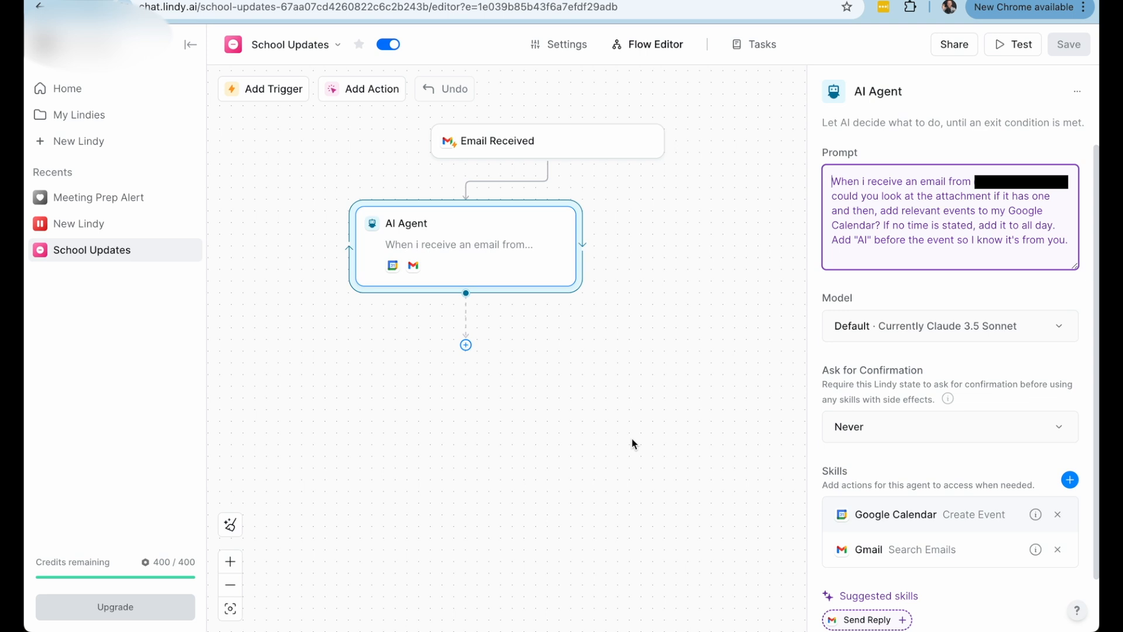
{"action": "mouse_move", "coordinate": [692, 383]}
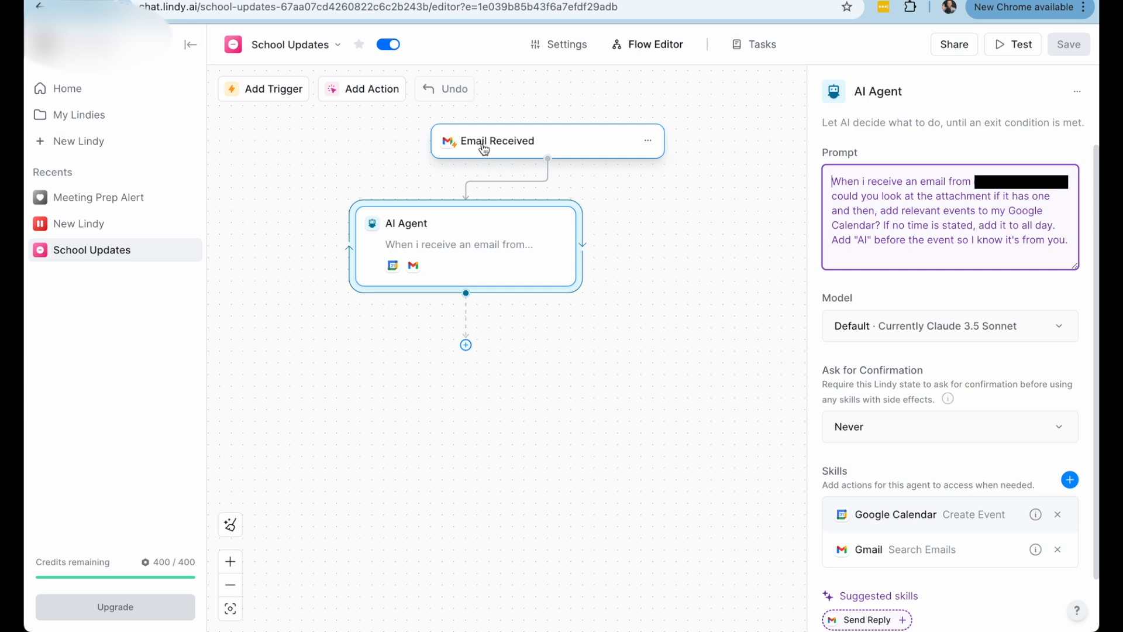
{"action": "mouse_move", "coordinate": [540, 151]}
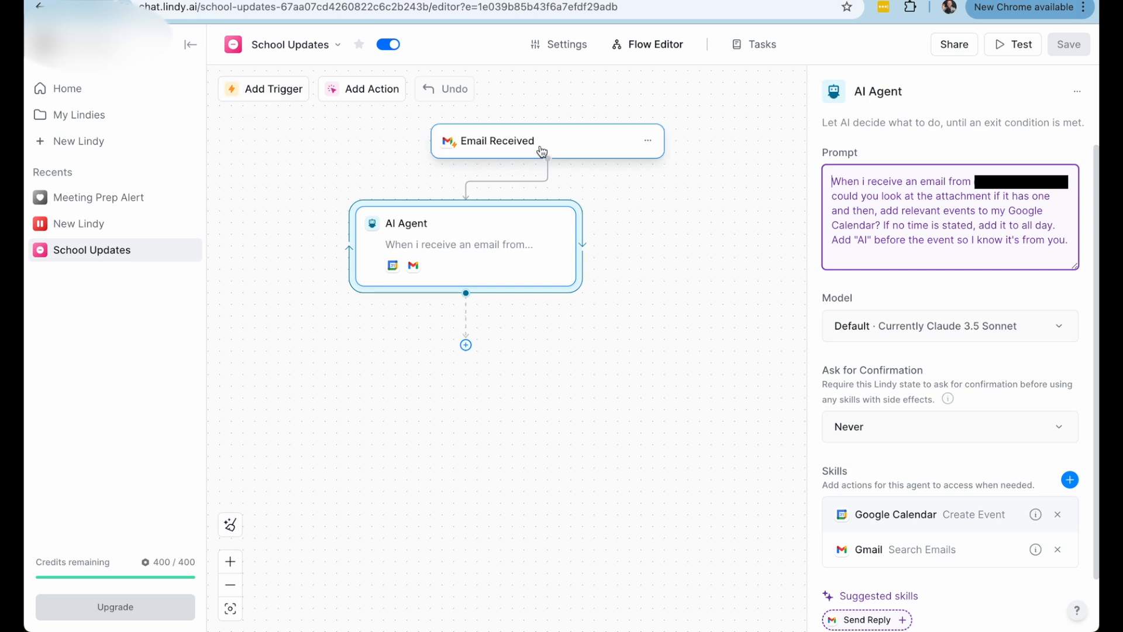
{"action": "mouse_move", "coordinate": [506, 149]}
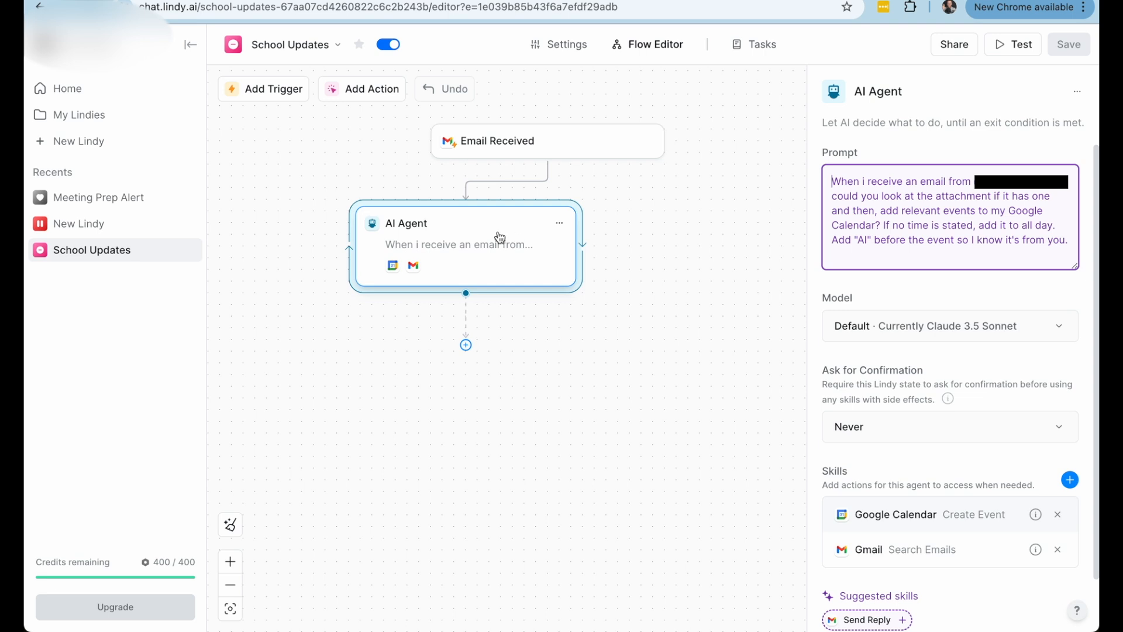
{"action": "mouse_move", "coordinate": [749, 327]}
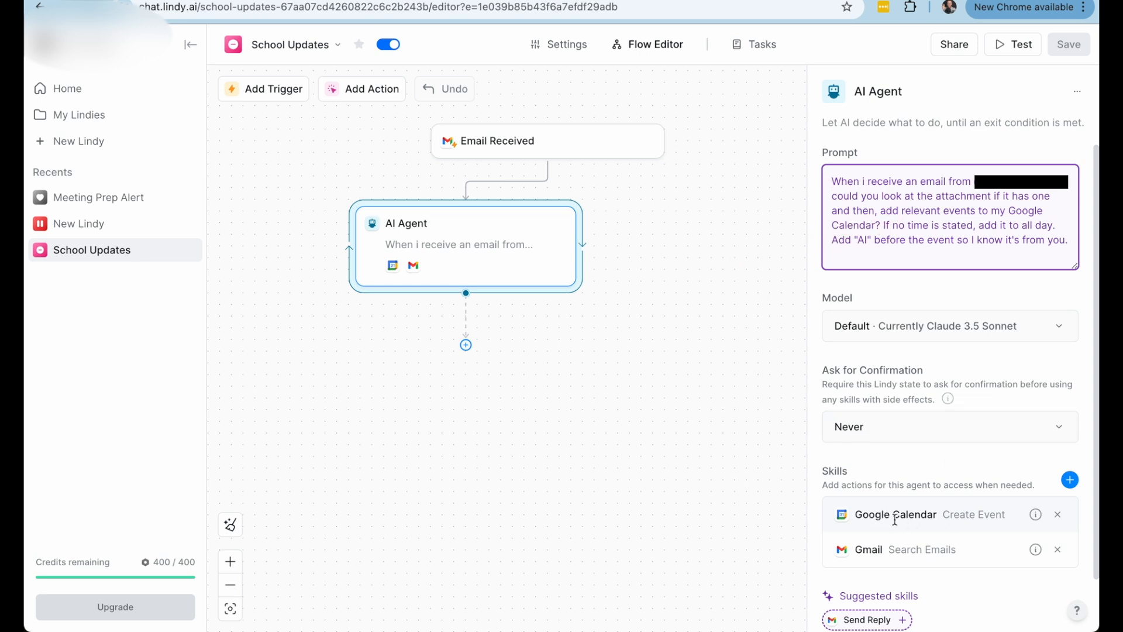
{"action": "mouse_move", "coordinate": [969, 557]}
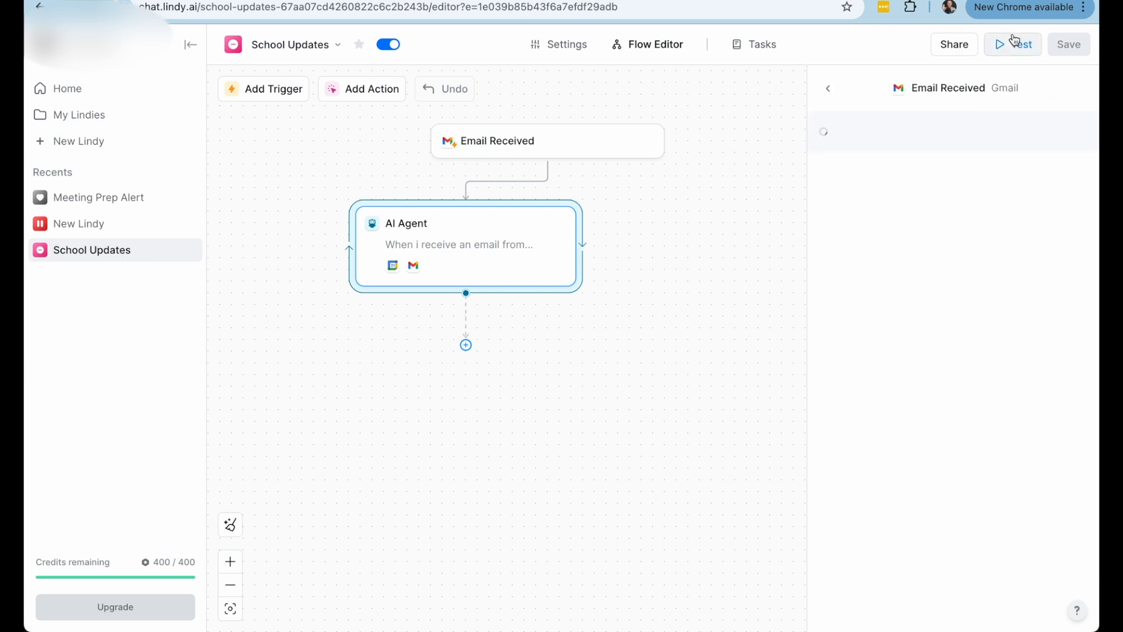
Step: Start a test run so the Email Received trigger lists sample emails to pick from
{"action": "left_click", "coordinate": [1020, 43]}
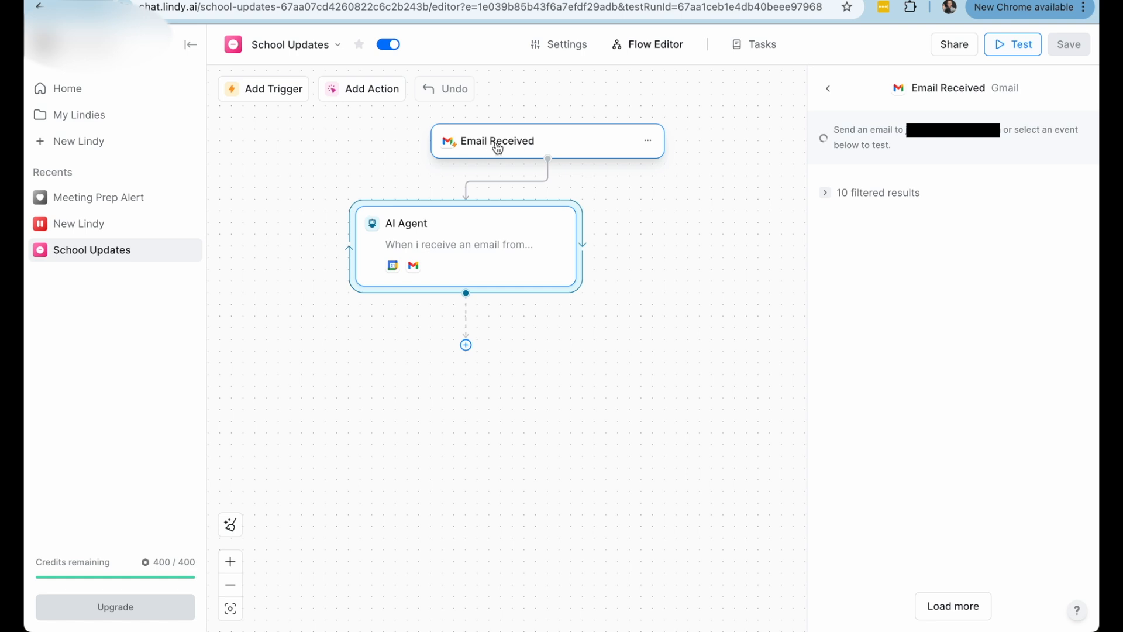
{"action": "mouse_move", "coordinate": [563, 143]}
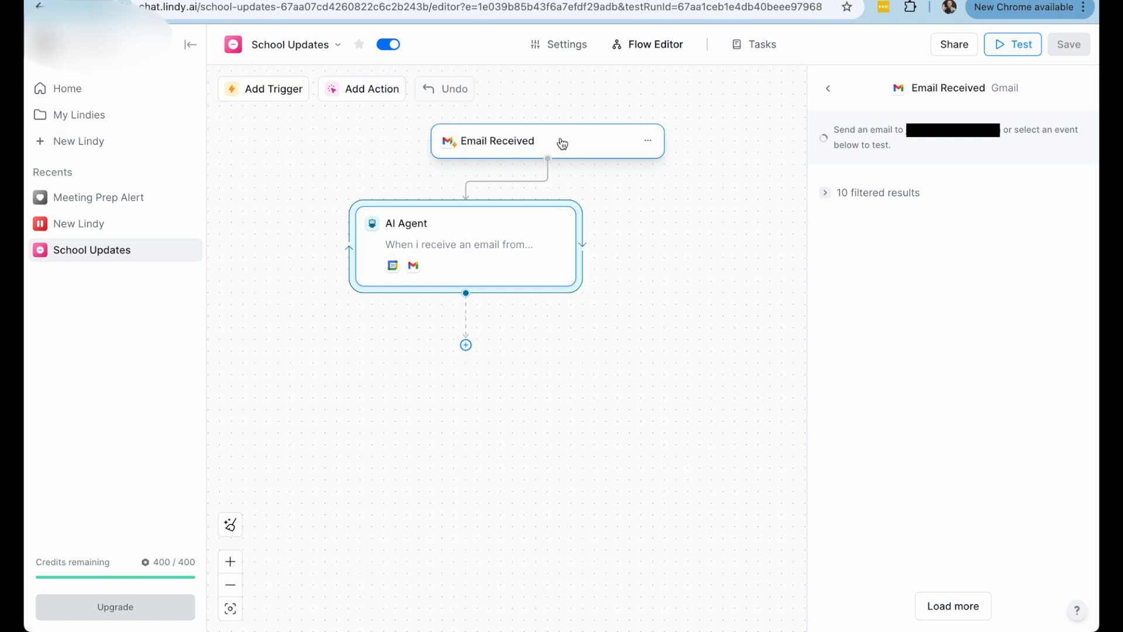
{"action": "mouse_move", "coordinate": [547, 141]}
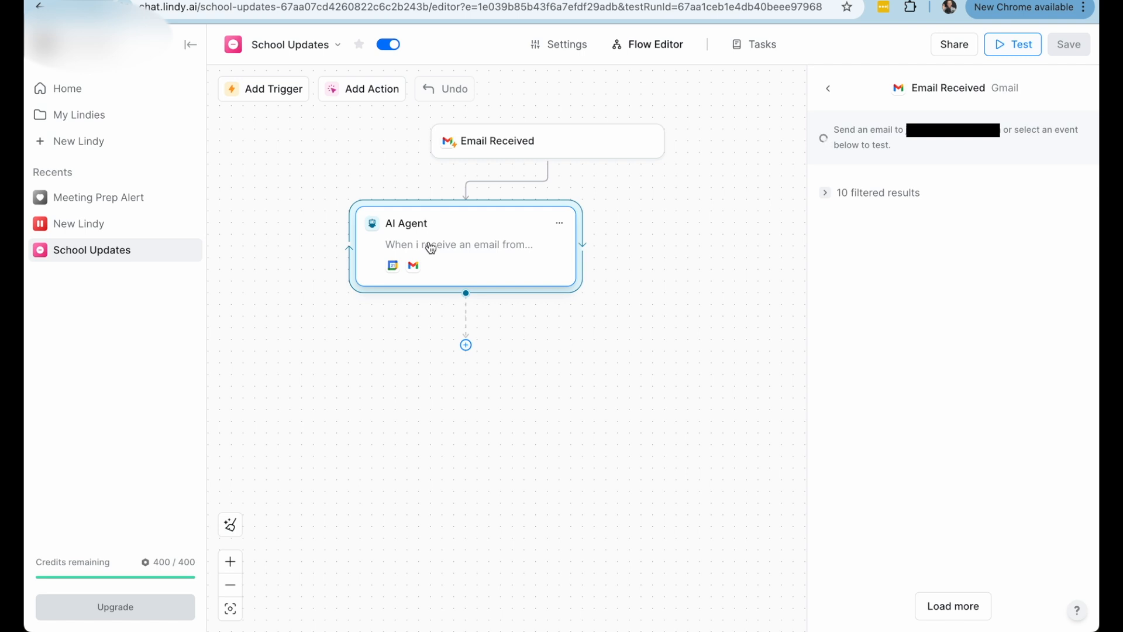
{"action": "mouse_move", "coordinate": [476, 249]}
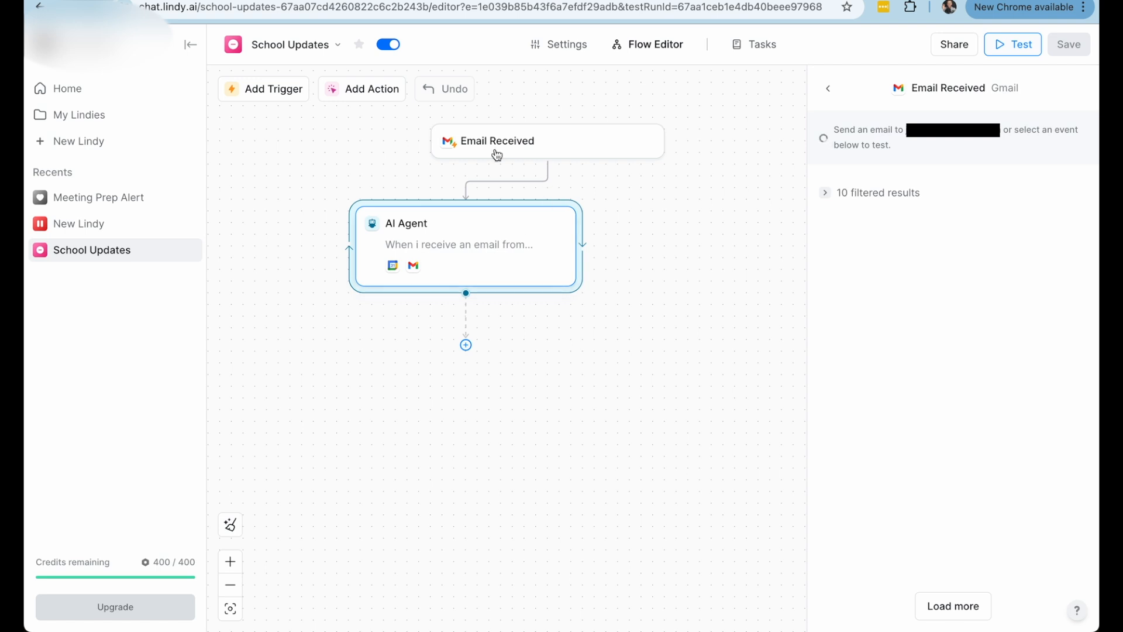
{"action": "mouse_move", "coordinate": [429, 227]}
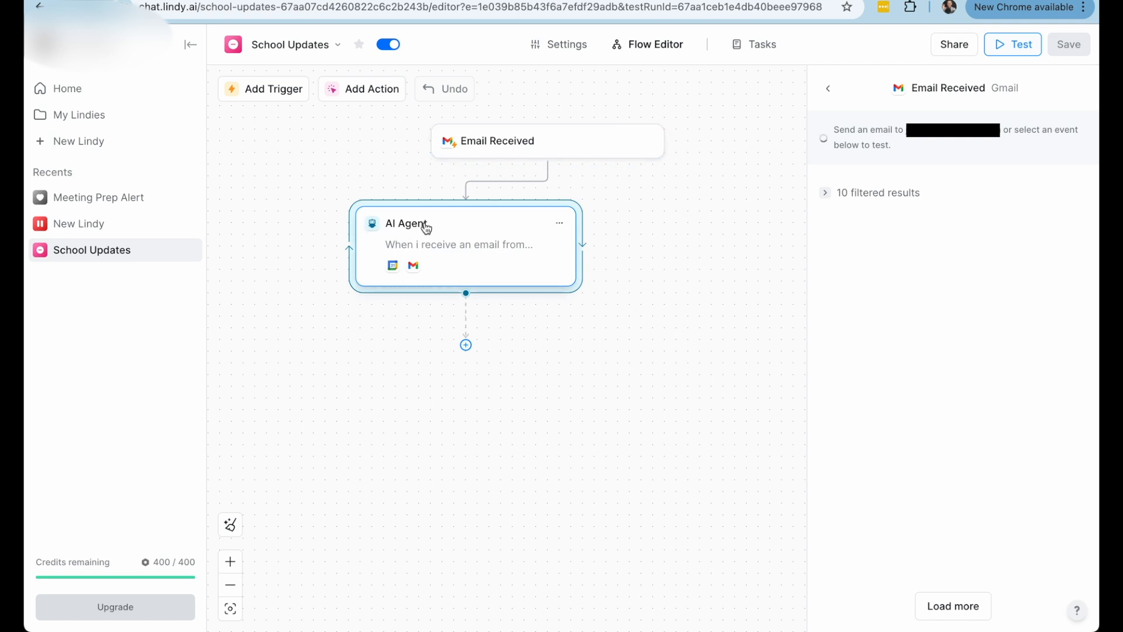
{"action": "mouse_move", "coordinate": [406, 231]}
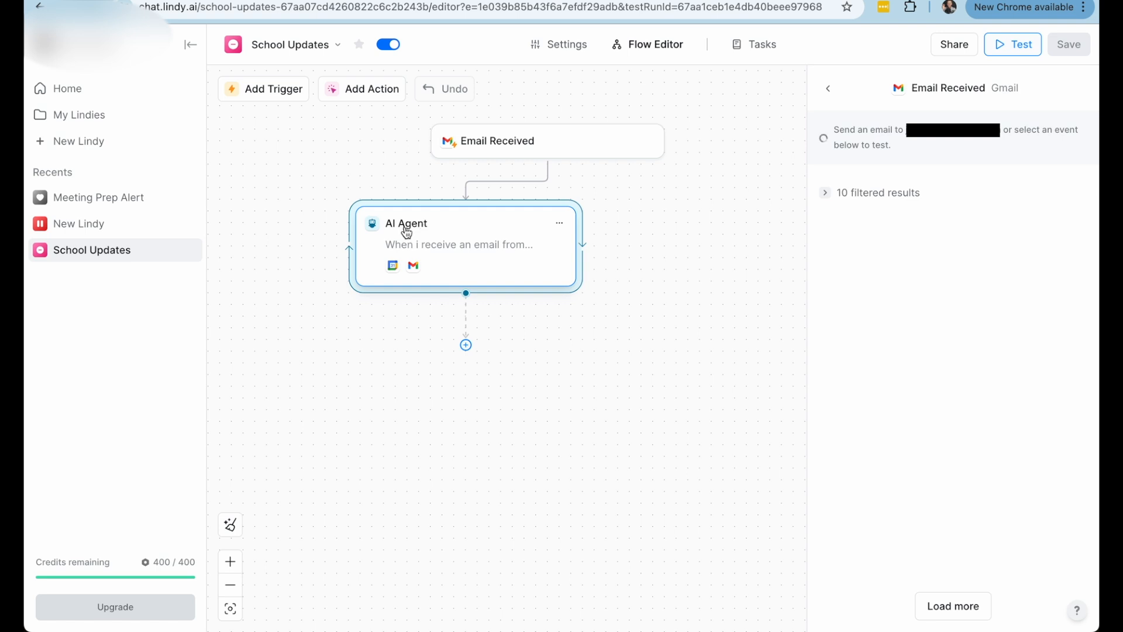
{"action": "mouse_move", "coordinate": [428, 234]}
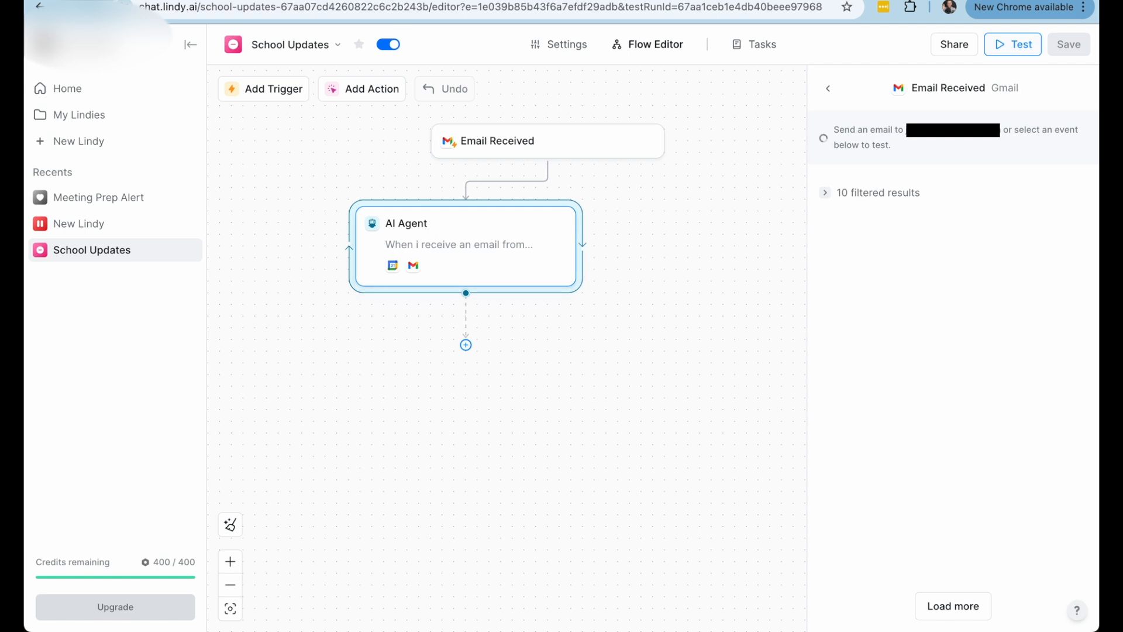
{"action": "mouse_move", "coordinate": [717, 365]}
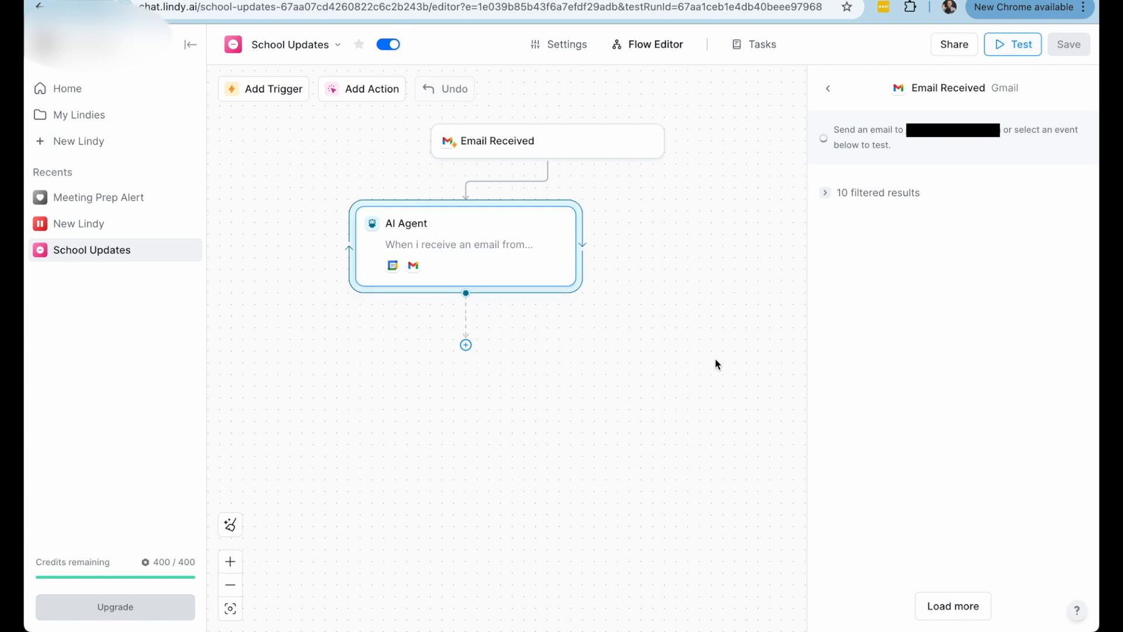
Step: Open New Lindy from Recents and view its On Recurring Schedule trigger settings
{"action": "left_click", "coordinate": [78, 223]}
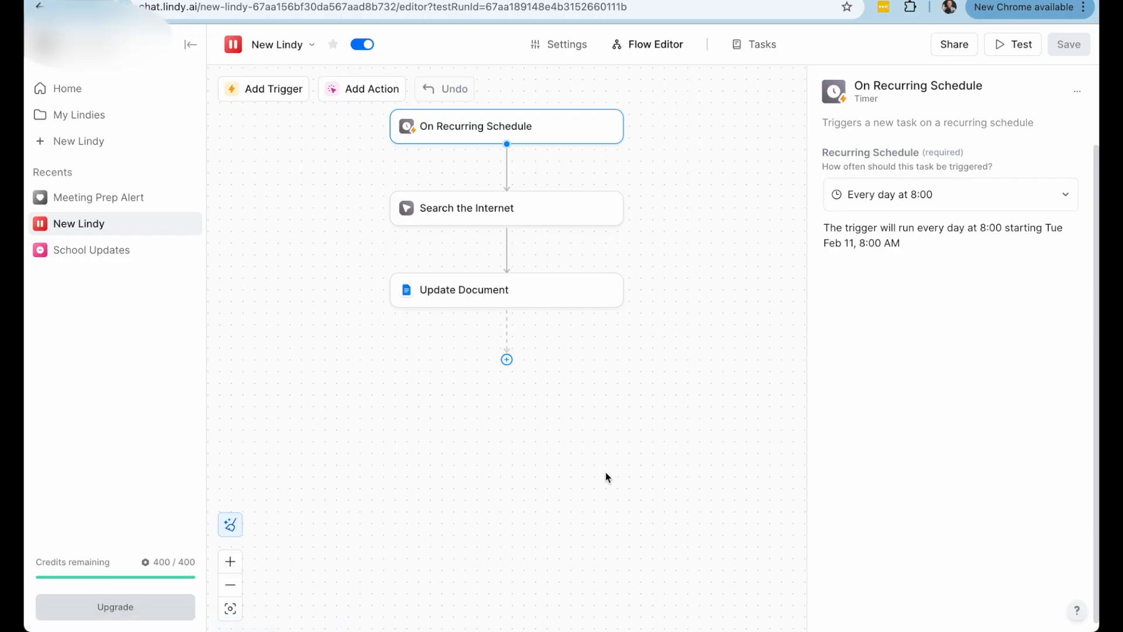
{"action": "mouse_move", "coordinate": [725, 422]}
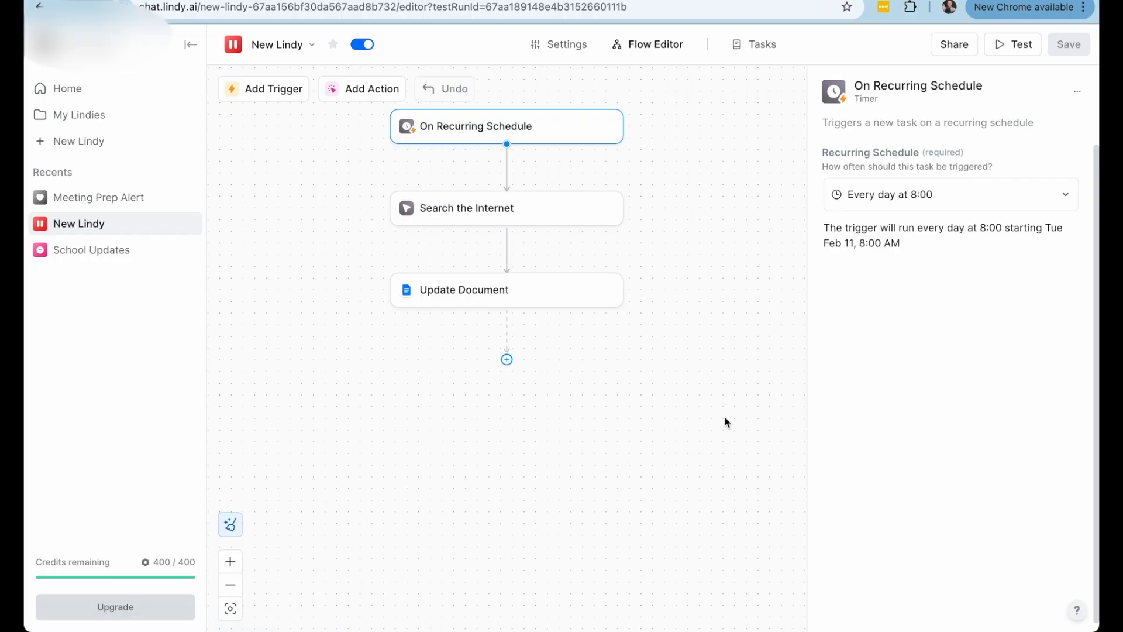
{"action": "mouse_move", "coordinate": [433, 192]}
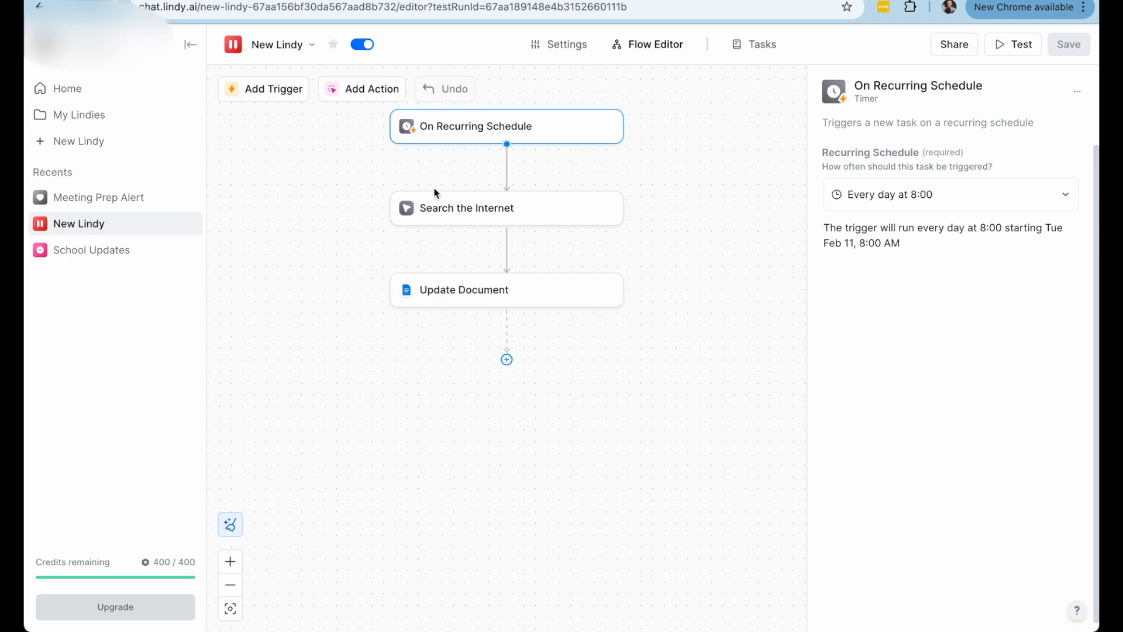
{"action": "mouse_move", "coordinate": [436, 219]}
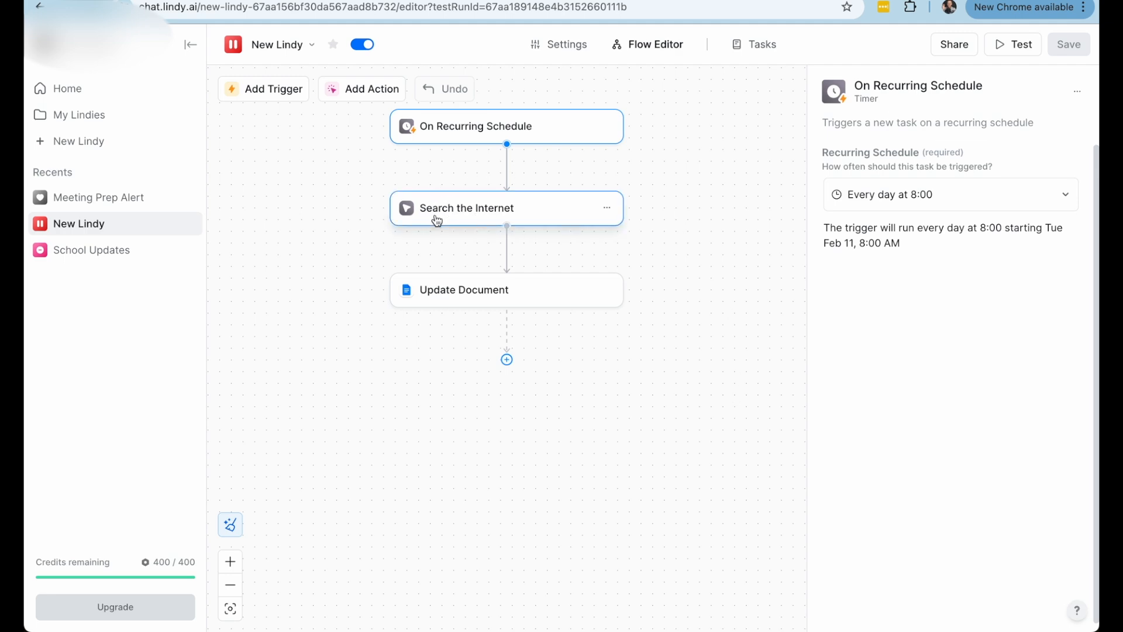
{"action": "left_click", "coordinate": [505, 125]}
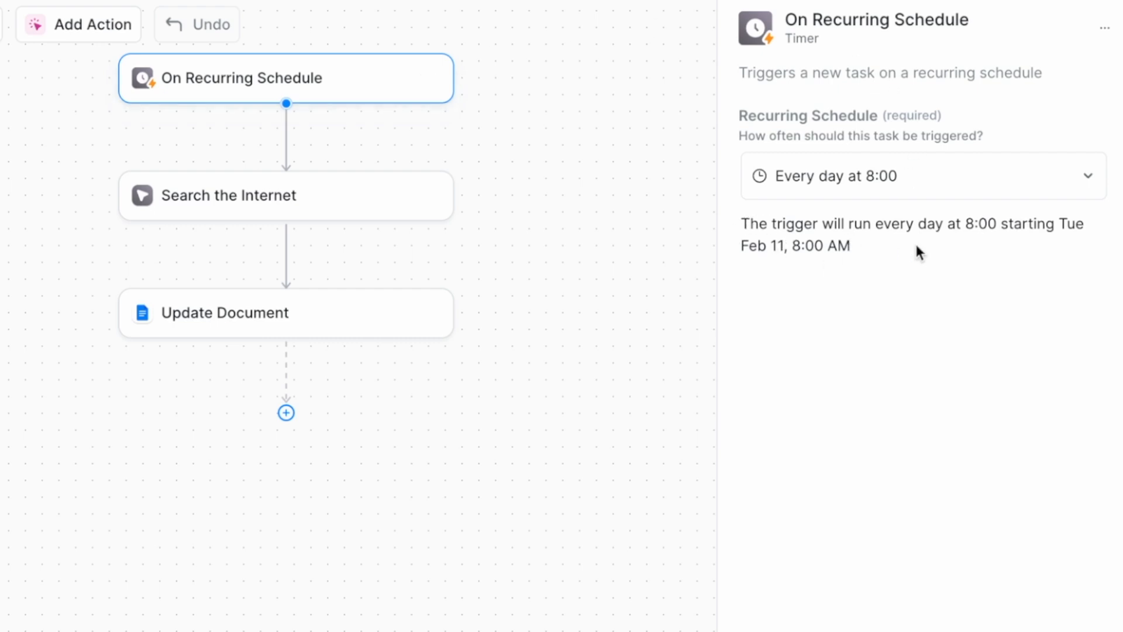
{"action": "mouse_move", "coordinate": [985, 243]}
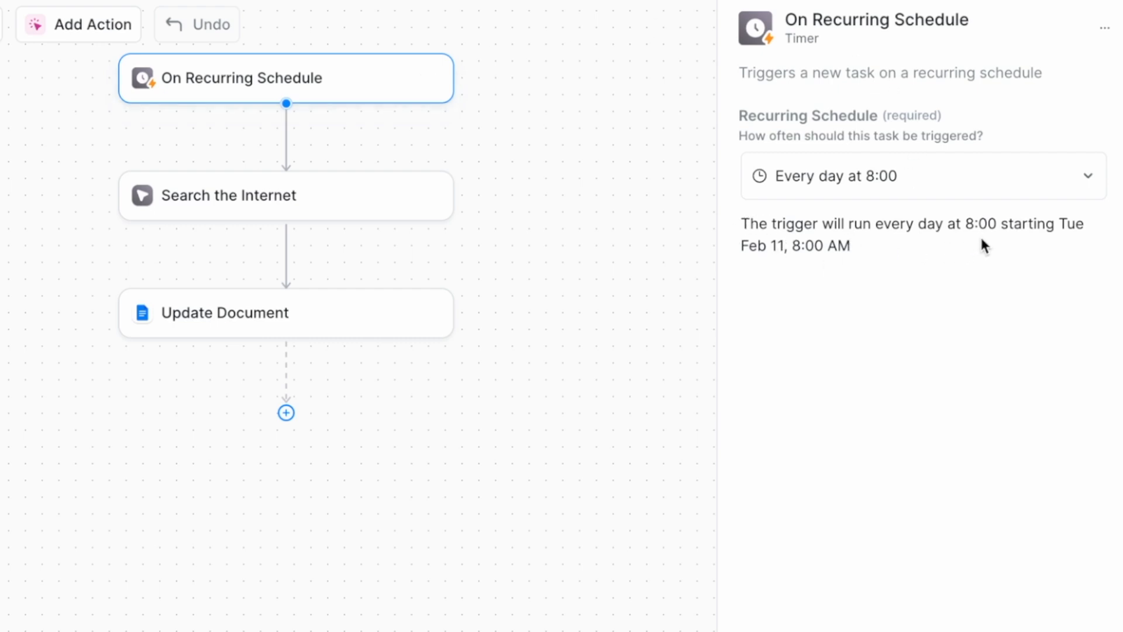
{"action": "mouse_move", "coordinate": [823, 263]}
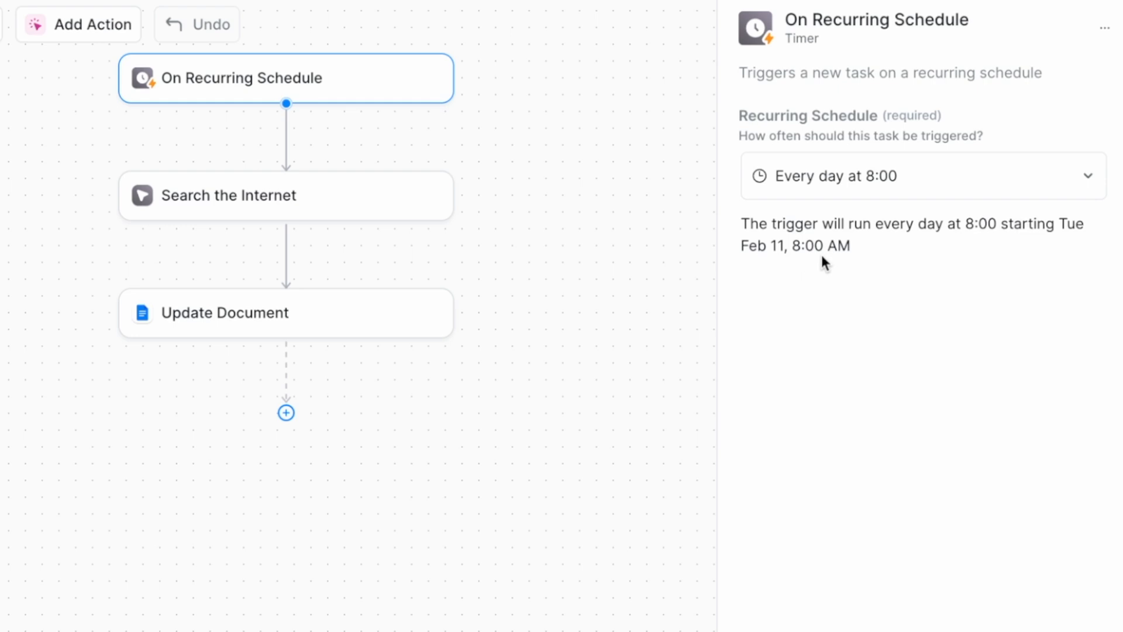
Step: View the Search the Internet step with its Reddit query about popular new AI tools
{"action": "left_click", "coordinate": [285, 195]}
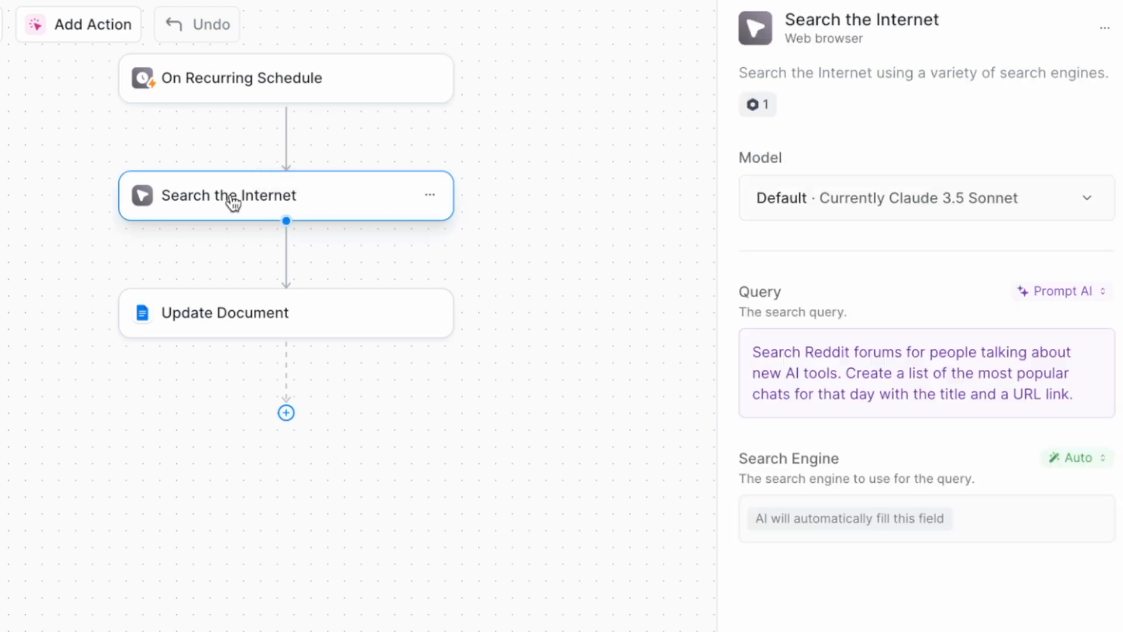
{"action": "mouse_move", "coordinate": [679, 501]}
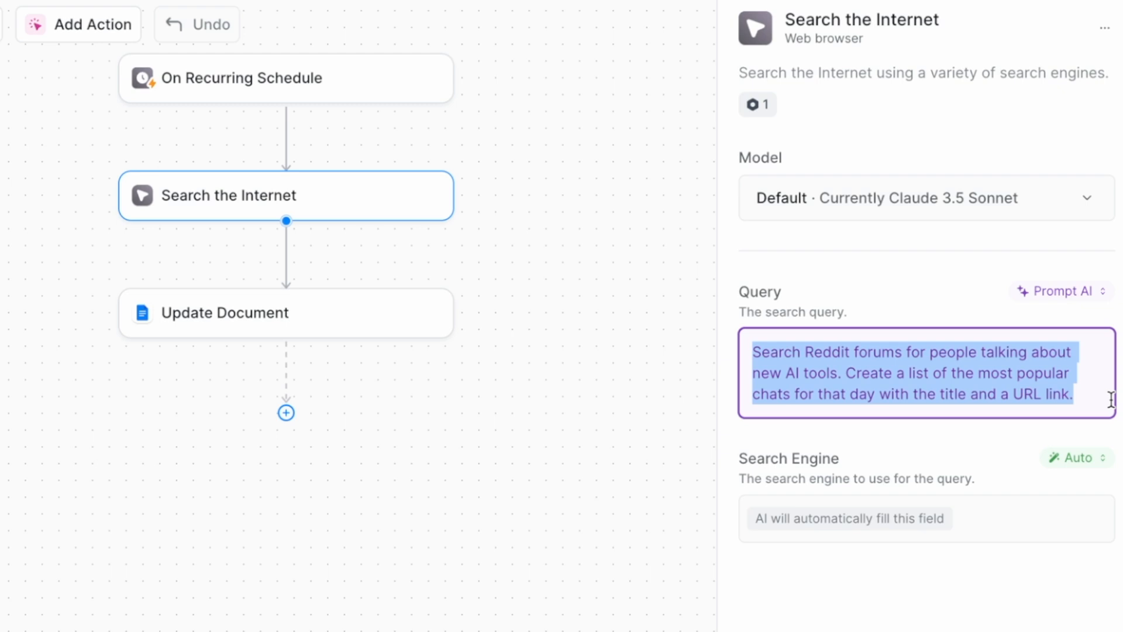
{"action": "mouse_move", "coordinate": [1085, 407]}
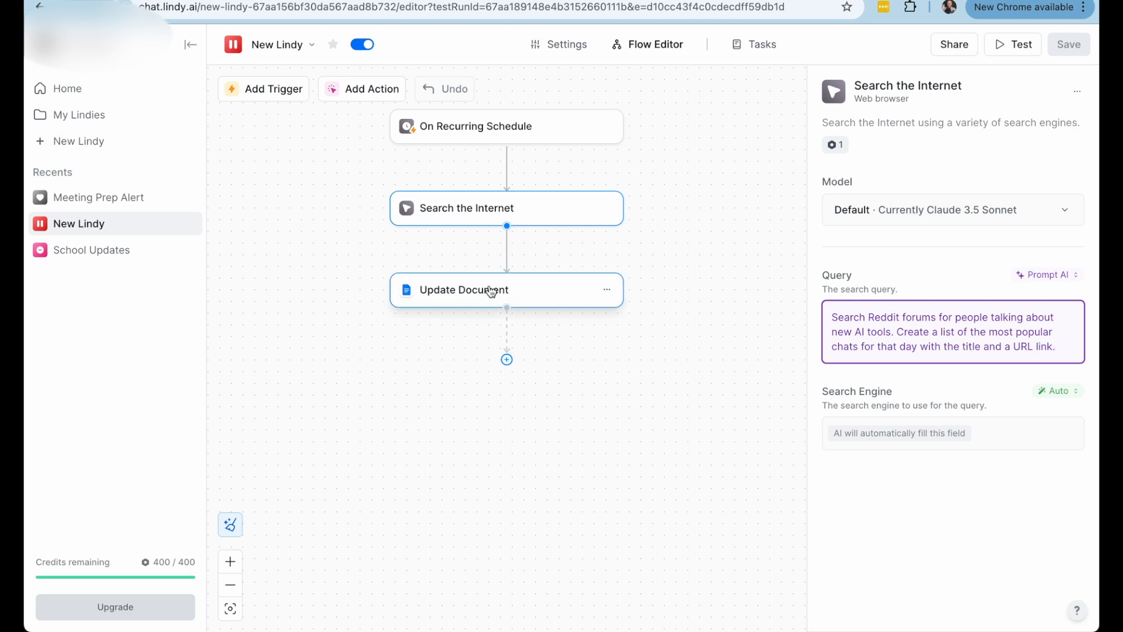
{"action": "mouse_move", "coordinate": [458, 295]}
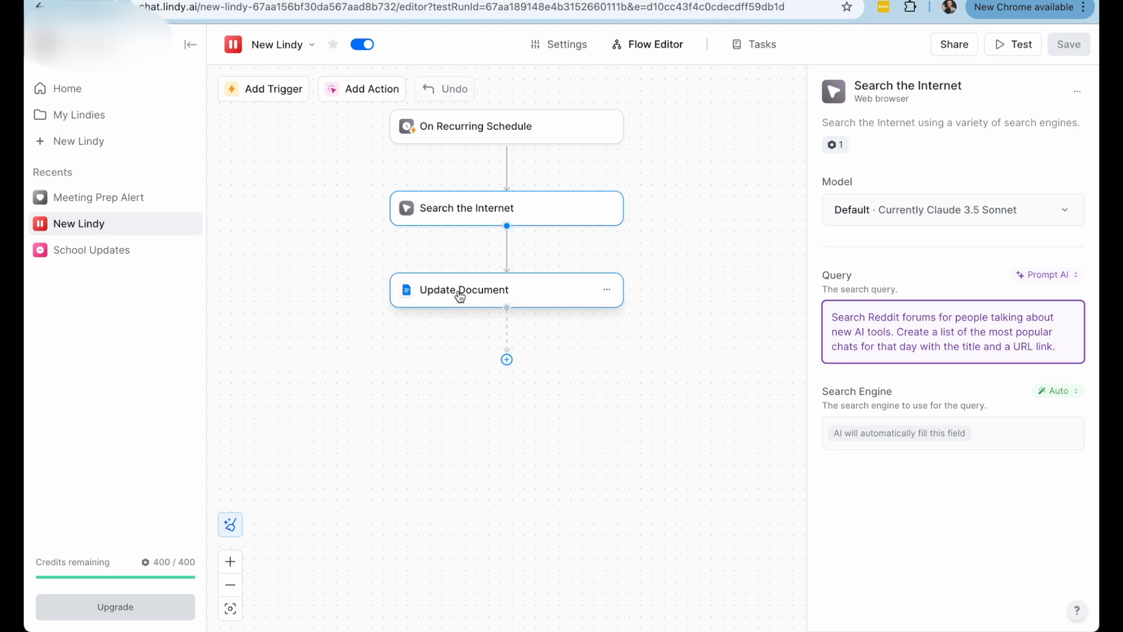
{"action": "mouse_move", "coordinate": [511, 294]}
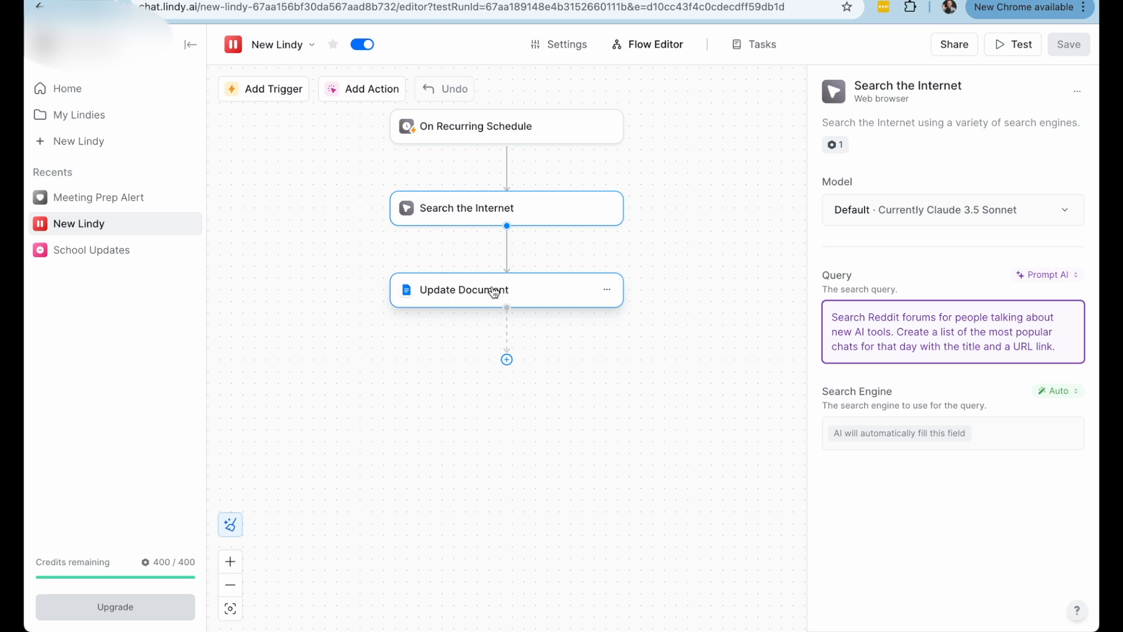
Step: Show the Update Document step's settings with its linked Google Doc address
{"action": "left_click", "coordinate": [463, 289]}
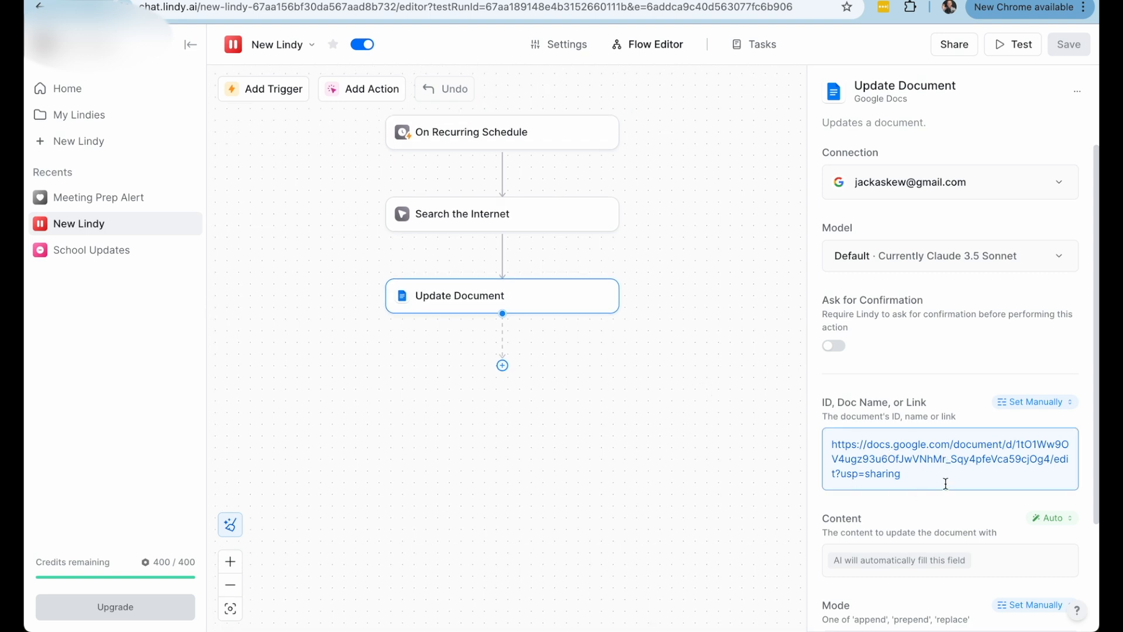
{"action": "mouse_move", "coordinate": [650, 132]}
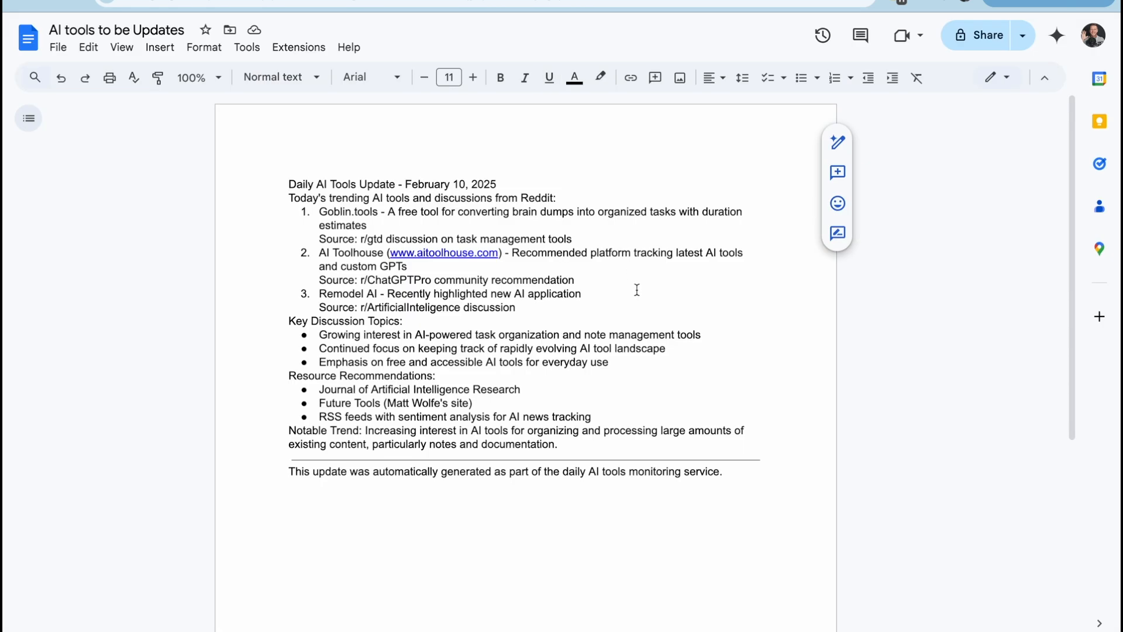
{"action": "mouse_move", "coordinate": [301, 183]}
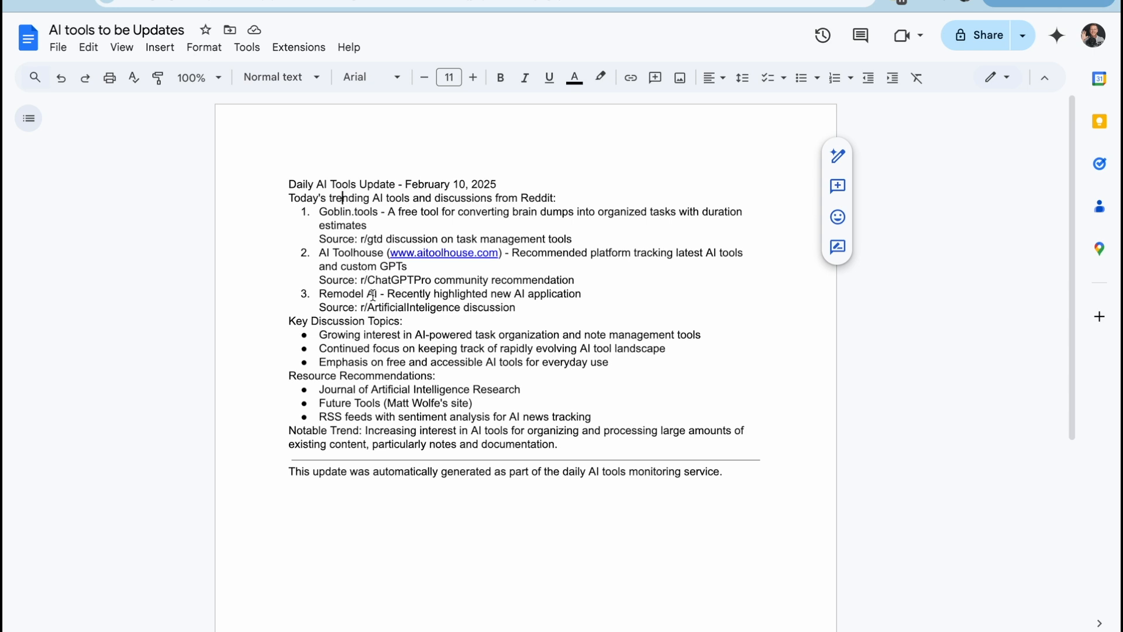
Step: Highlight the discussion topics, resource recommendations and Notable Trend paragraph in the generated update
{"action": "left_click_drag", "start_coordinate": [288, 320], "coordinate": [592, 416]}
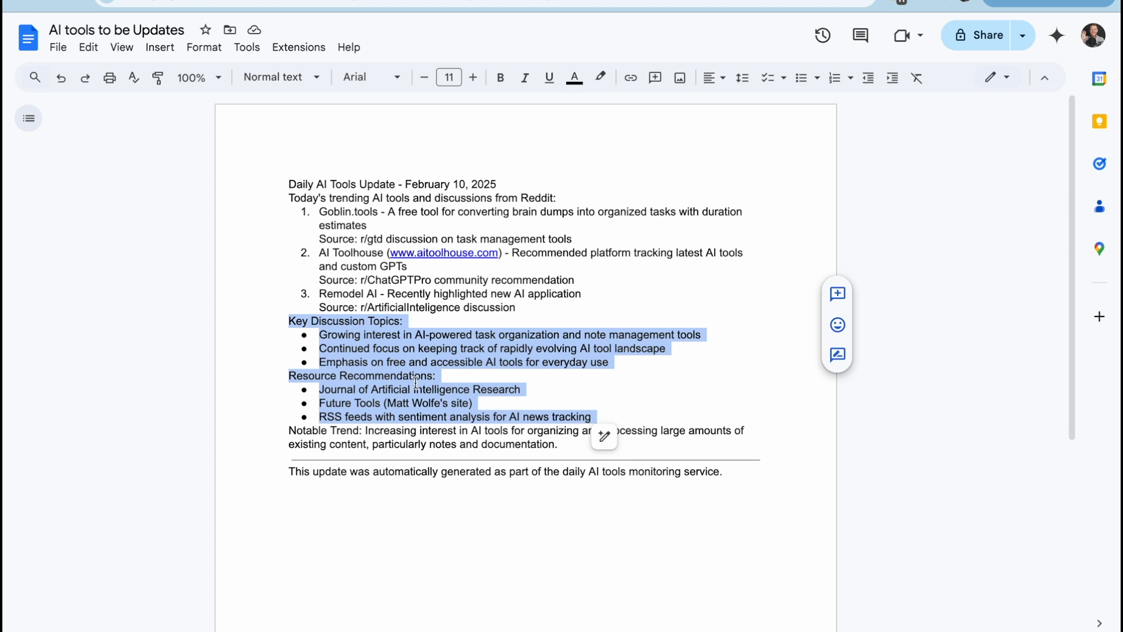
{"action": "left_click", "coordinate": [581, 444]}
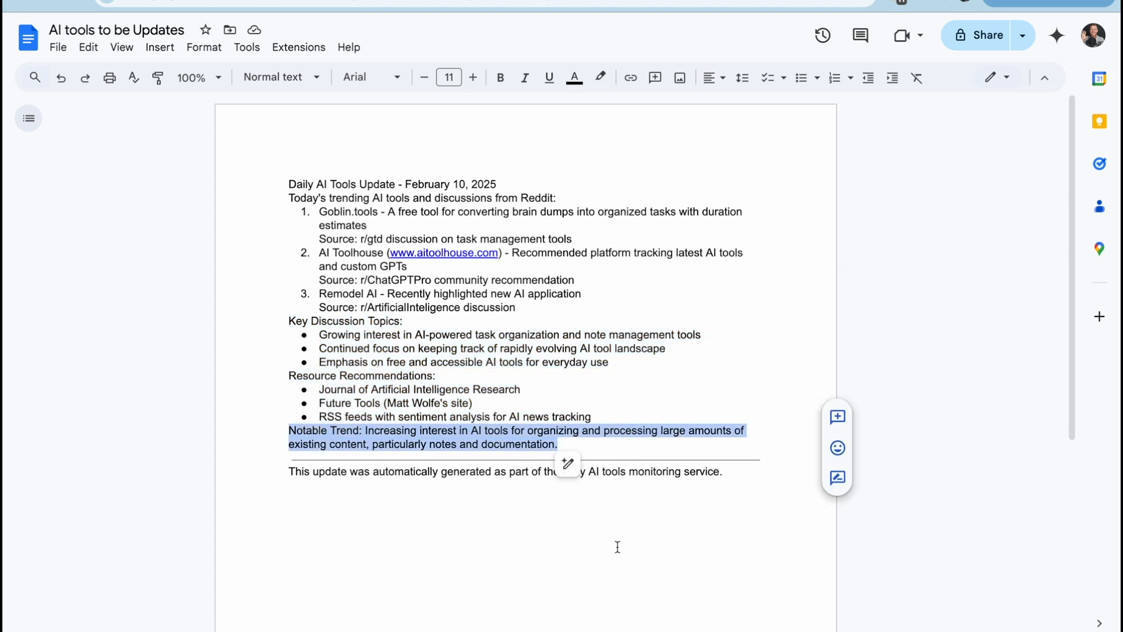
{"action": "mouse_move", "coordinate": [612, 564]}
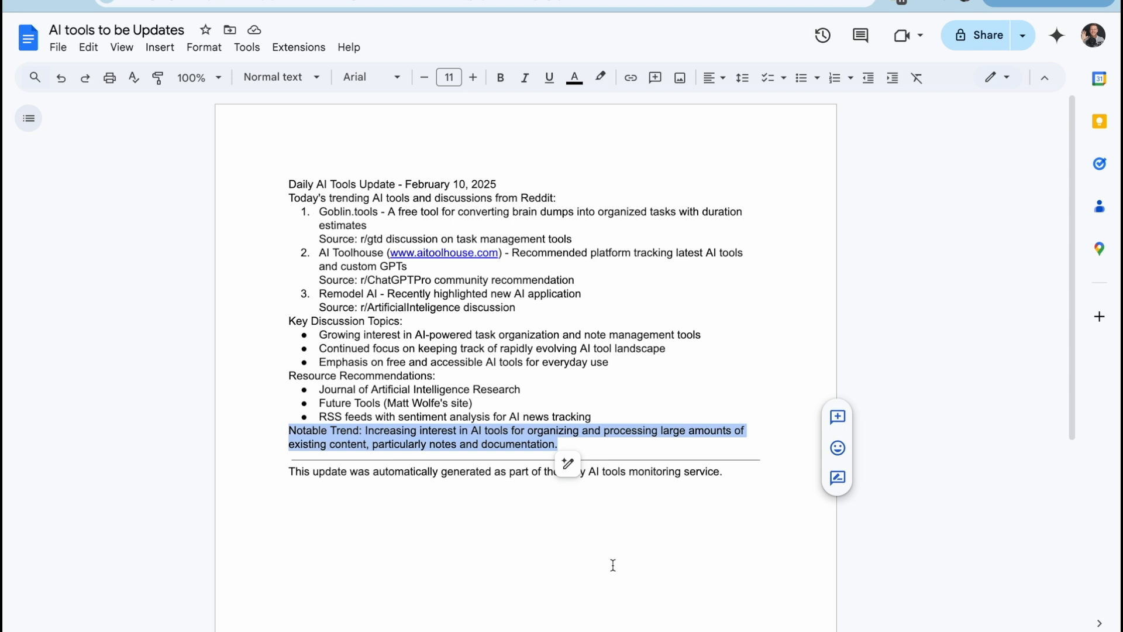
{"action": "mouse_move", "coordinate": [564, 498]}
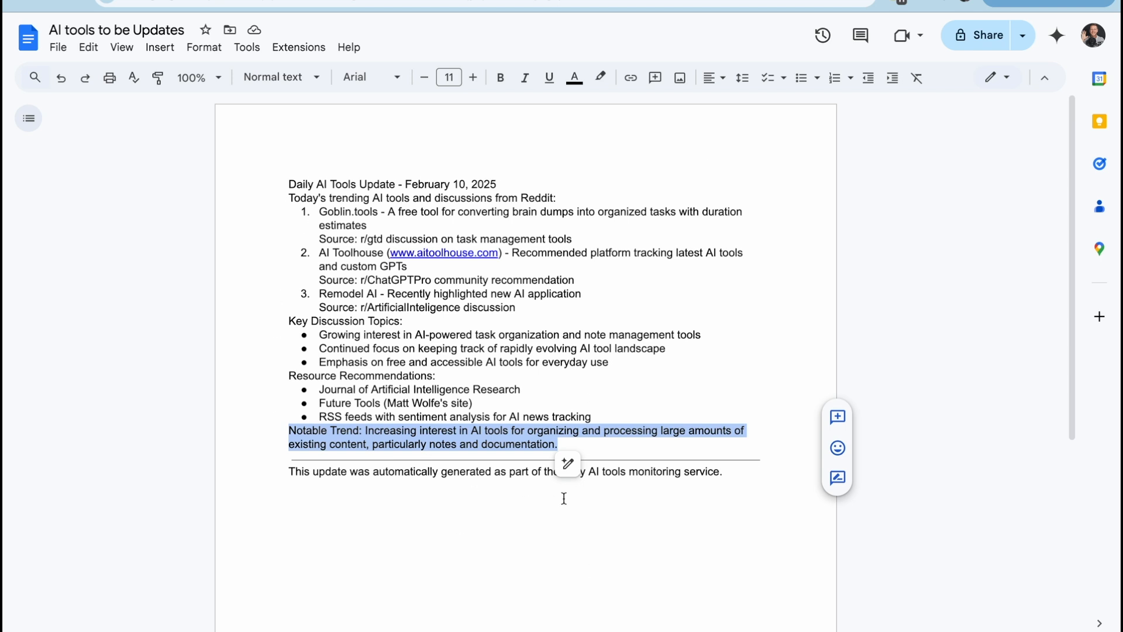
{"action": "mouse_move", "coordinate": [469, 489]}
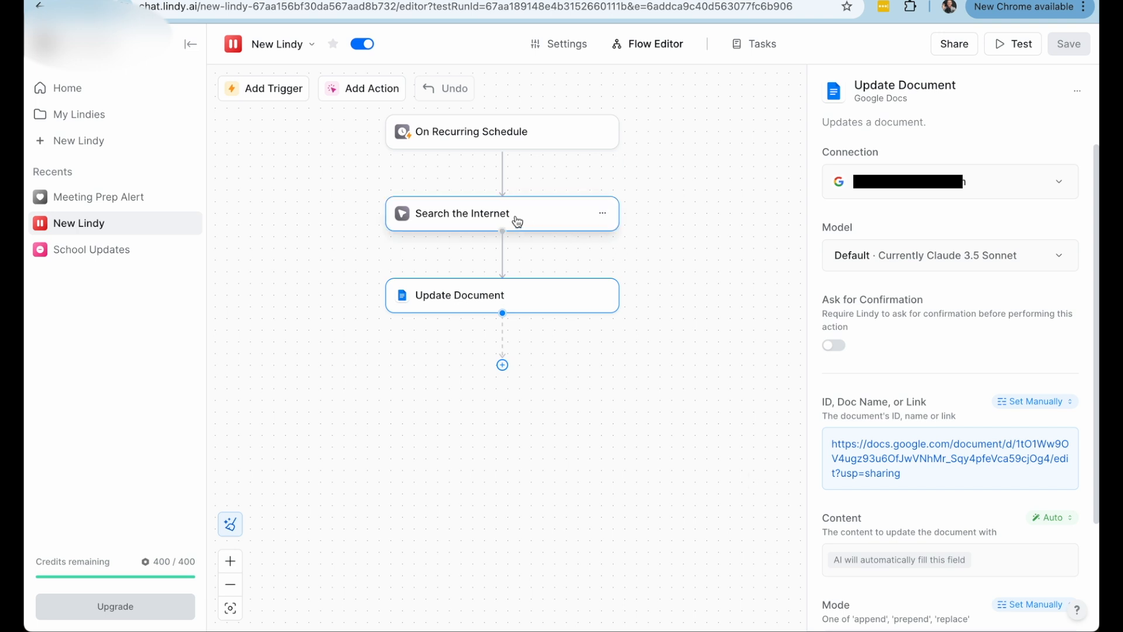
{"action": "left_click", "coordinate": [461, 213]}
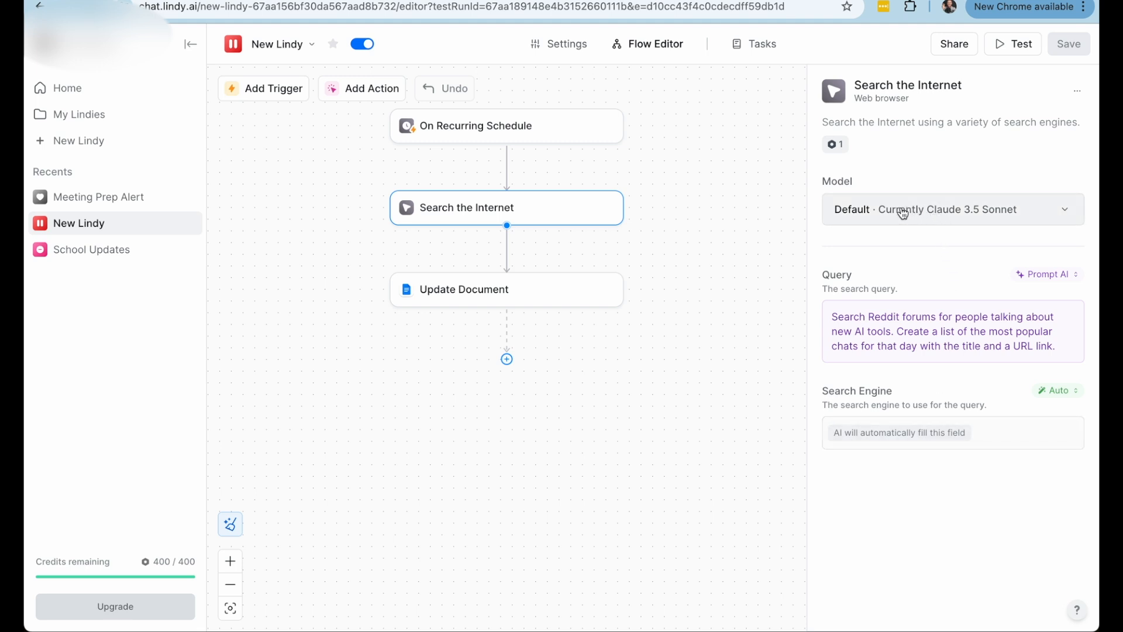
{"action": "left_click", "coordinate": [953, 208]}
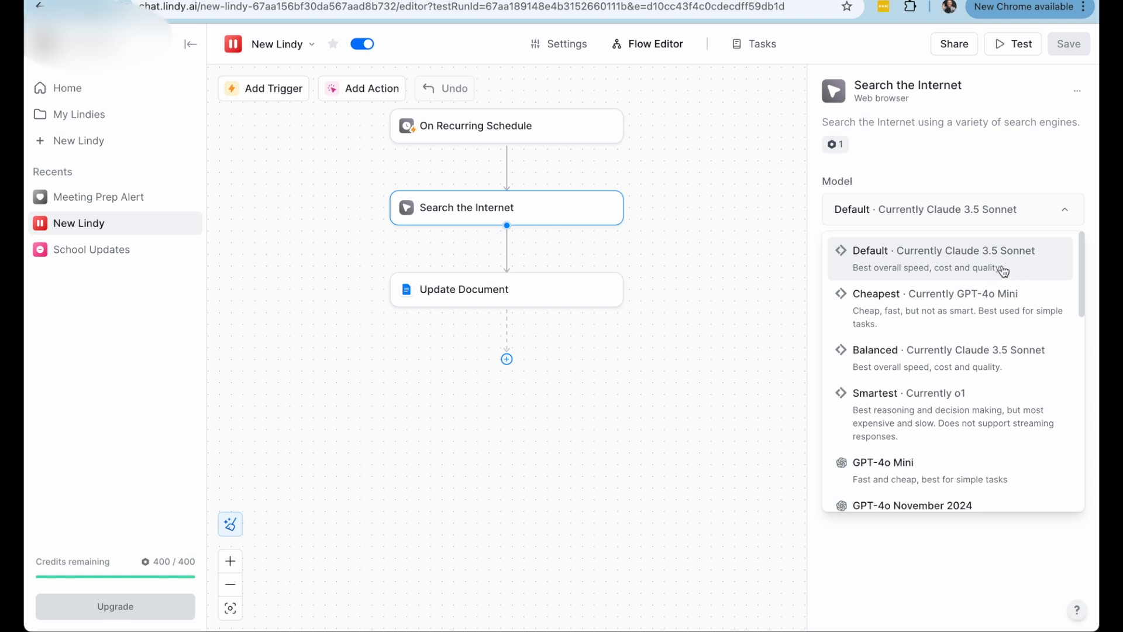
{"action": "mouse_move", "coordinate": [991, 276]}
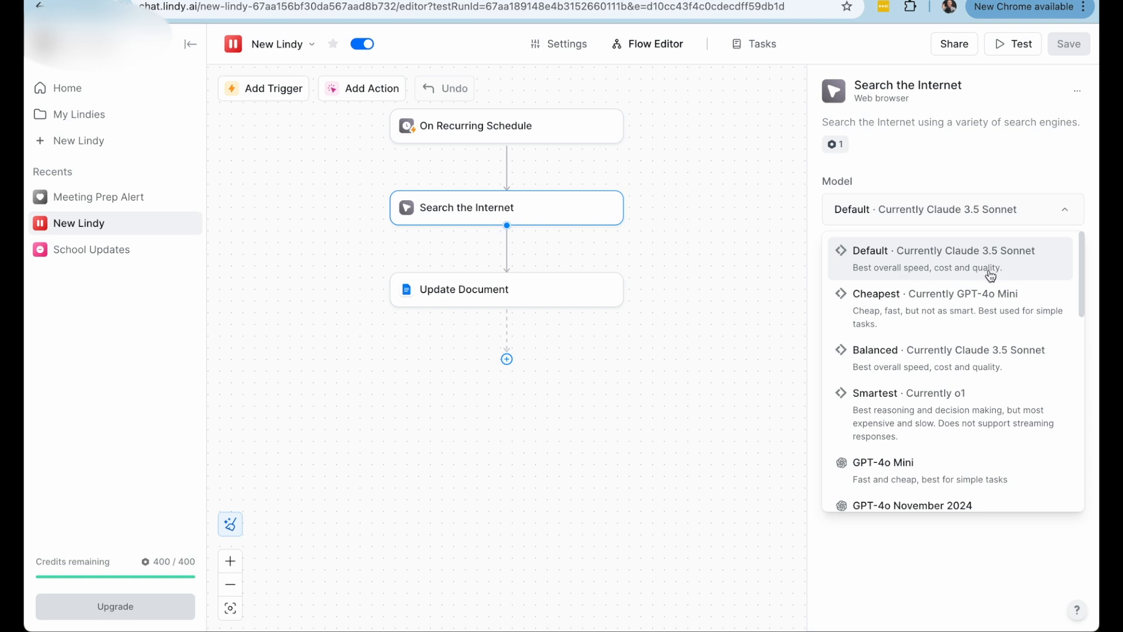
{"action": "mouse_move", "coordinate": [942, 278]}
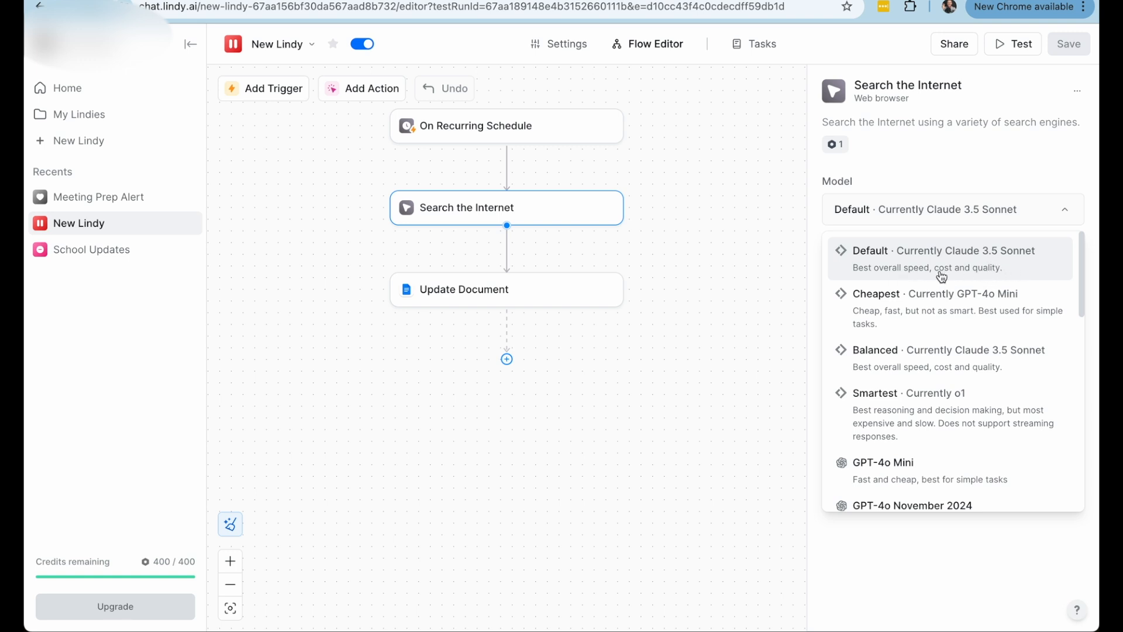
{"action": "mouse_move", "coordinate": [971, 276]}
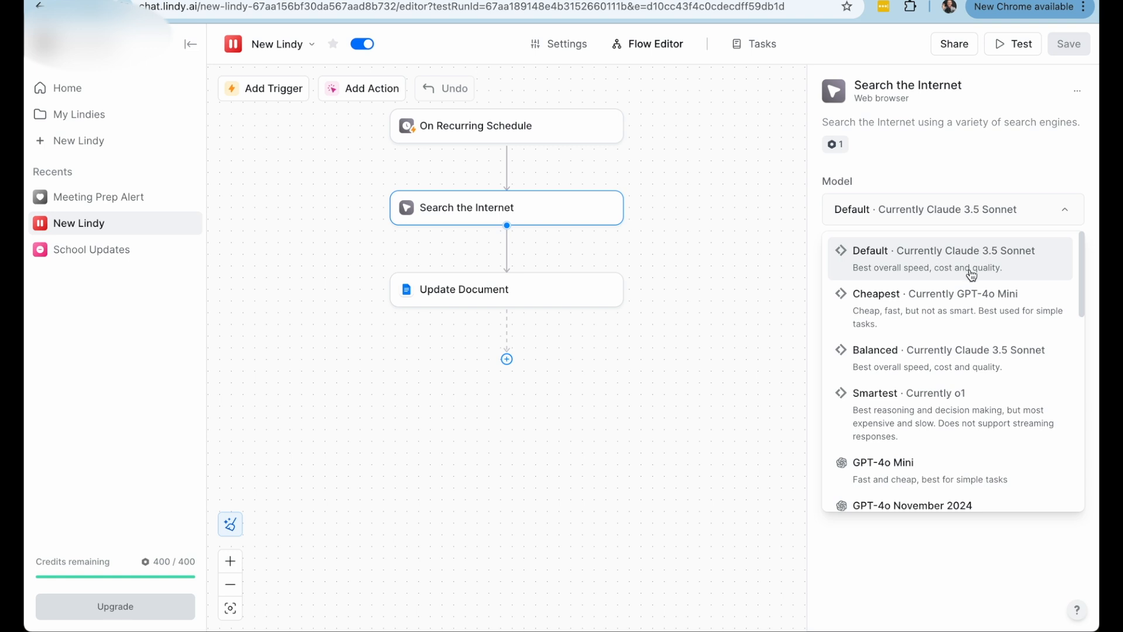
{"action": "left_click", "coordinate": [943, 250]}
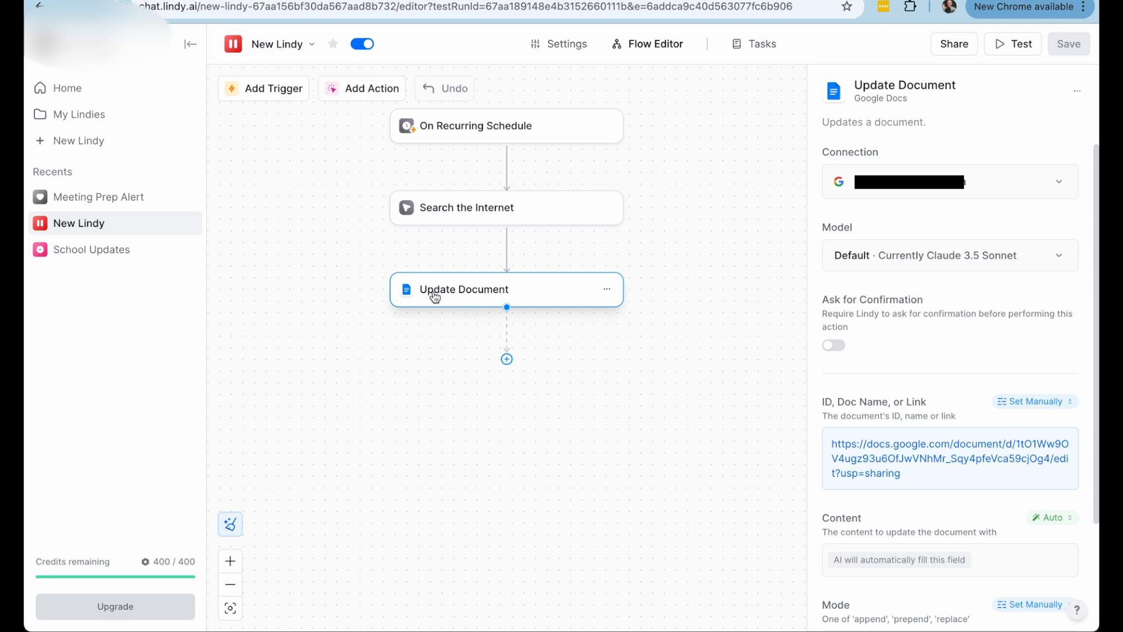
{"action": "mouse_move", "coordinate": [418, 297]}
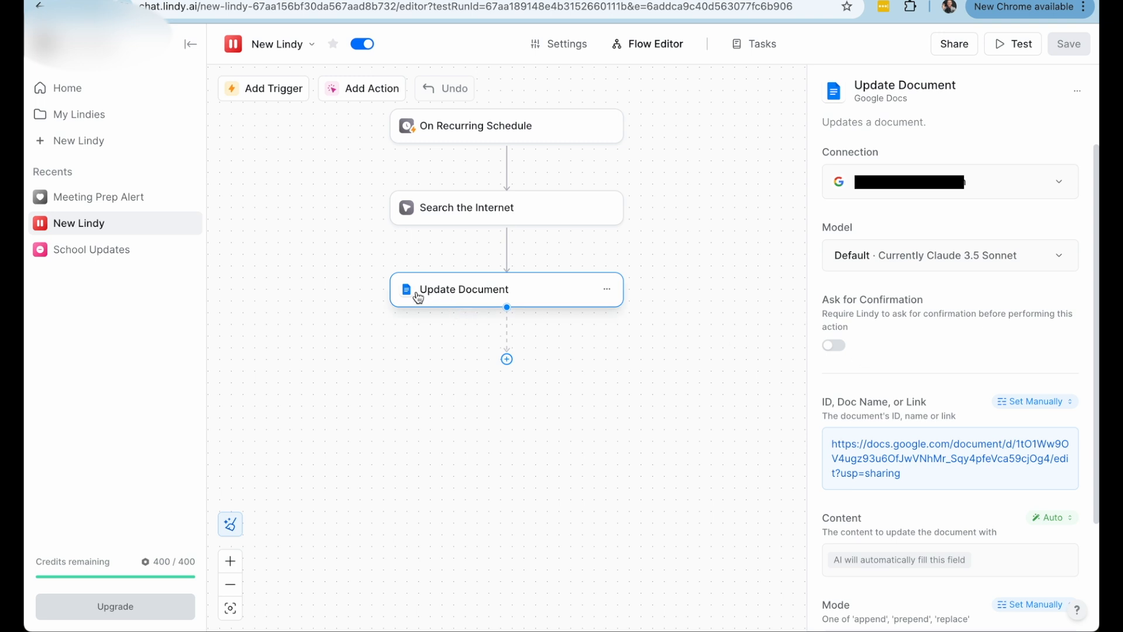
{"action": "mouse_move", "coordinate": [499, 299]}
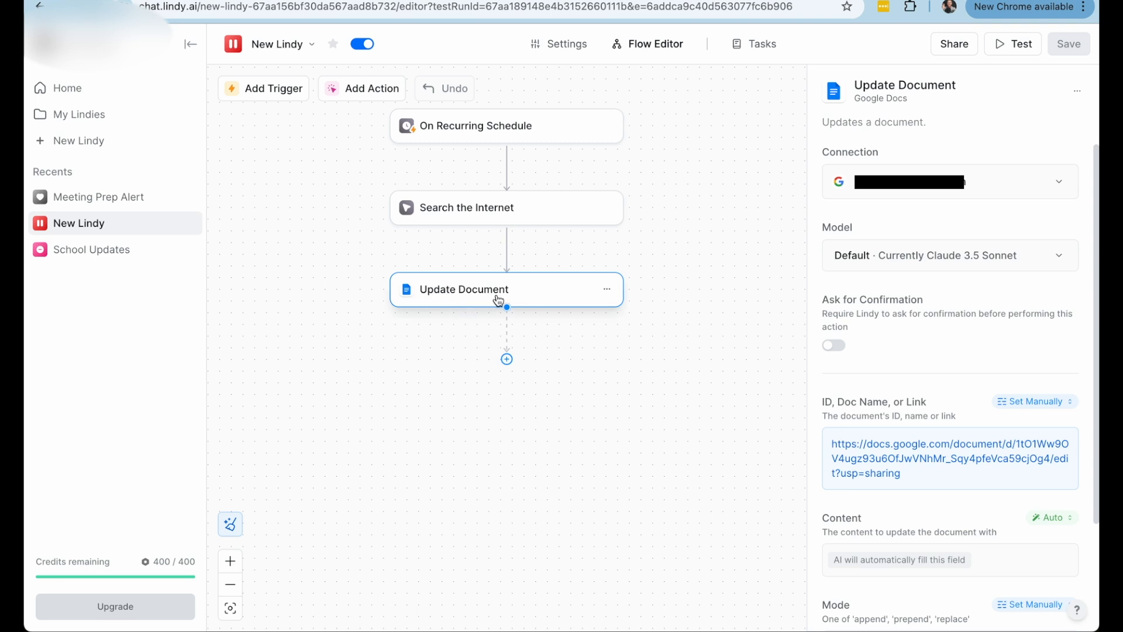
{"action": "mouse_move", "coordinate": [502, 436]}
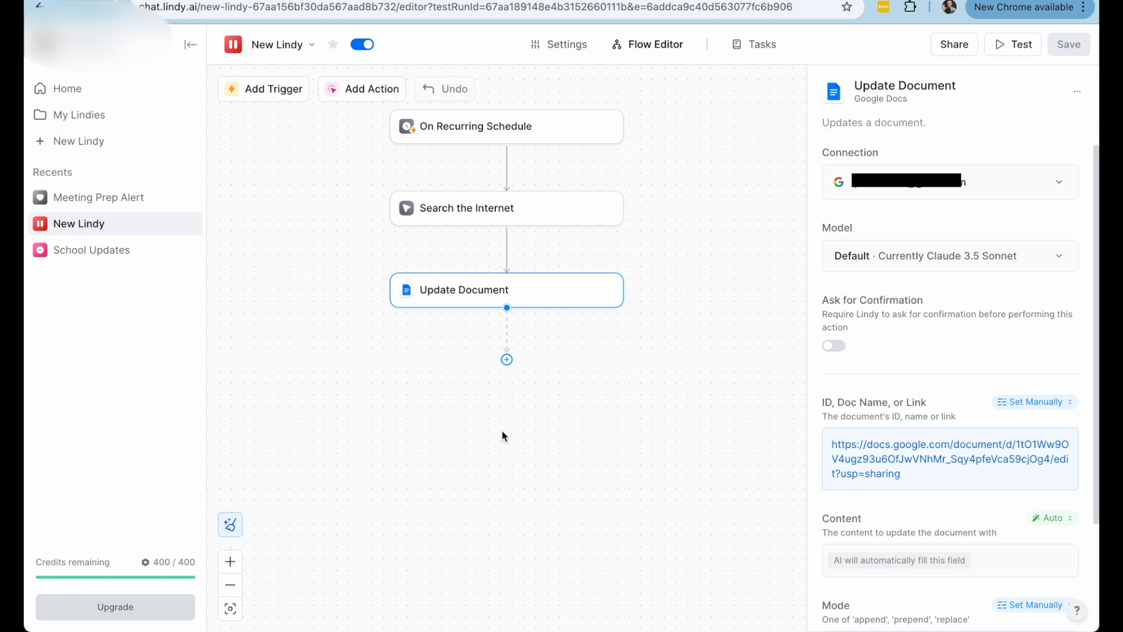
{"action": "mouse_move", "coordinate": [620, 474]}
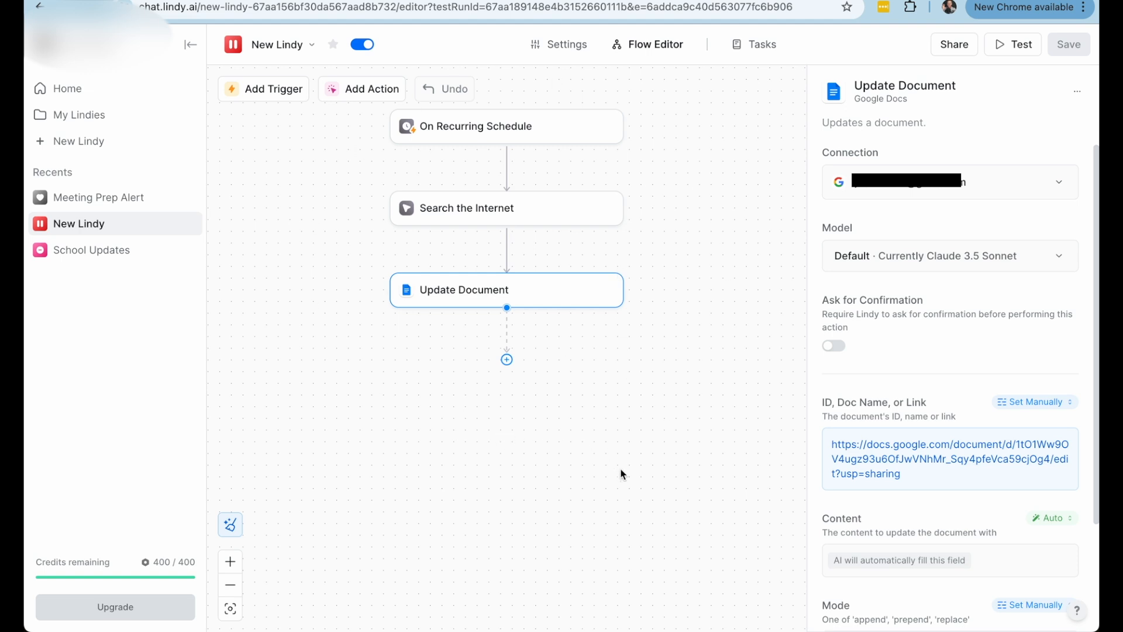
{"action": "mouse_move", "coordinate": [446, 294]}
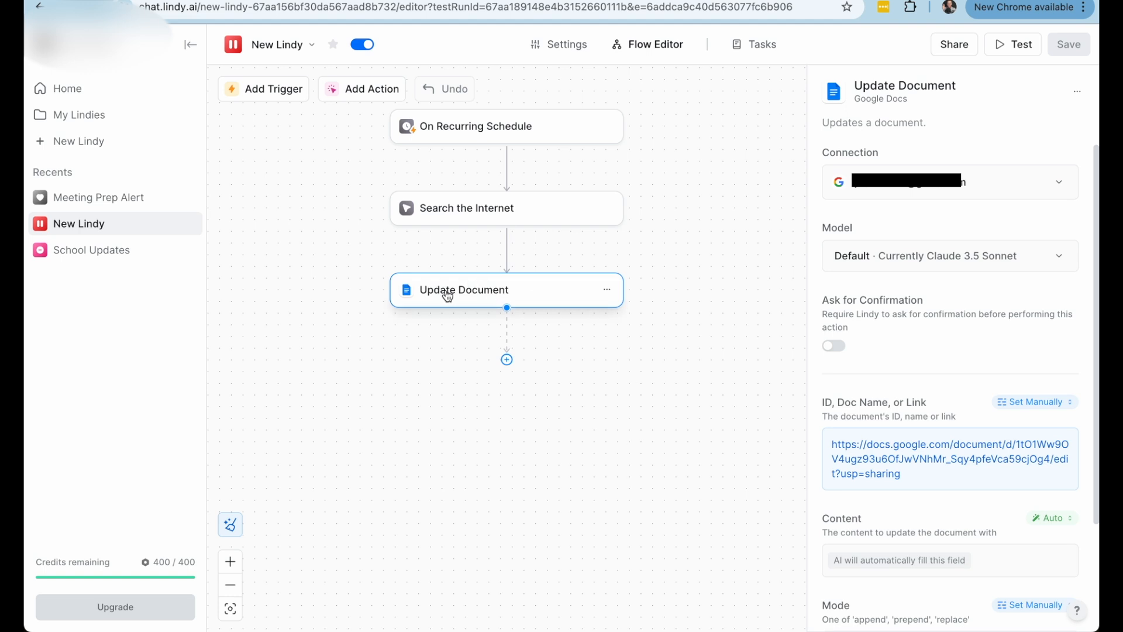
{"action": "mouse_move", "coordinate": [469, 296]}
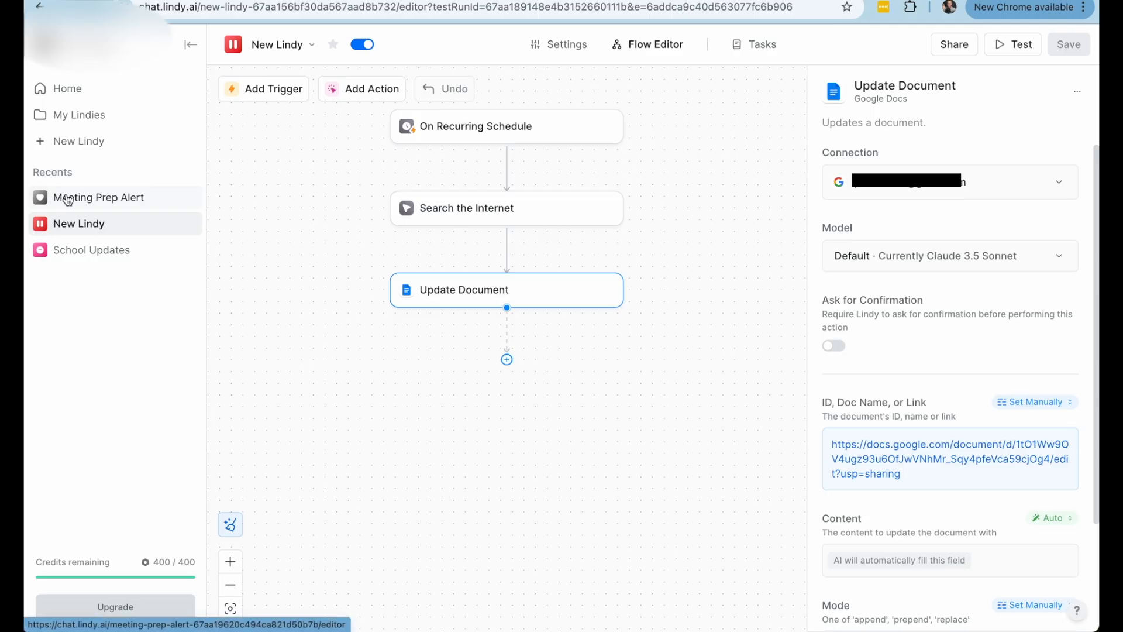
Step: Open the Meeting Prep Alert agent and look over its flow from calendar trigger to email
{"action": "left_click", "coordinate": [99, 197]}
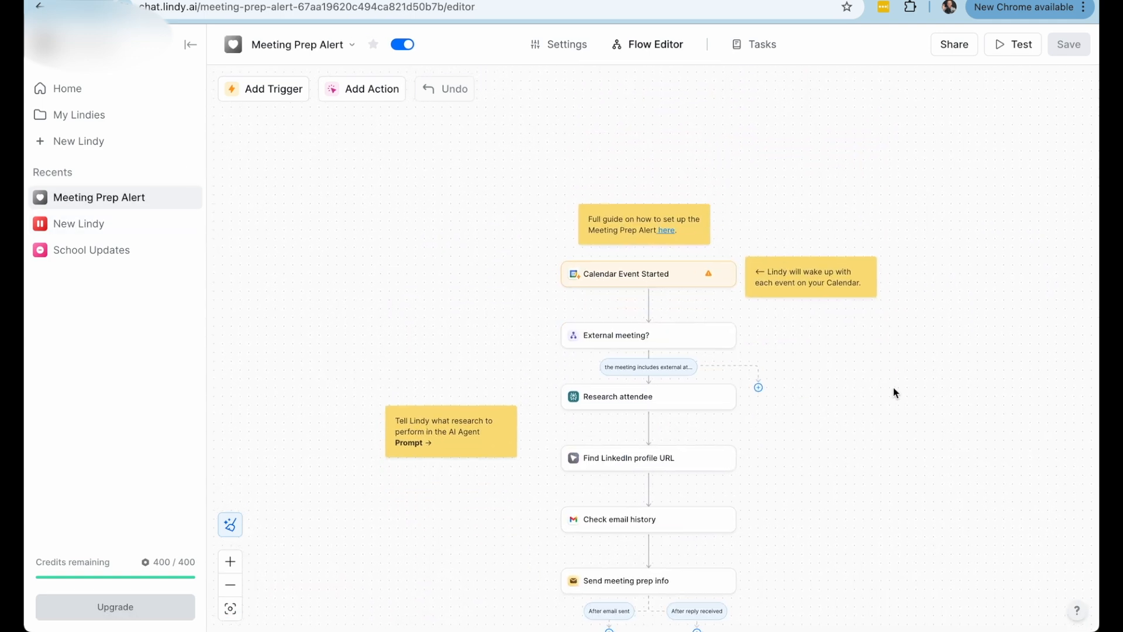
{"action": "scroll", "scroll_direction": "down", "scroll_amount": 3}
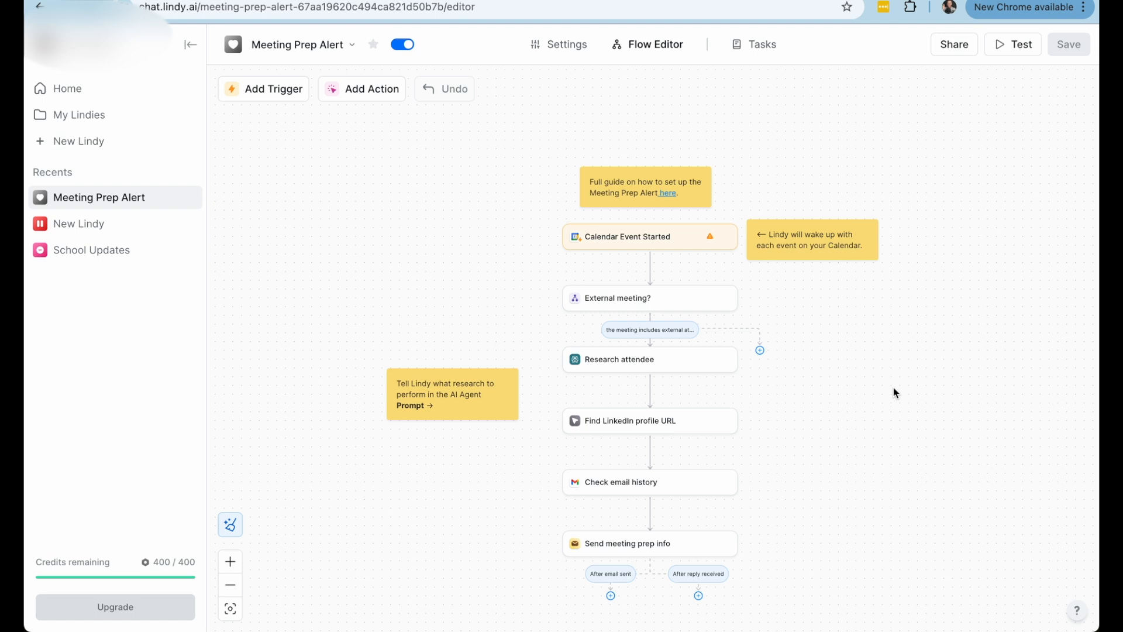
{"action": "mouse_move", "coordinate": [919, 257]}
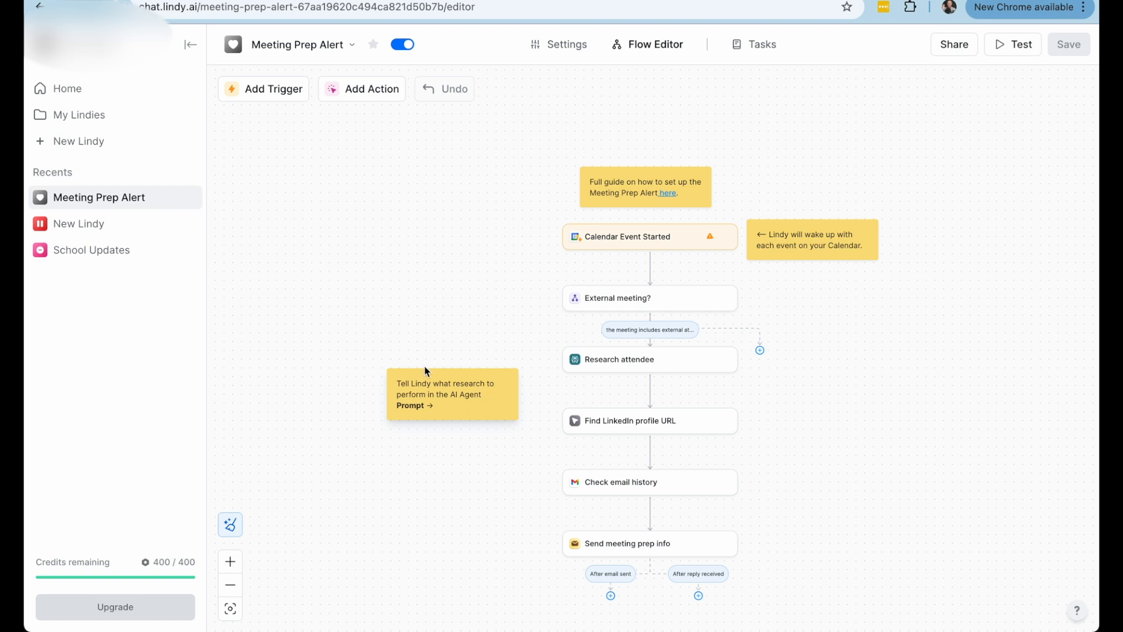
{"action": "mouse_move", "coordinate": [900, 340]}
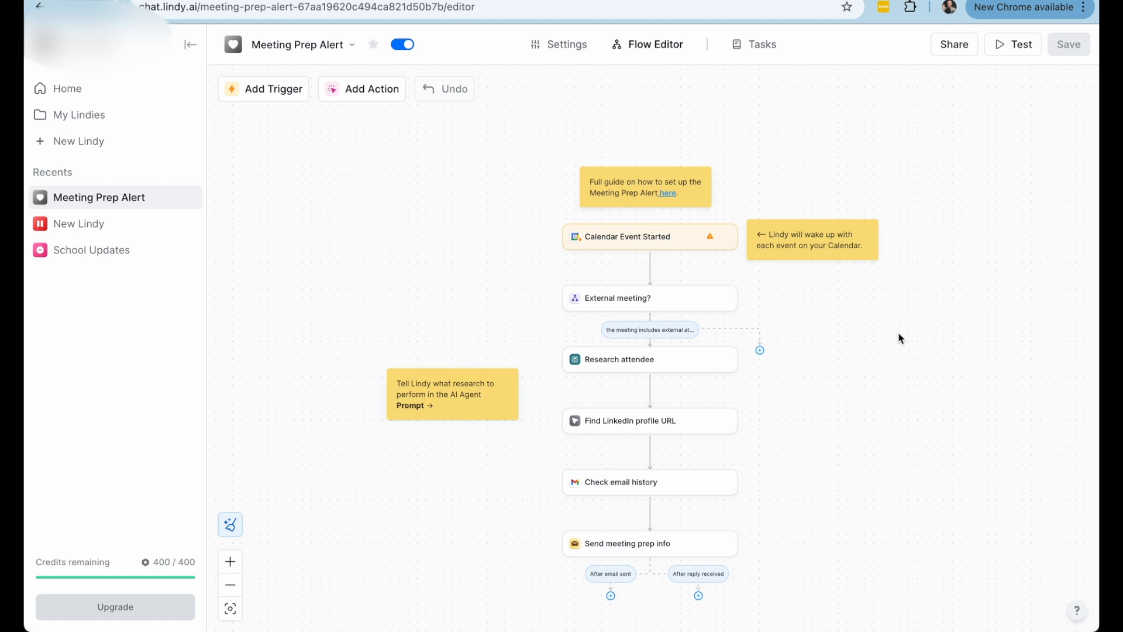
{"action": "mouse_move", "coordinate": [640, 192]}
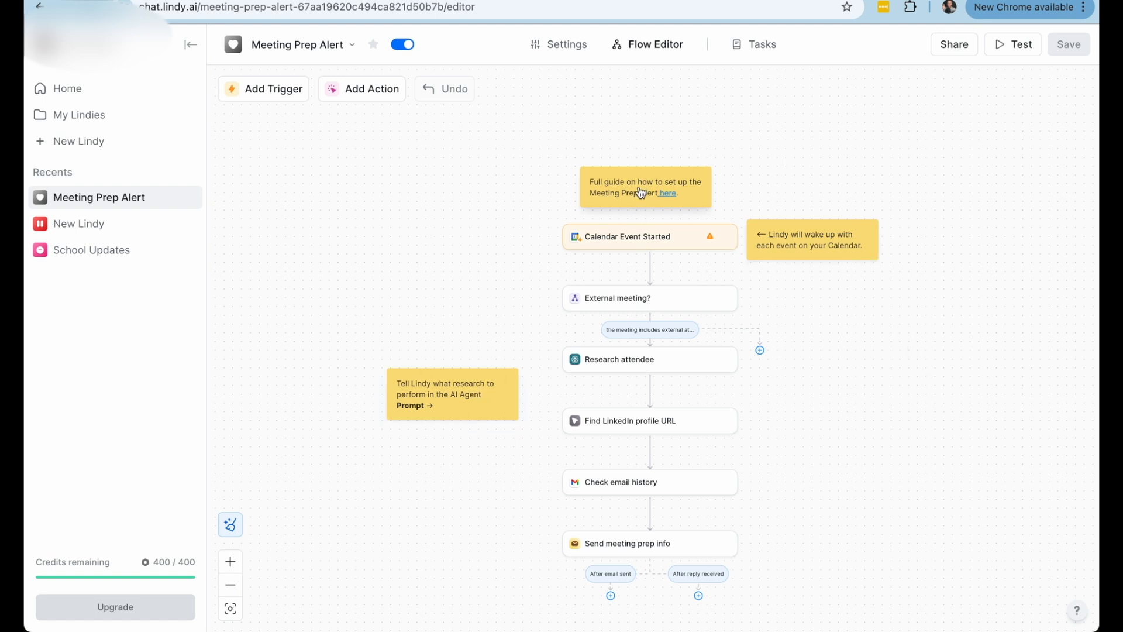
{"action": "mouse_move", "coordinate": [668, 193]}
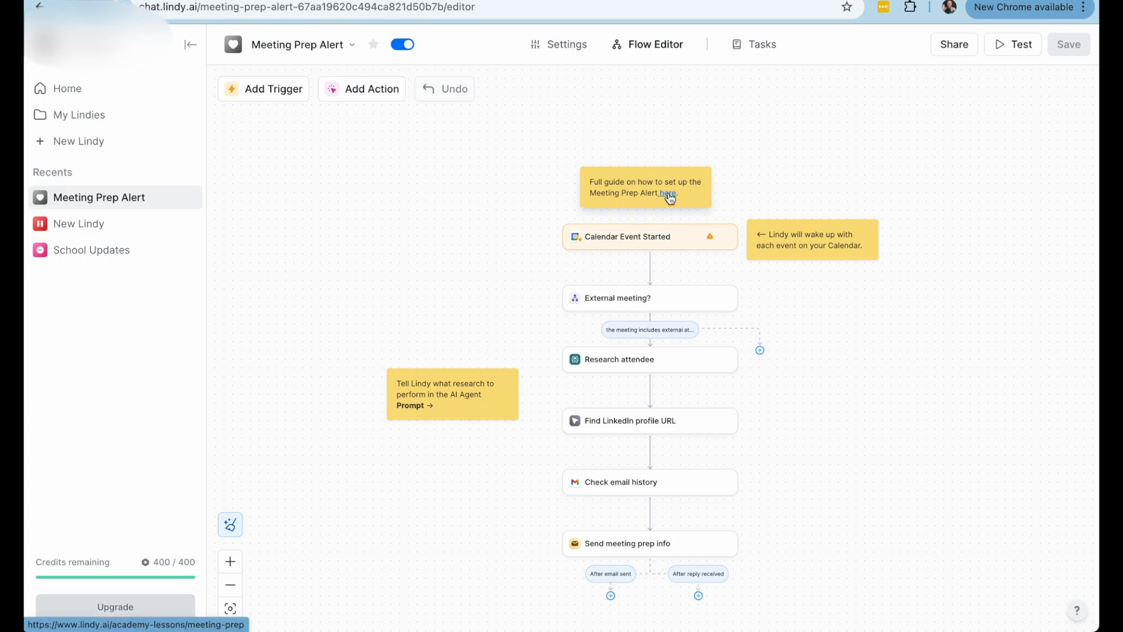
Step: Open the Meeting Prep academy guide from the sticky note's 'here' link and skim it
{"action": "left_click", "coordinate": [668, 197]}
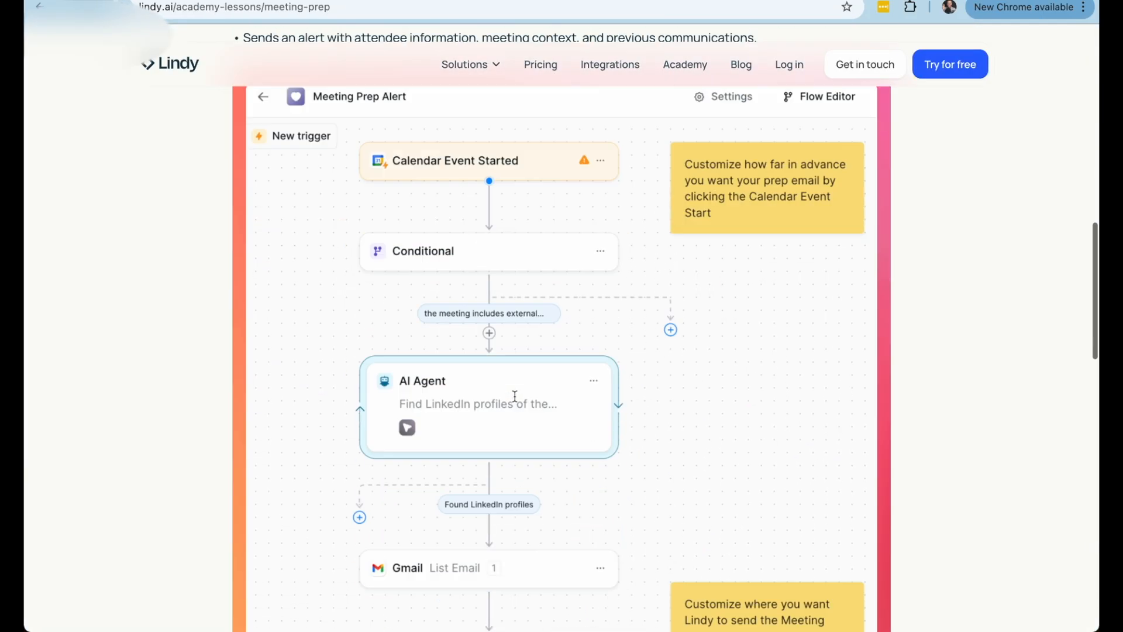
{"action": "scroll", "scroll_direction": "down", "scroll_amount": 3}
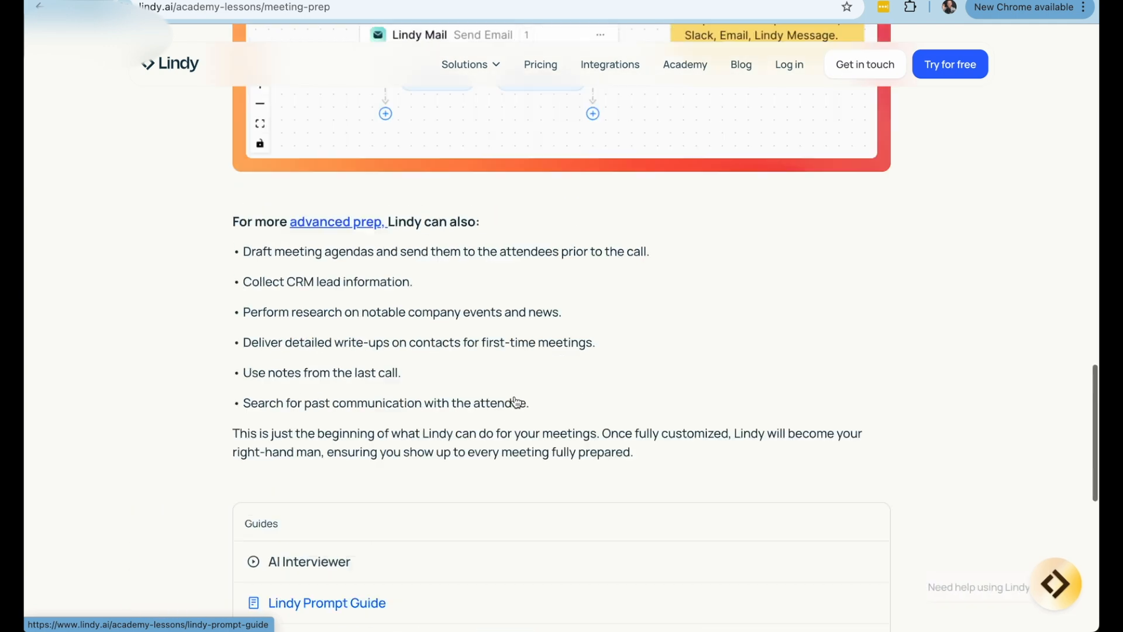
{"action": "scroll", "scroll_direction": "up", "scroll_amount": 3}
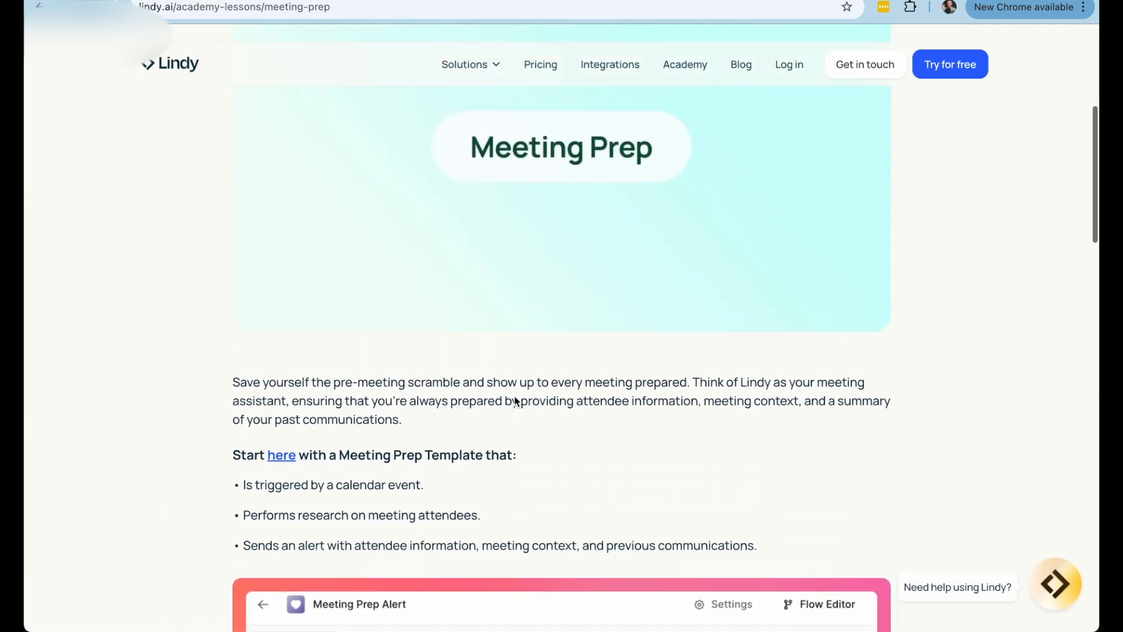
Step: Return to the Meeting Prep Alert flow and view the Calendar Event Started trigger needing permissions
{"action": "left_click", "coordinate": [281, 455]}
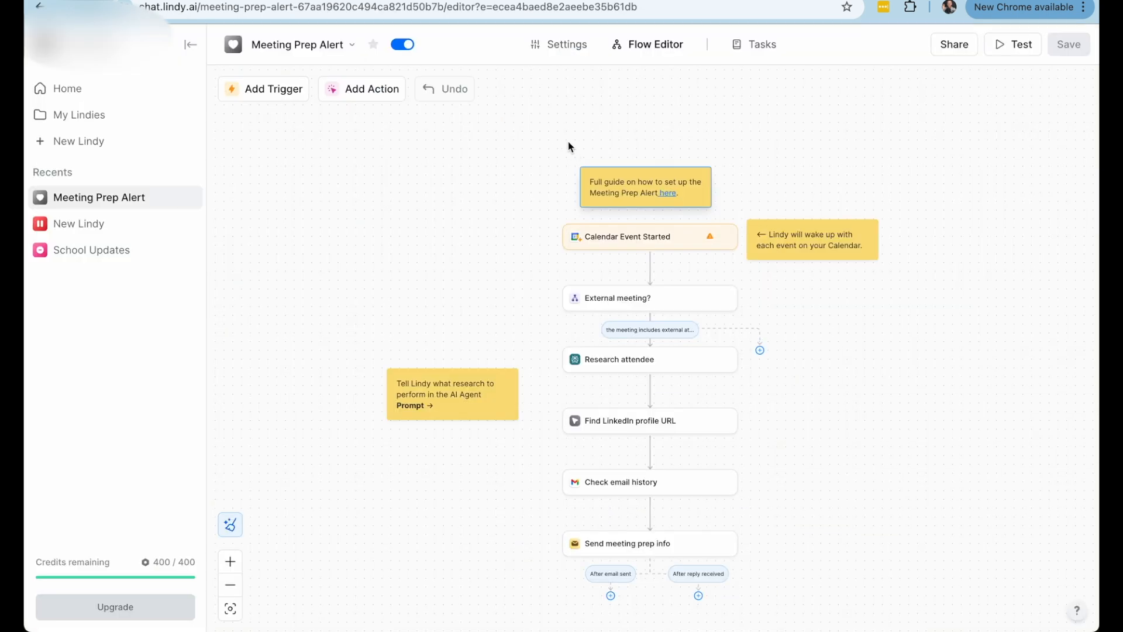
{"action": "mouse_move", "coordinate": [878, 477]}
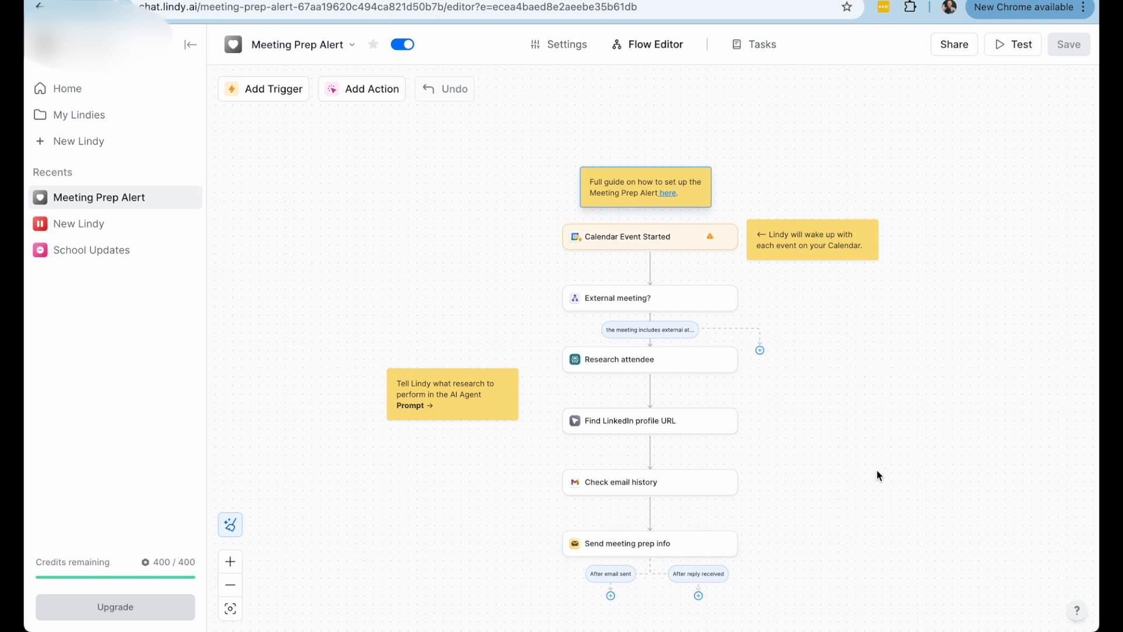
{"action": "mouse_move", "coordinate": [950, 486]}
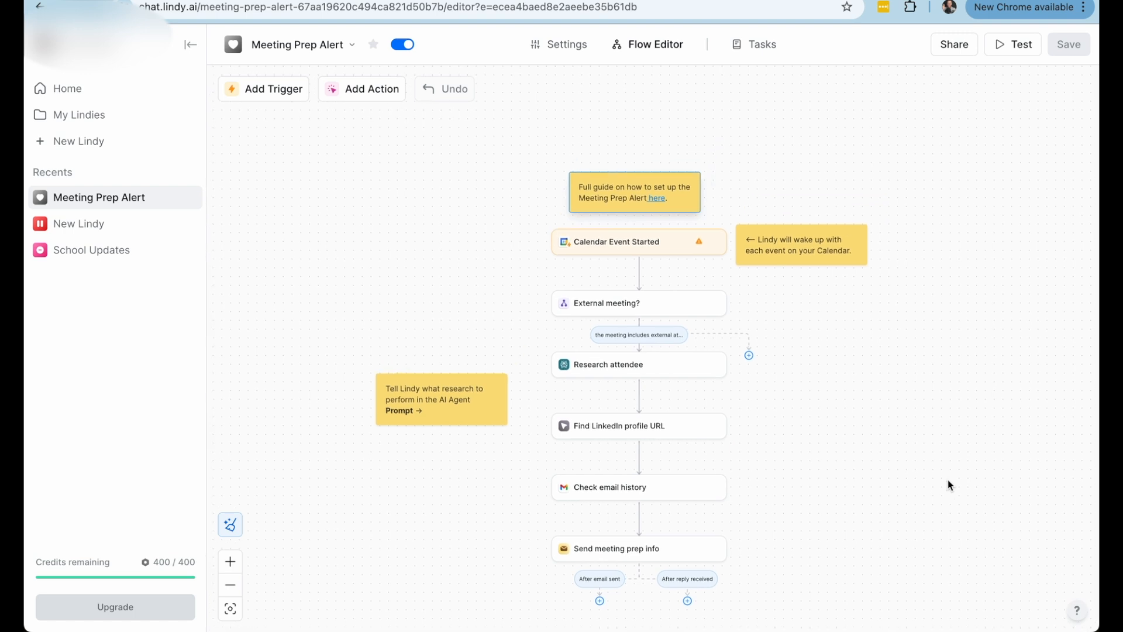
{"action": "mouse_move", "coordinate": [483, 225]}
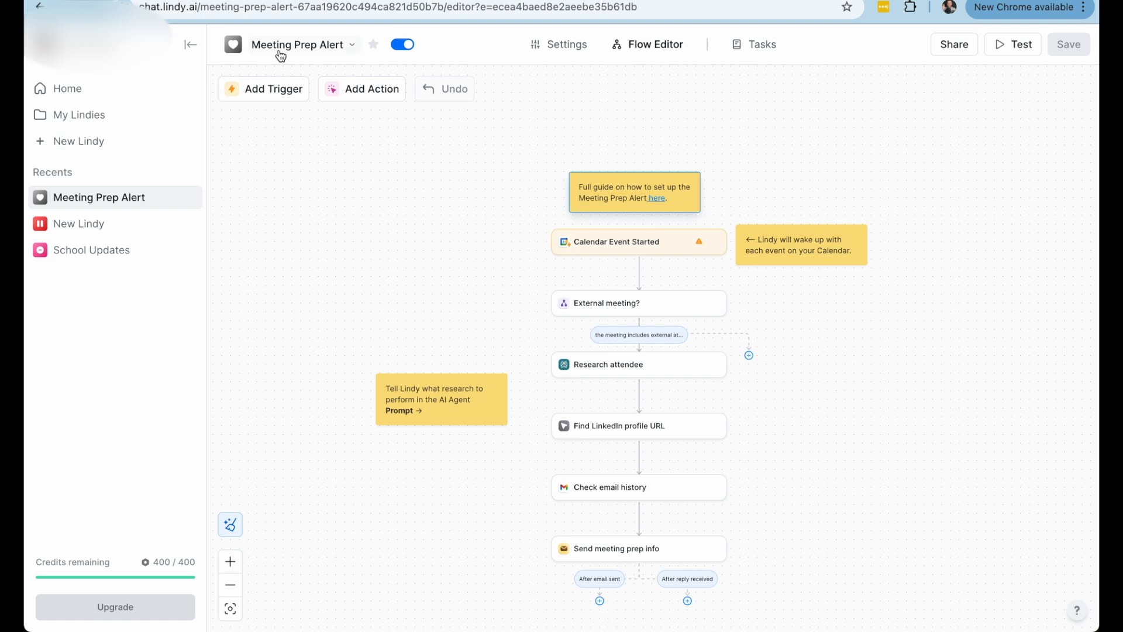
{"action": "mouse_move", "coordinate": [381, 56]}
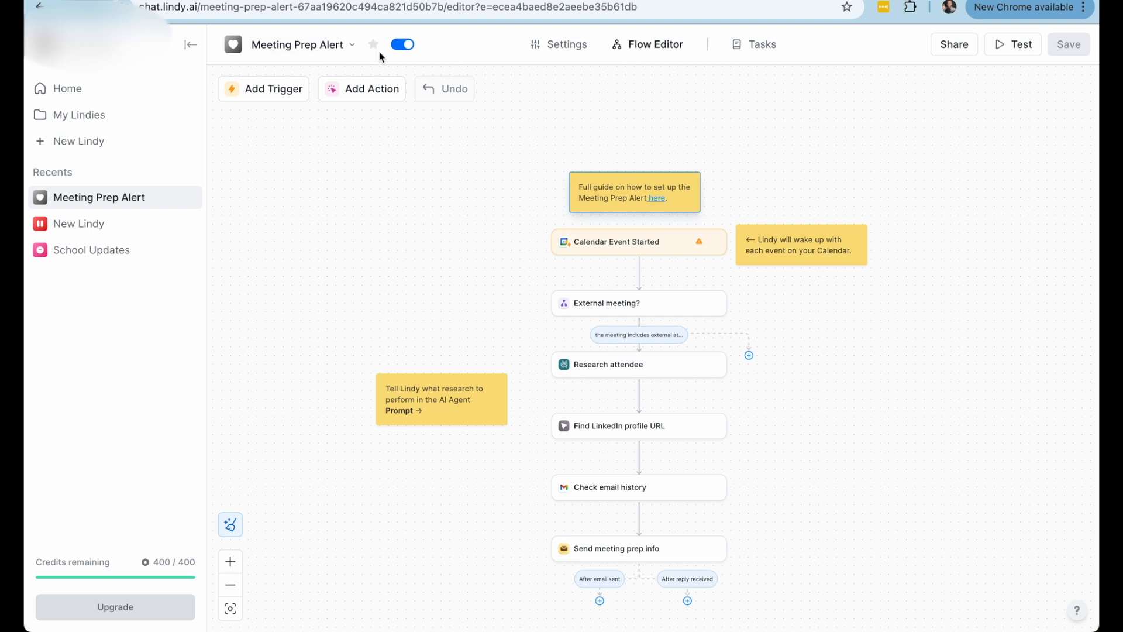
{"action": "mouse_move", "coordinate": [579, 250]}
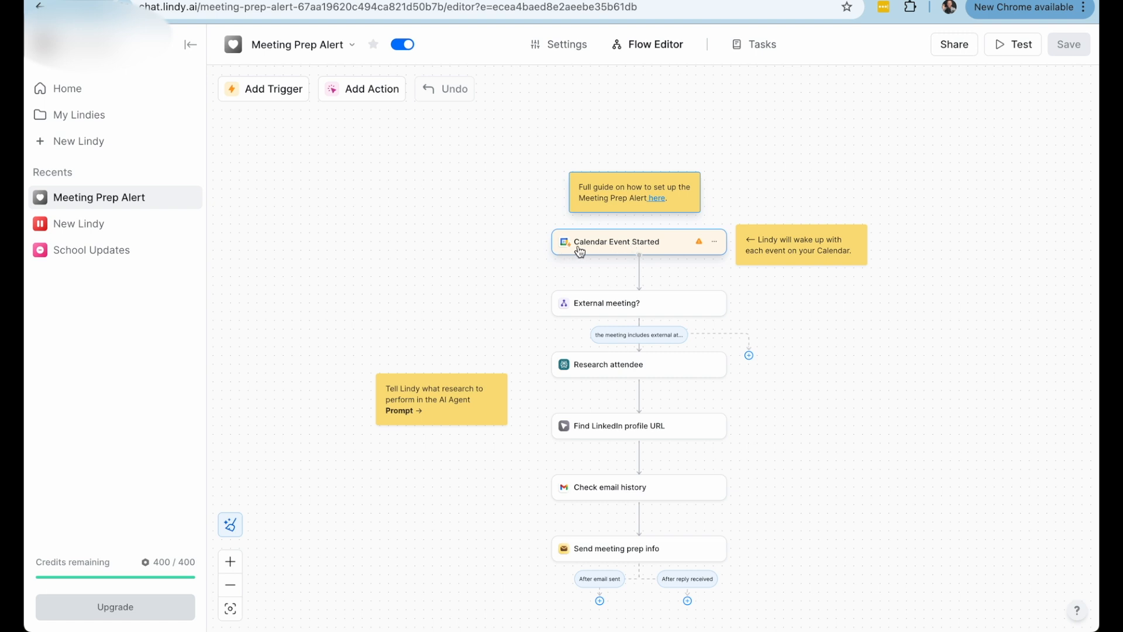
{"action": "mouse_move", "coordinate": [624, 250]}
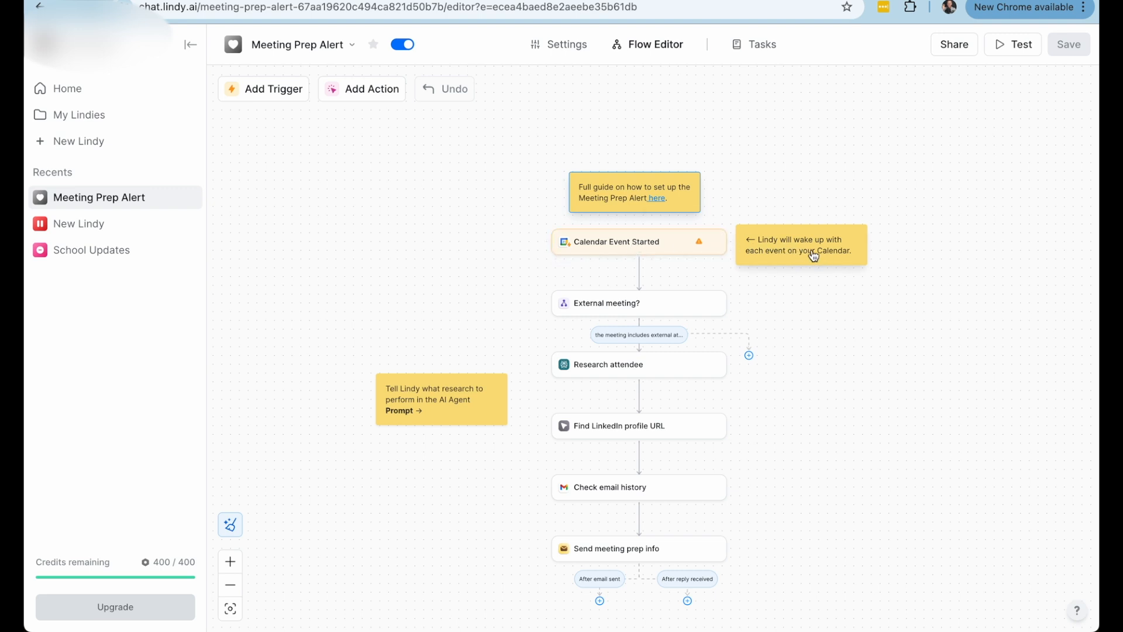
{"action": "left_click", "coordinate": [616, 241]}
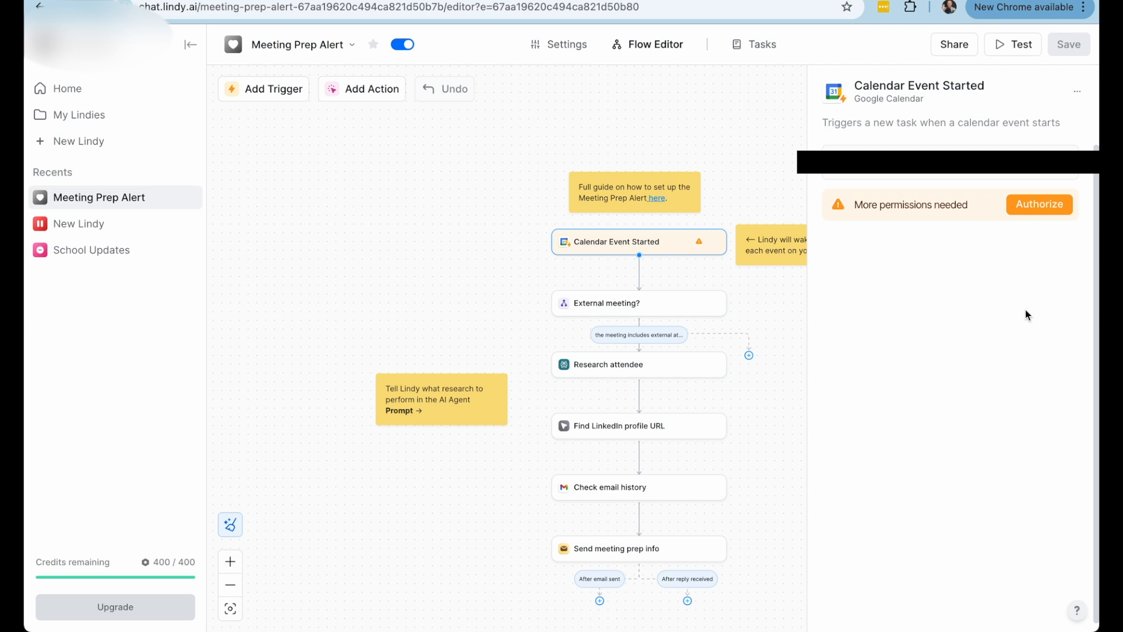
Step: Review the External meeting? condition, the Research attendee query and the Check email history Gmail filters
{"action": "left_click", "coordinate": [638, 302]}
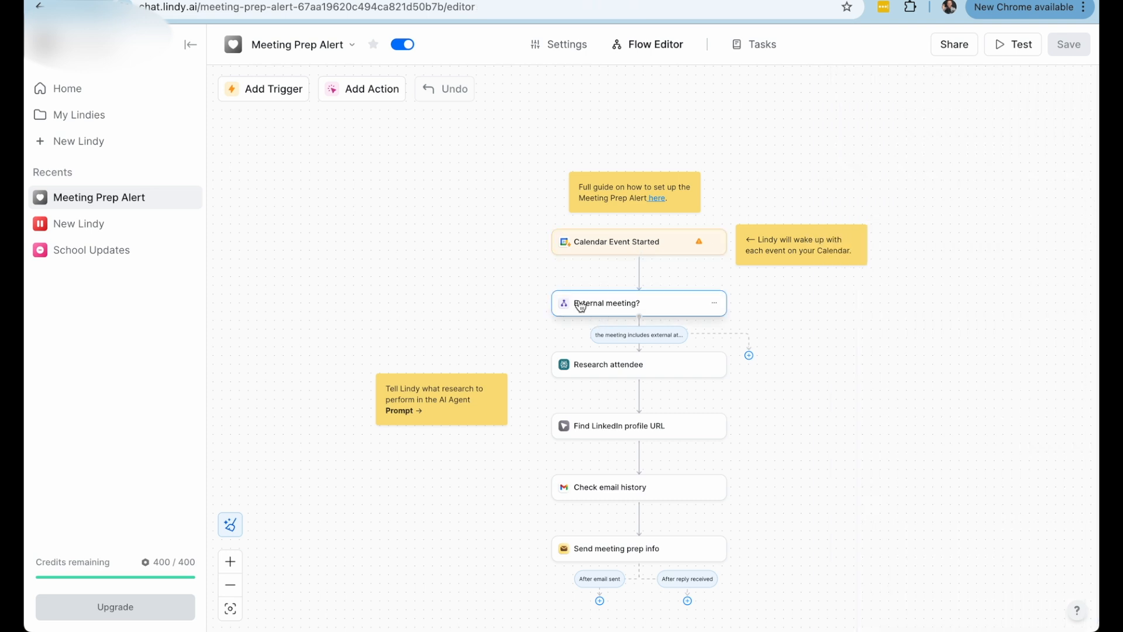
{"action": "left_click", "coordinate": [611, 302]}
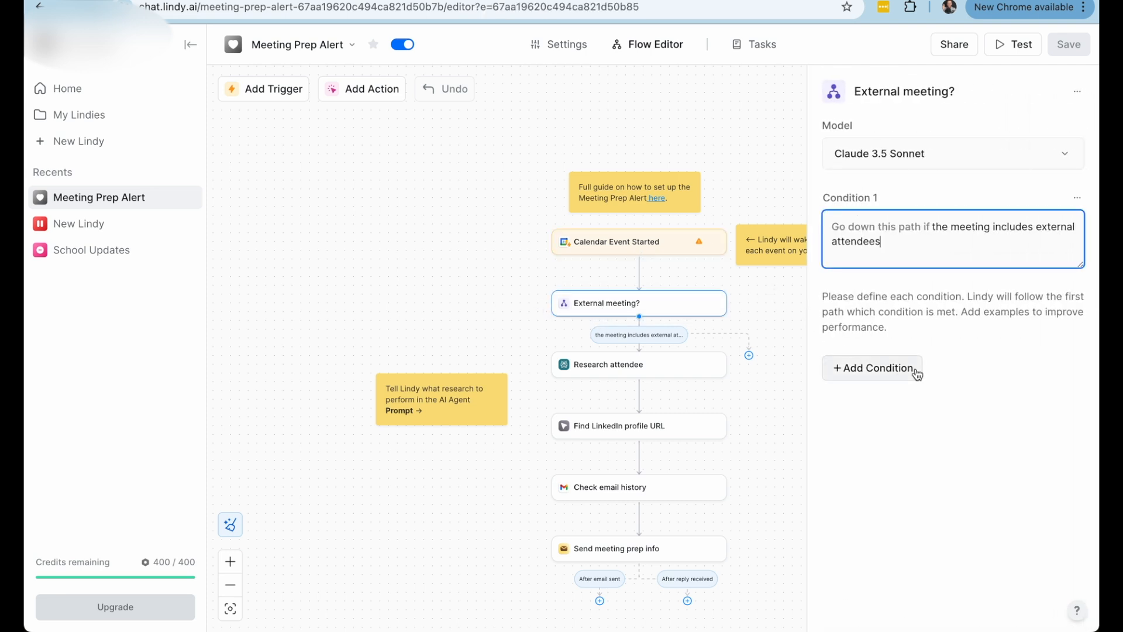
{"action": "mouse_move", "coordinate": [1033, 251]}
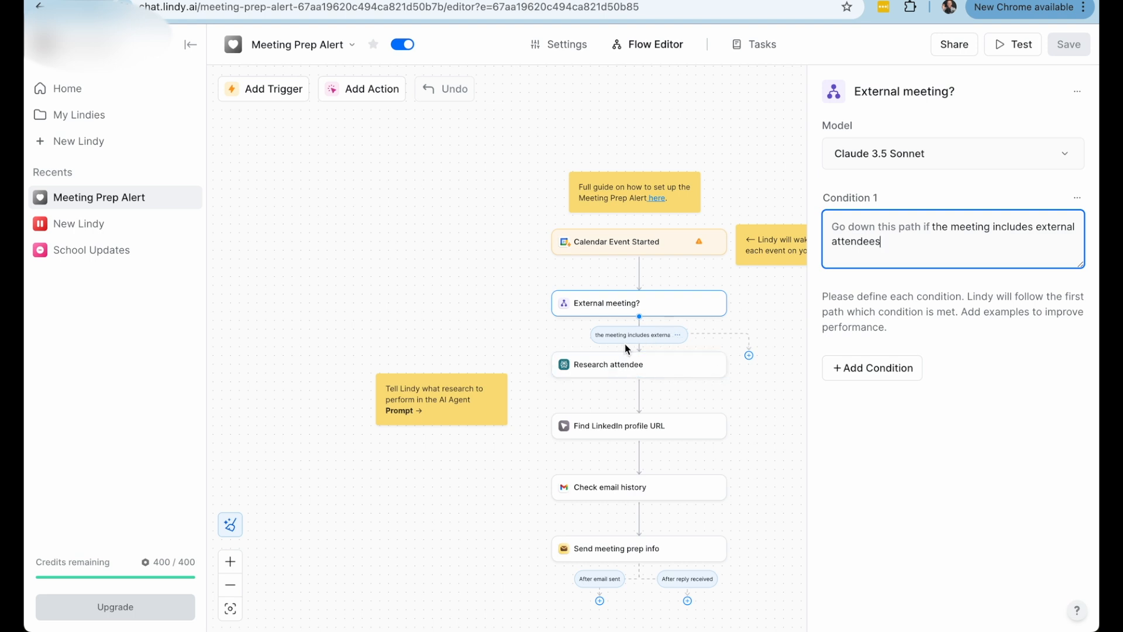
{"action": "left_click", "coordinate": [637, 363]}
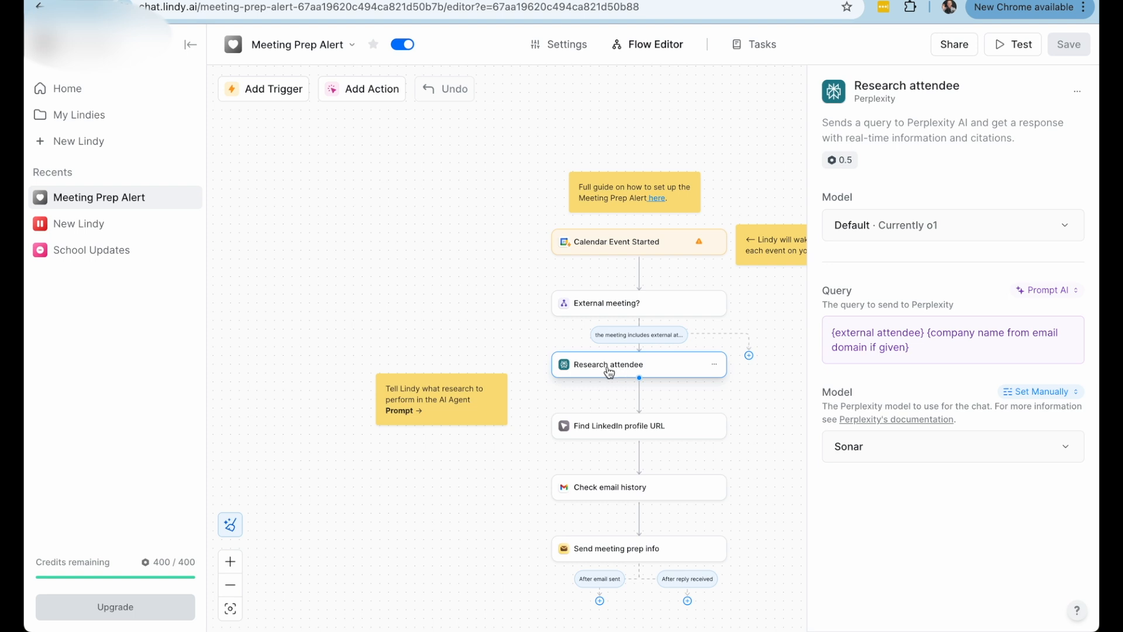
{"action": "mouse_move", "coordinate": [670, 368]}
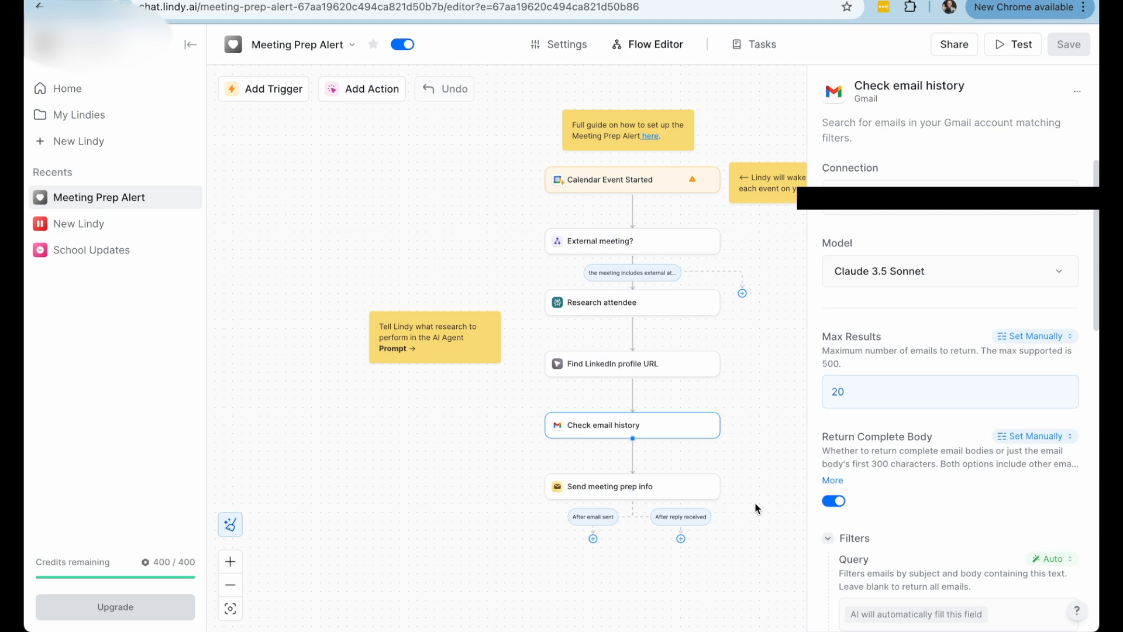
{"action": "scroll", "scroll_direction": "down", "scroll_amount": 3}
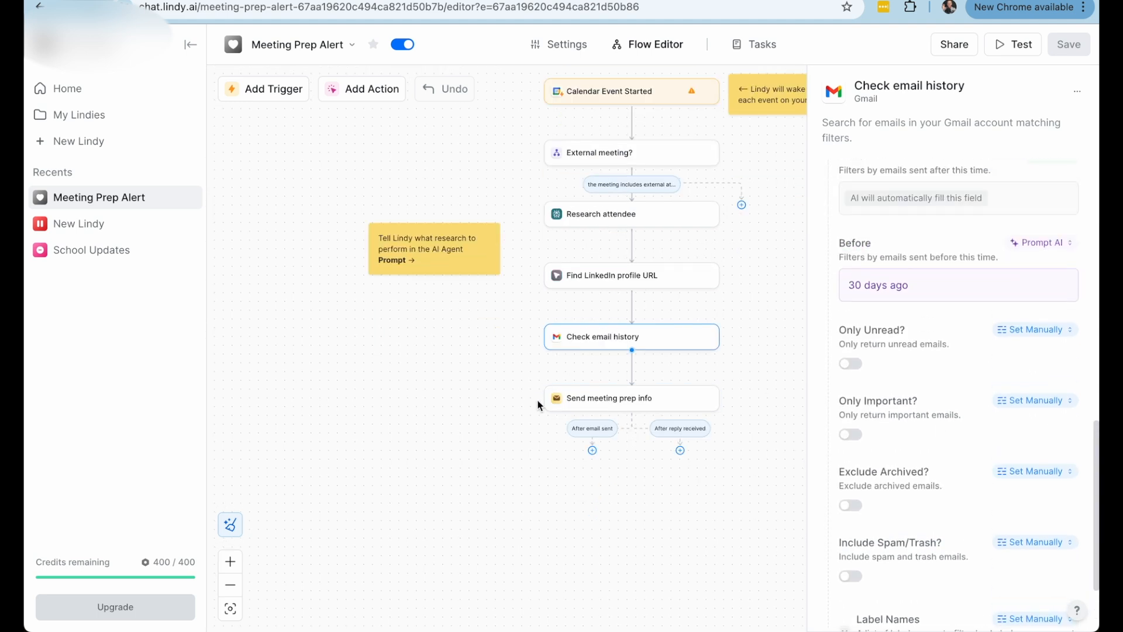
Step: Inspect the Send meeting prep info step's recipient, subject and body prompts
{"action": "left_click", "coordinate": [610, 398]}
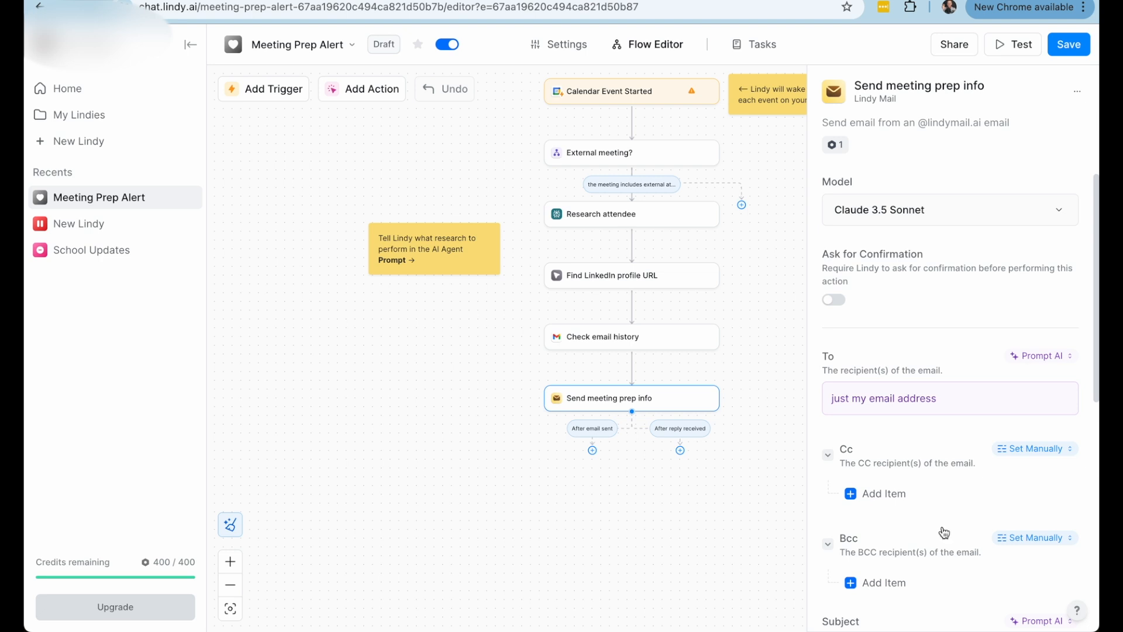
{"action": "scroll", "scroll_direction": "down", "scroll_amount": 3}
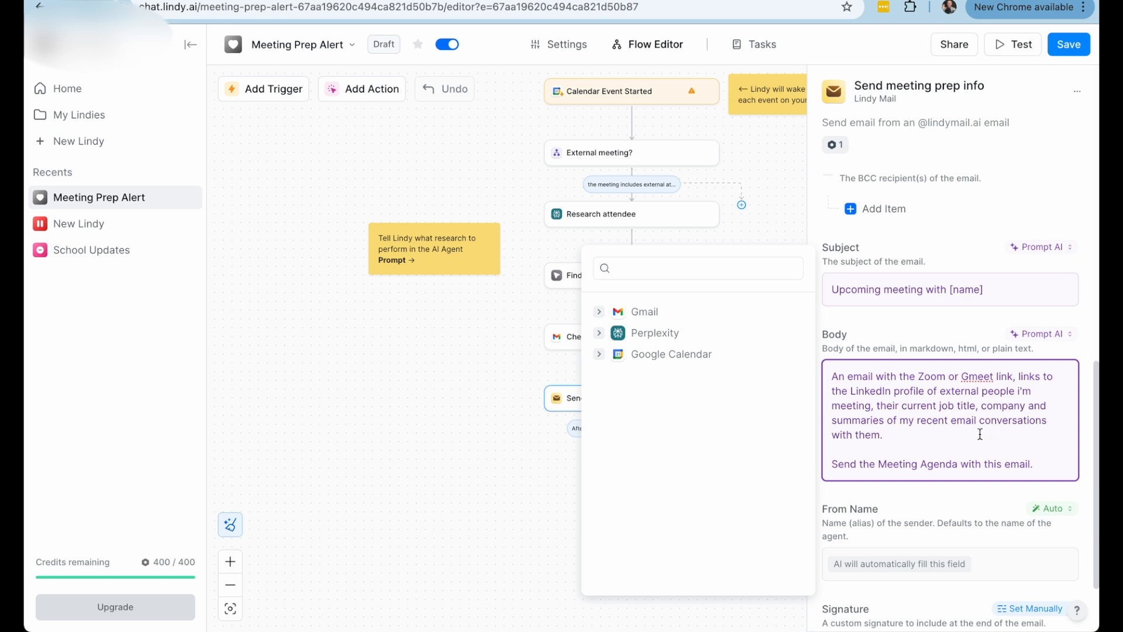
{"action": "mouse_move", "coordinate": [895, 435]}
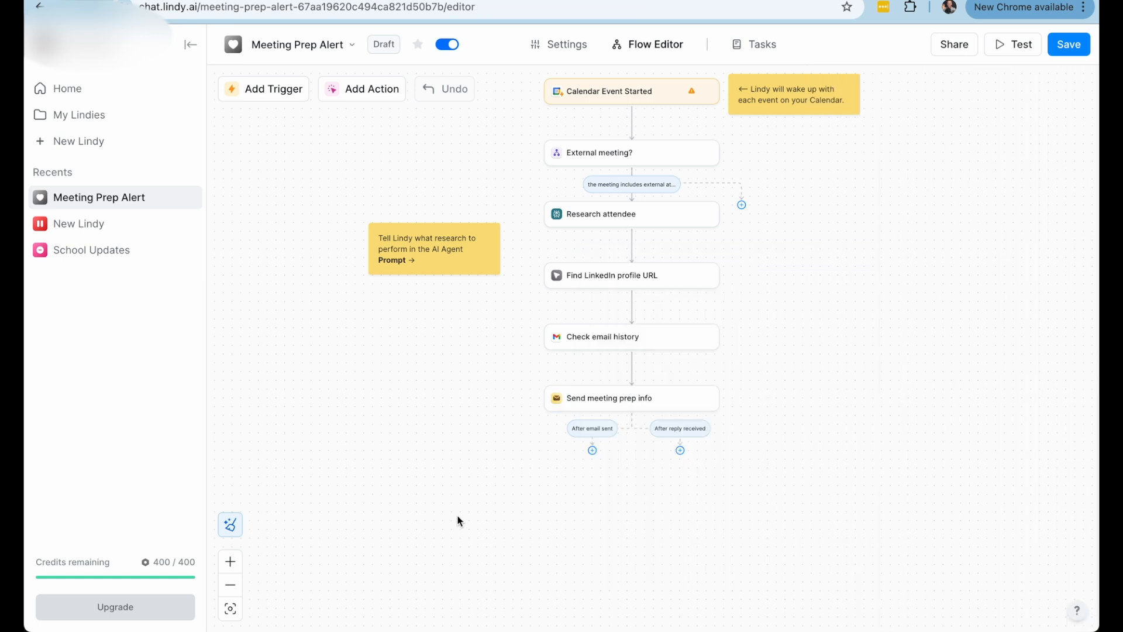
{"action": "mouse_move", "coordinate": [735, 201]}
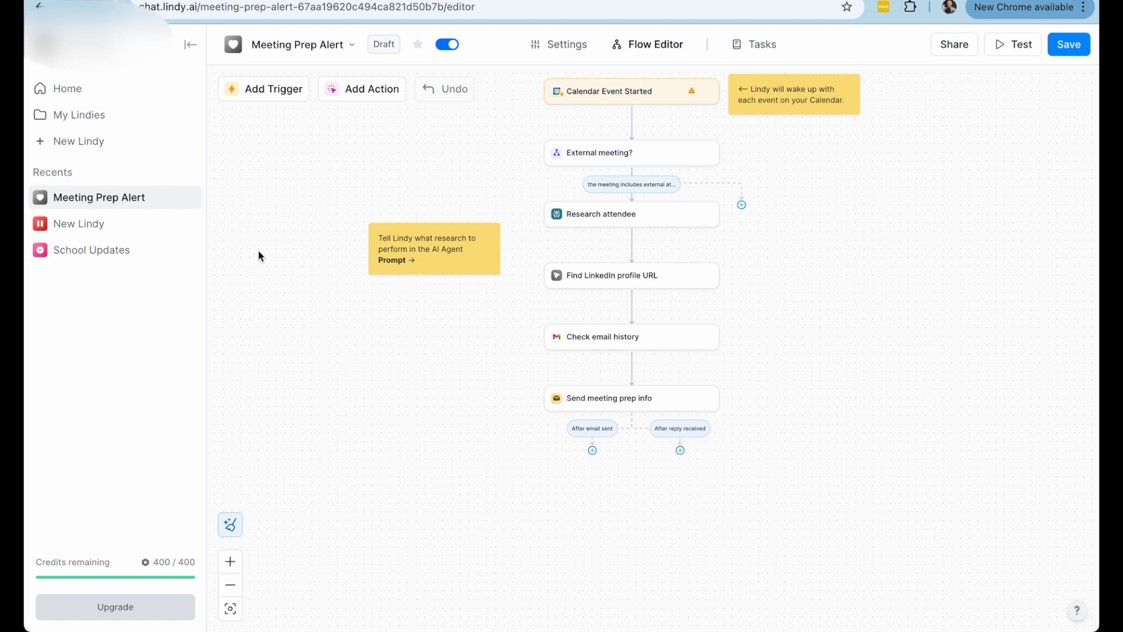
Step: Return to Home, discarding the unsaved Meeting Prep Alert changes, and browse the More templates list
{"action": "left_click", "coordinate": [78, 141]}
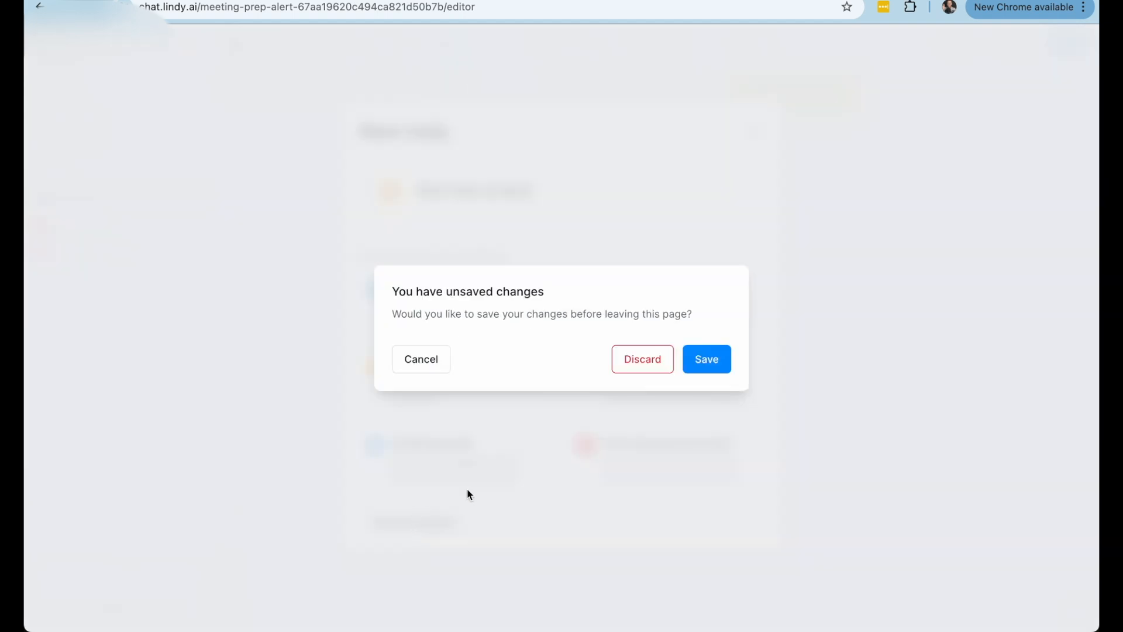
{"action": "mouse_move", "coordinate": [642, 359]}
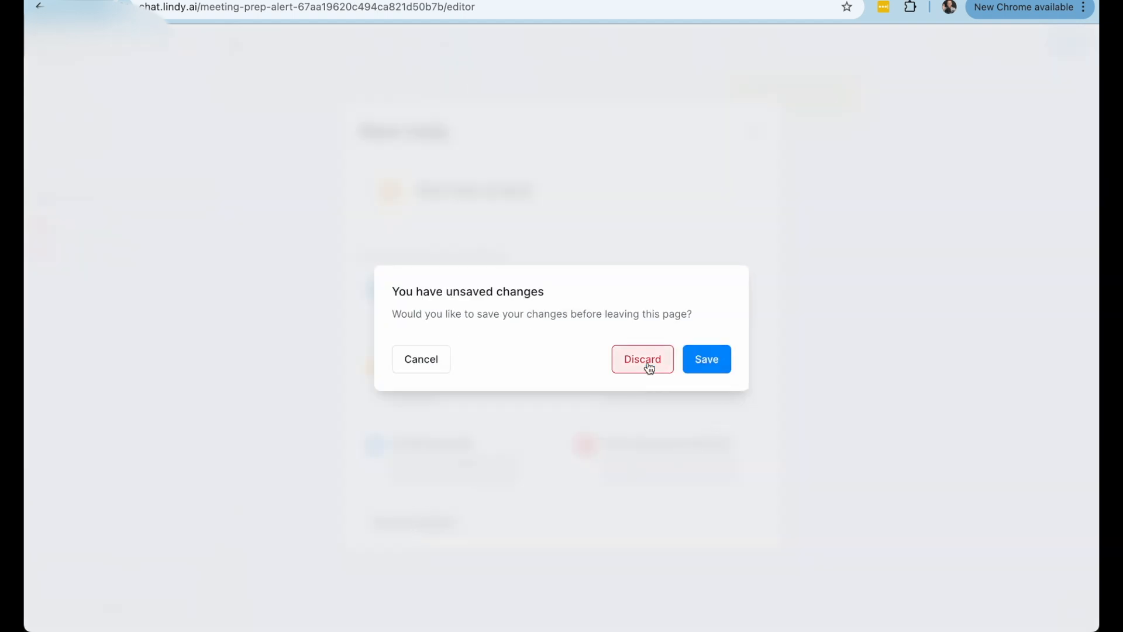
{"action": "left_click", "coordinate": [643, 359]}
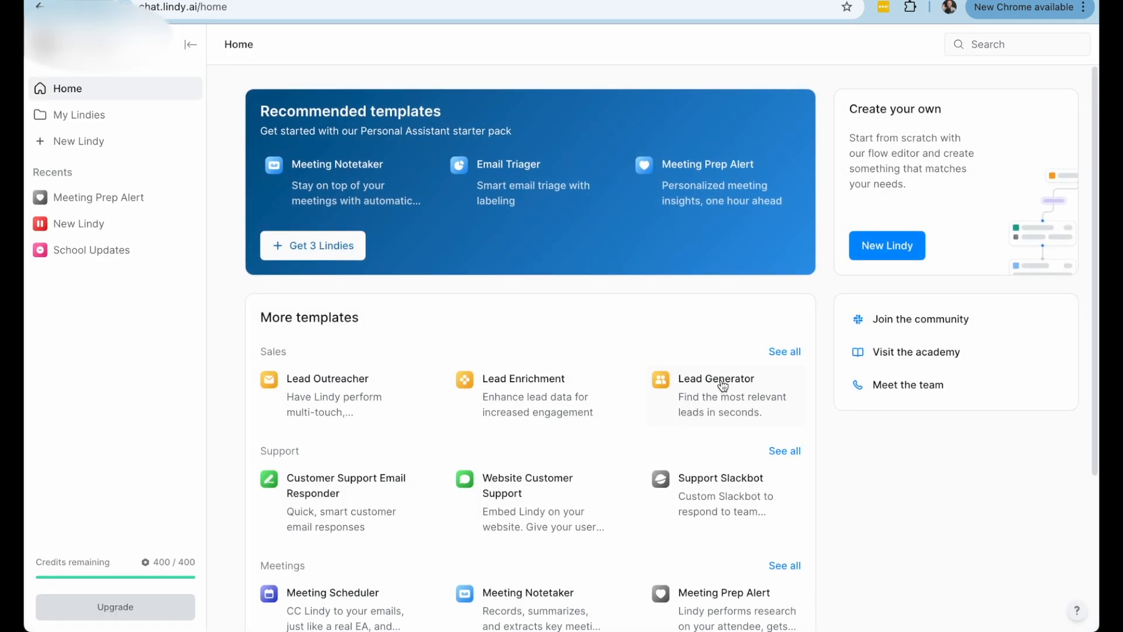
{"action": "scroll", "scroll_direction": "down", "scroll_amount": 3}
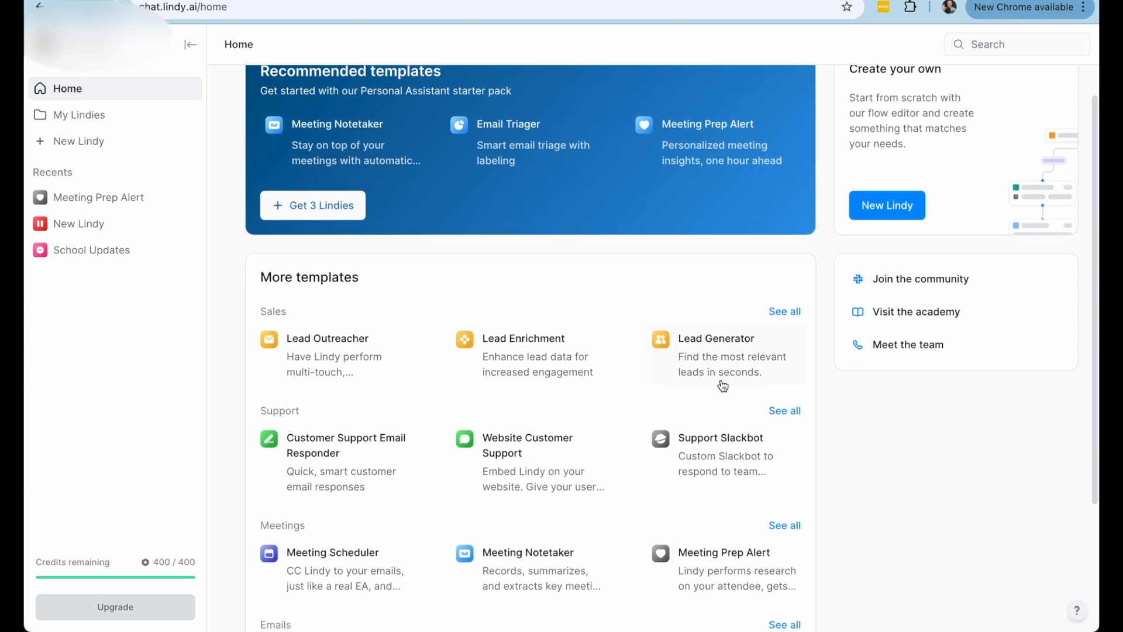
{"action": "scroll", "scroll_direction": "down", "scroll_amount": 3}
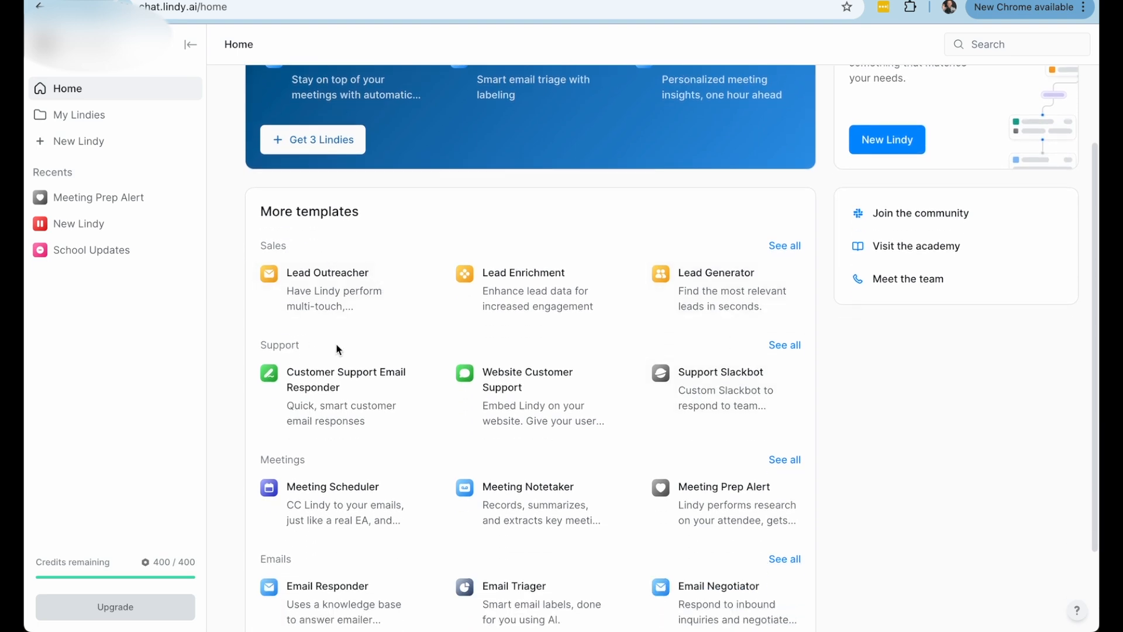
{"action": "scroll", "scroll_direction": "down", "scroll_amount": 3}
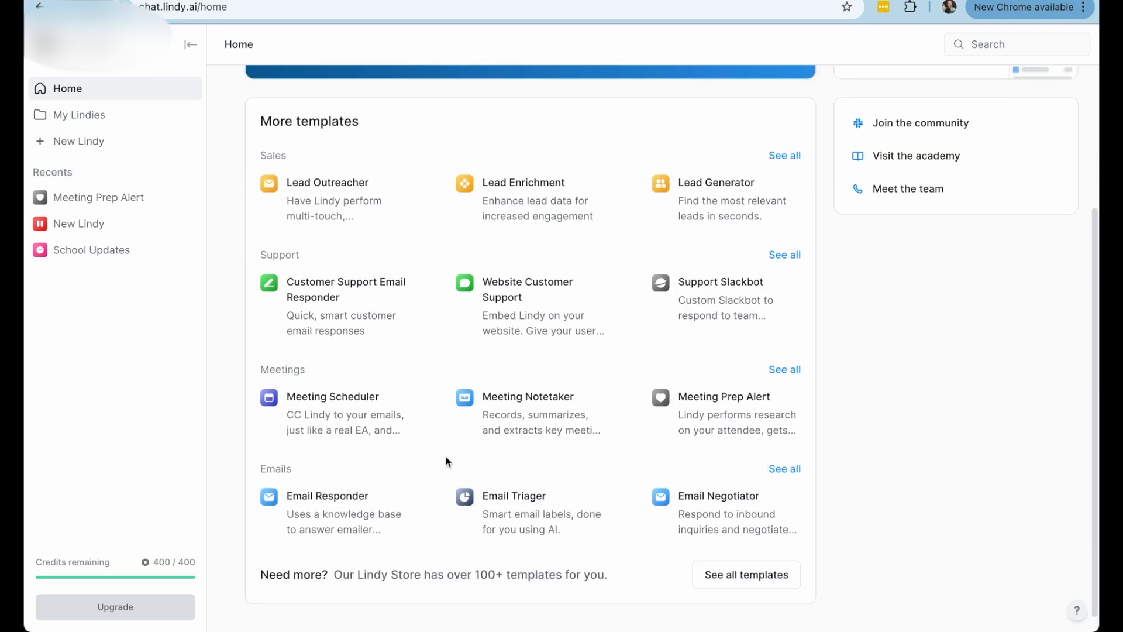
Step: Browse All Lindies and open the Turn Podcasts into Blog Posts template in the flow editor
{"action": "left_click", "coordinate": [78, 115]}
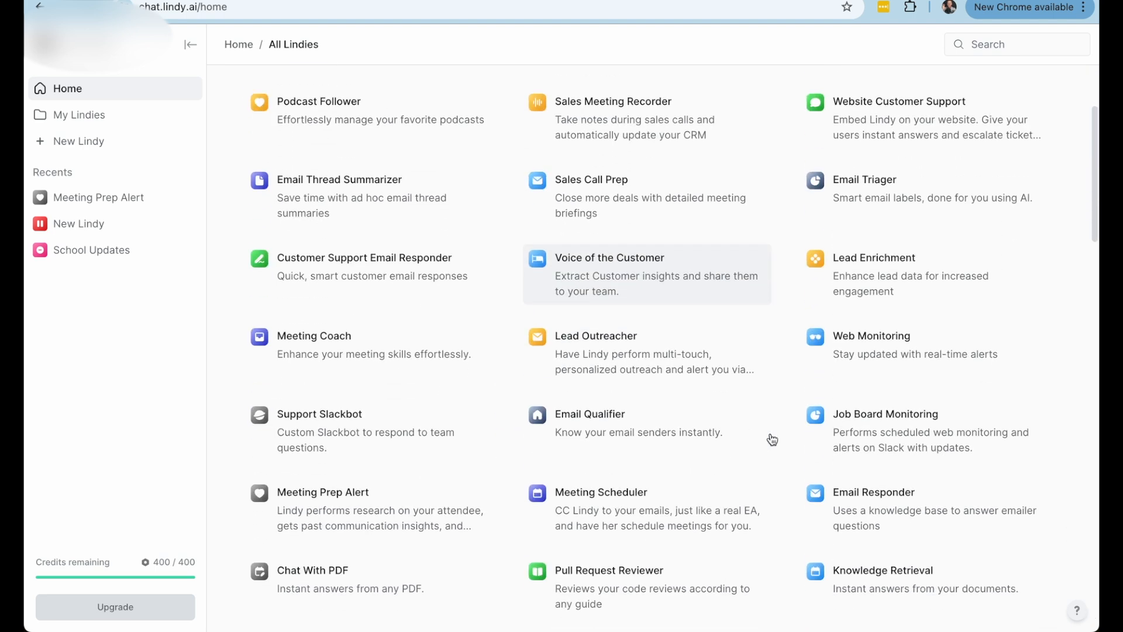
{"action": "scroll", "scroll_direction": "down", "scroll_amount": 3}
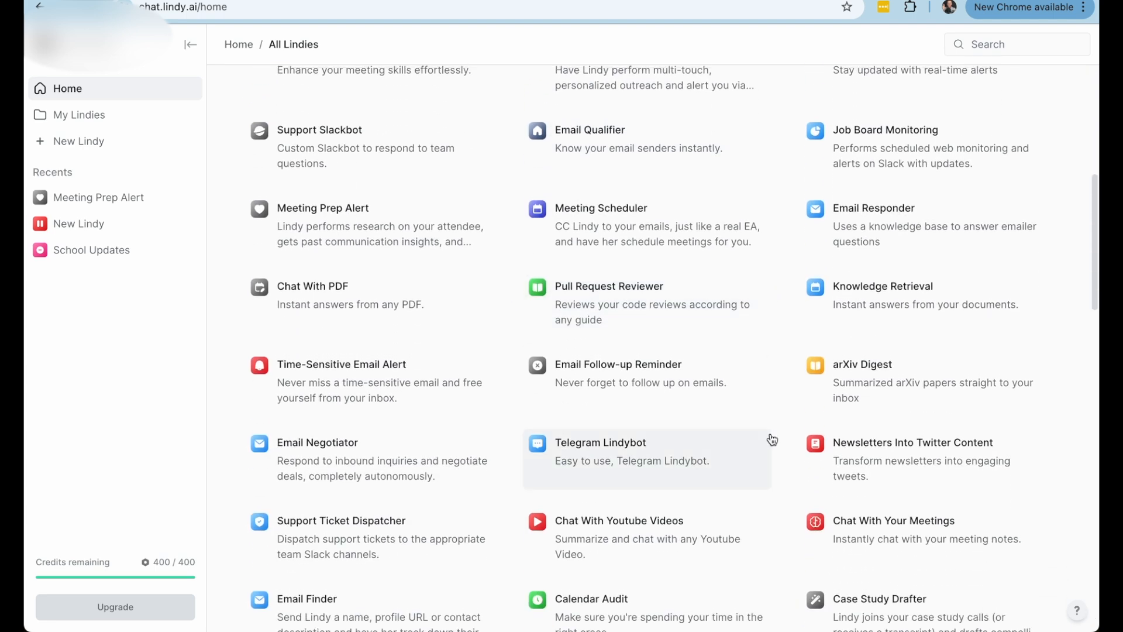
{"action": "scroll", "scroll_direction": "down", "scroll_amount": 3}
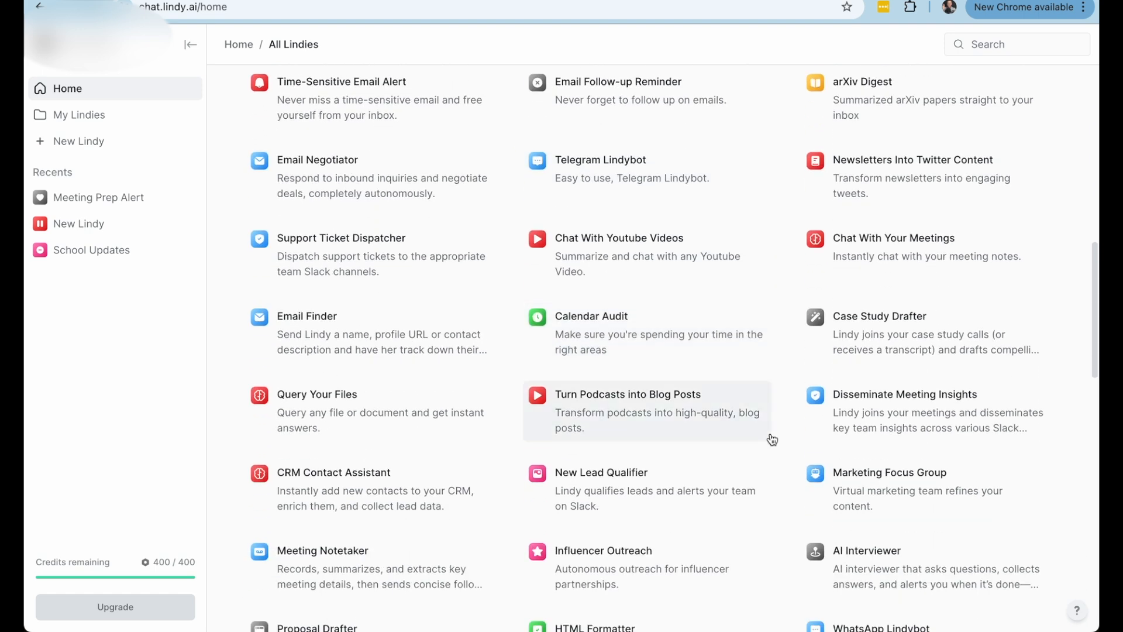
{"action": "mouse_move", "coordinate": [643, 282]}
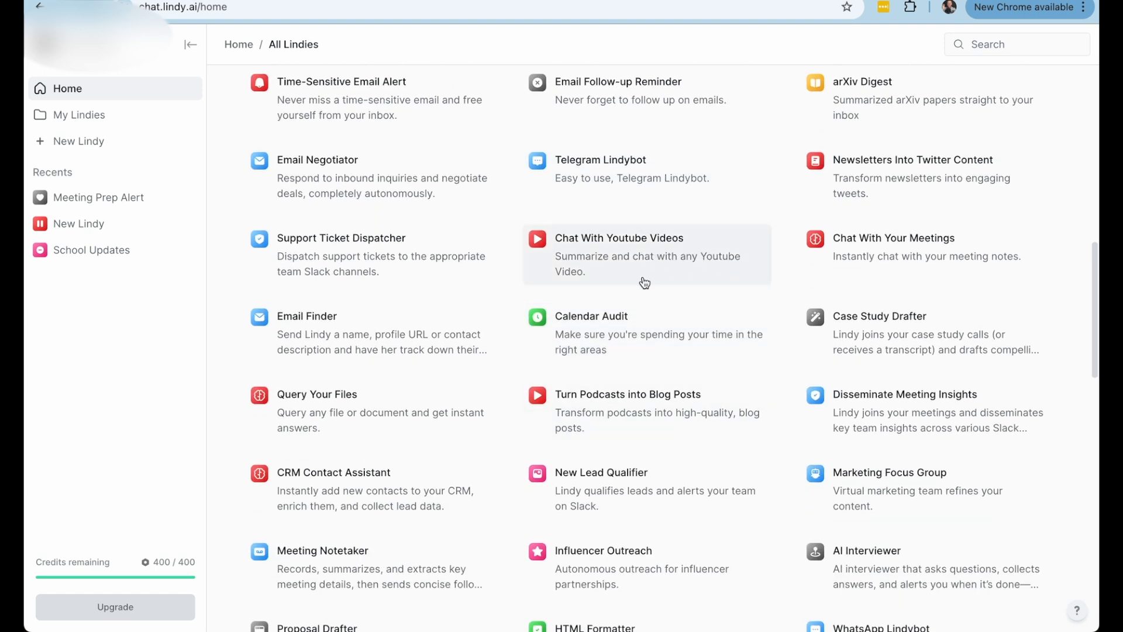
{"action": "mouse_move", "coordinate": [710, 276]}
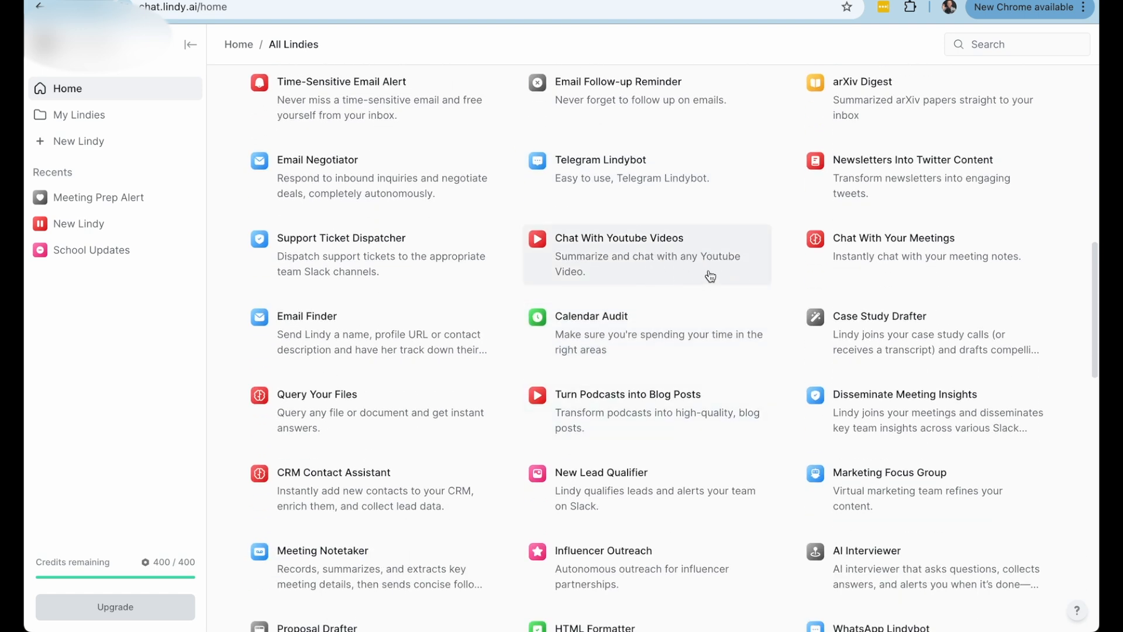
{"action": "mouse_move", "coordinate": [714, 270]}
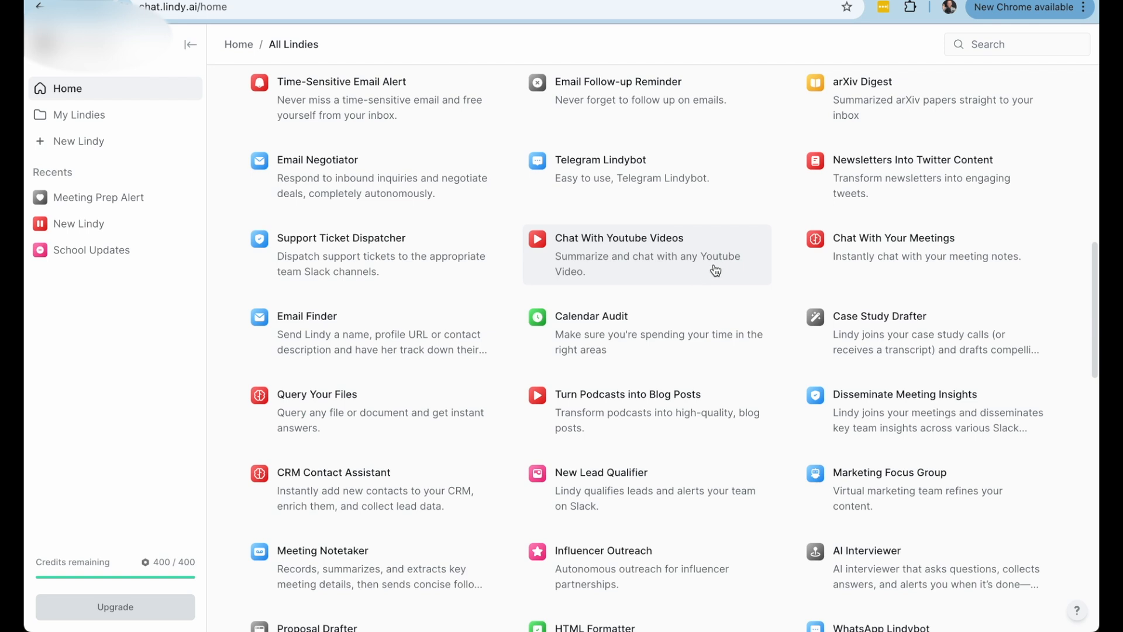
{"action": "mouse_move", "coordinate": [672, 276]}
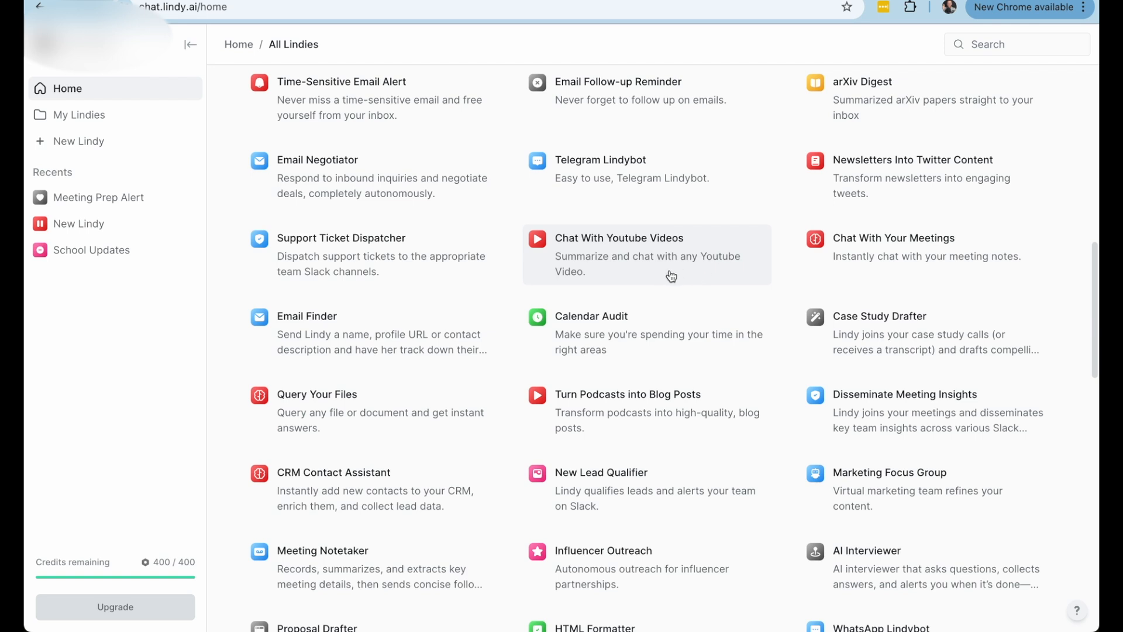
{"action": "mouse_move", "coordinate": [665, 276]}
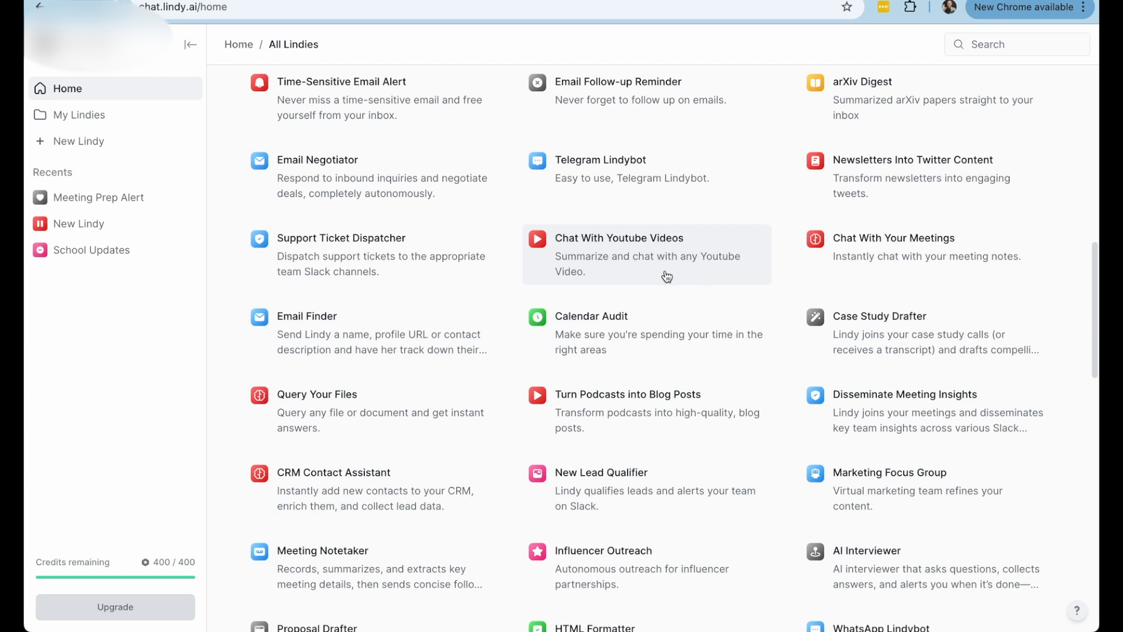
{"action": "mouse_move", "coordinate": [658, 263]}
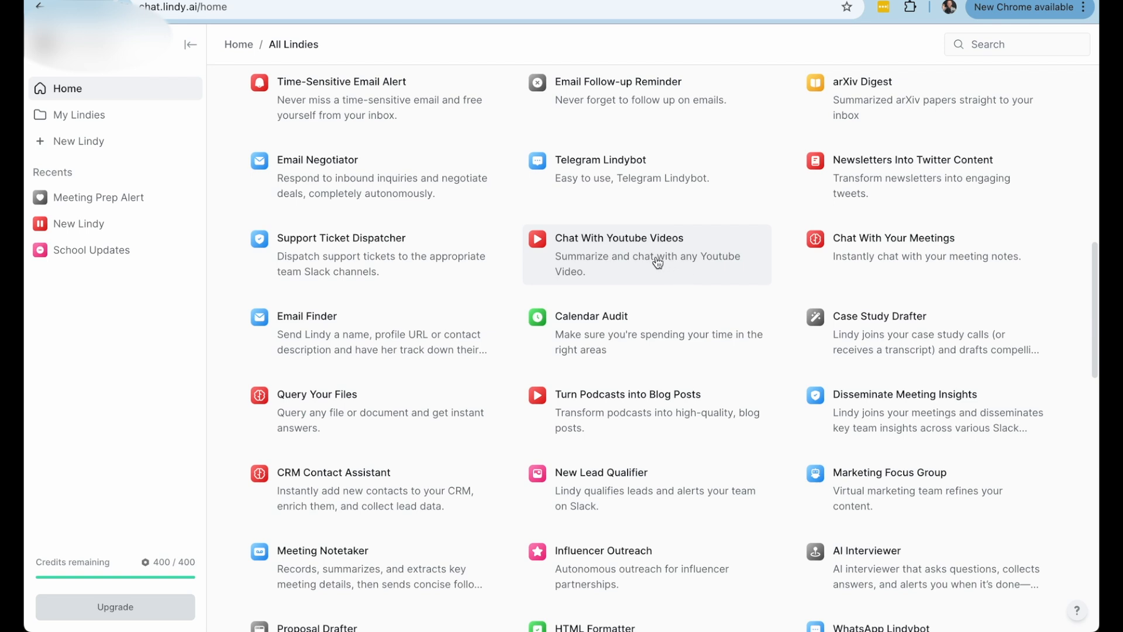
{"action": "scroll", "scroll_direction": "down", "scroll_amount": 3}
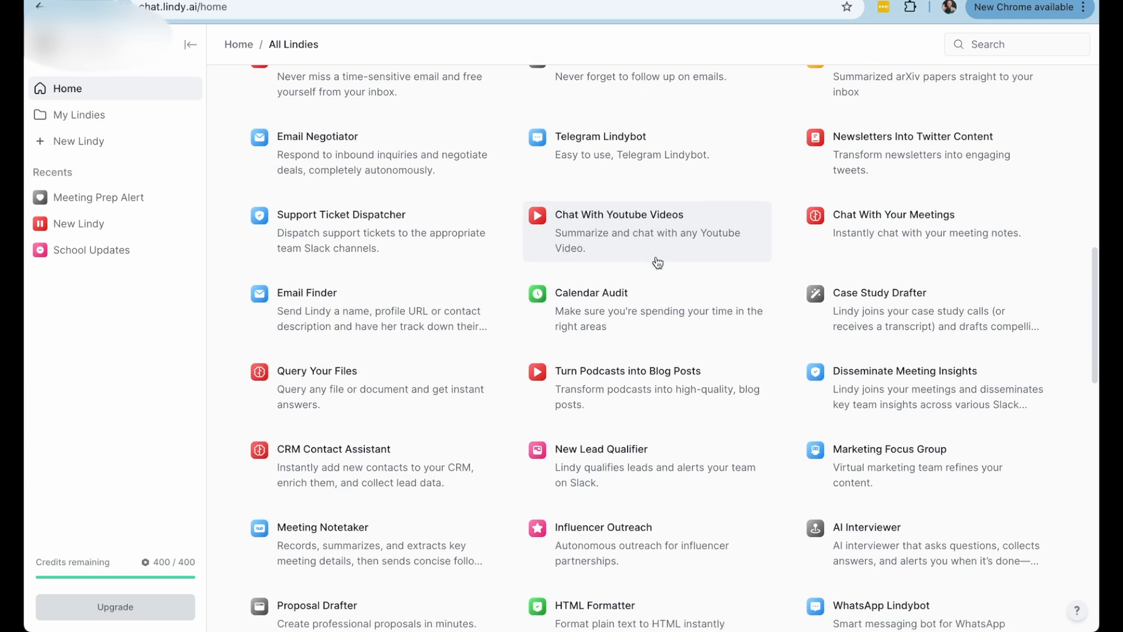
{"action": "scroll", "scroll_direction": "down", "scroll_amount": 3}
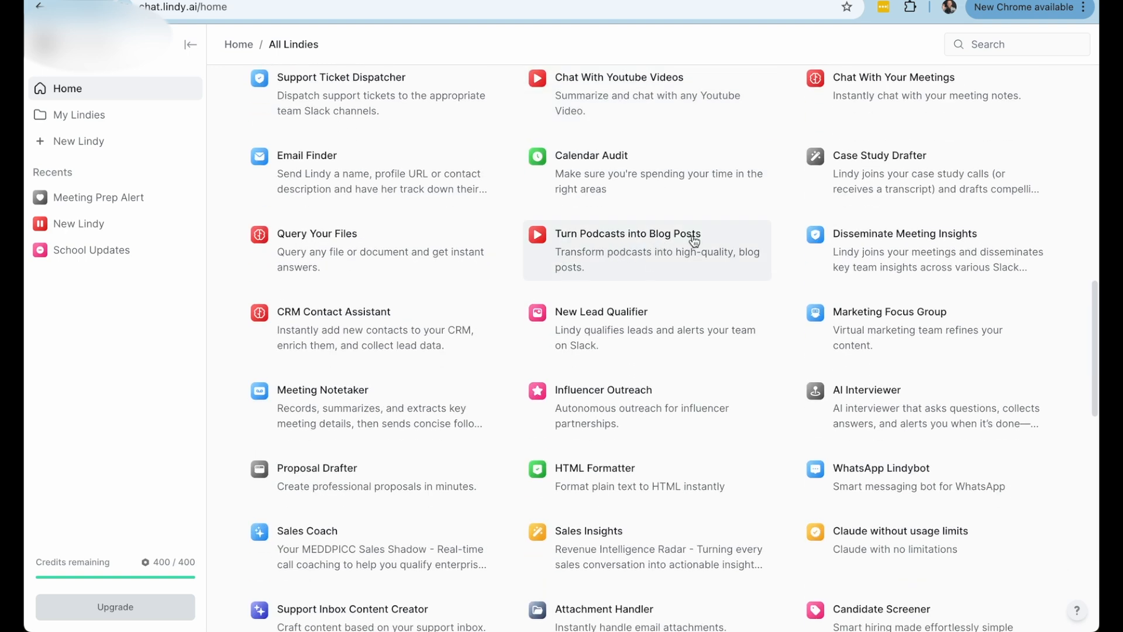
{"action": "left_click", "coordinate": [627, 250]}
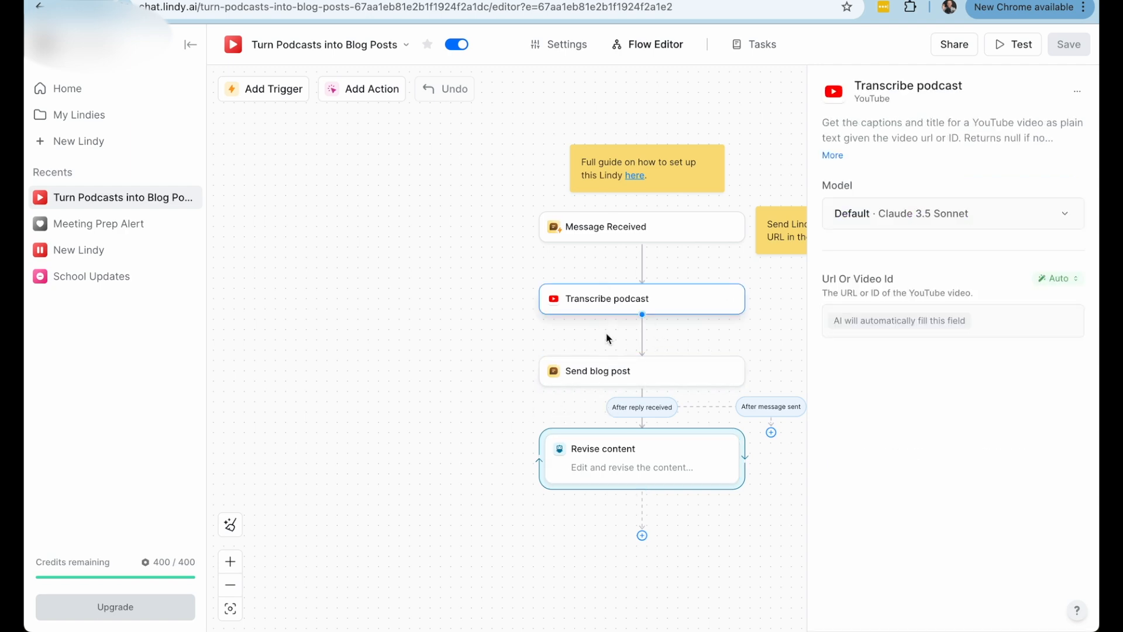
Step: View the Send blog post step's message, then create a new blank Lindy, New Lindy 2
{"action": "left_click", "coordinate": [596, 370]}
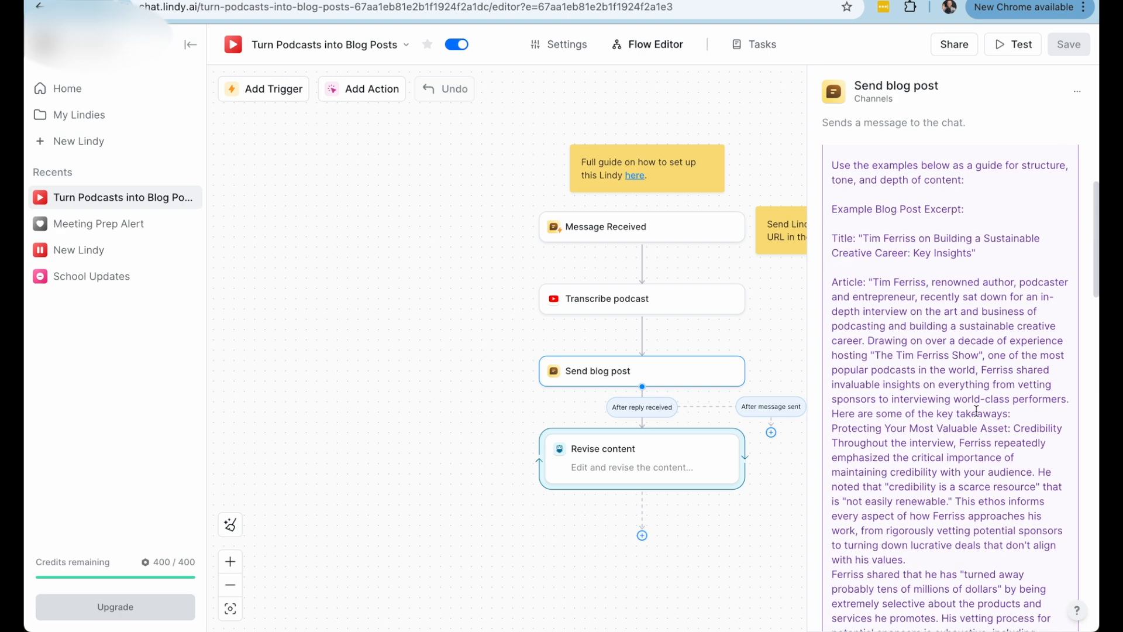
{"action": "scroll", "scroll_direction": "down", "scroll_amount": 3}
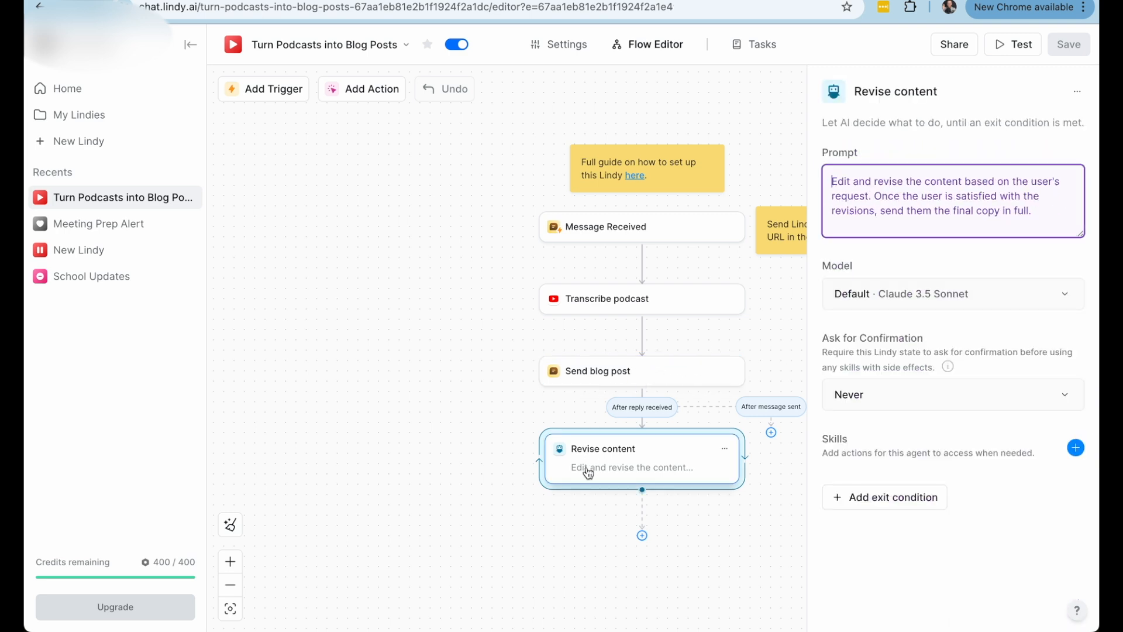
{"action": "left_click", "coordinate": [77, 142]}
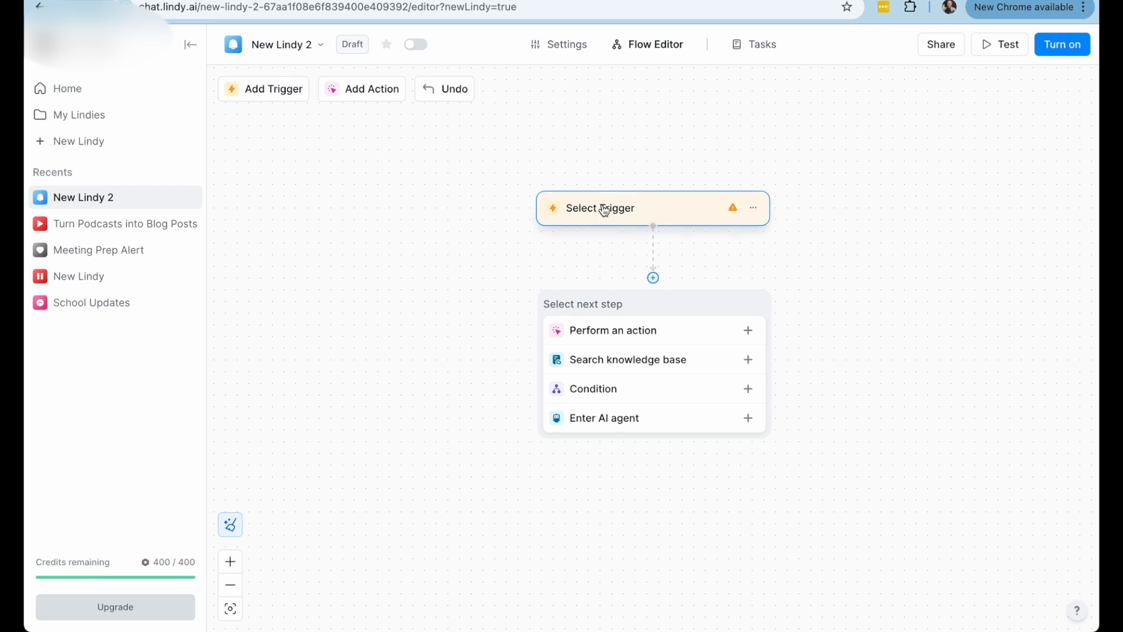
Step: Browse the new Lindy's Popular Triggers and search the picker for 'message' triggers
{"action": "left_click", "coordinate": [600, 209]}
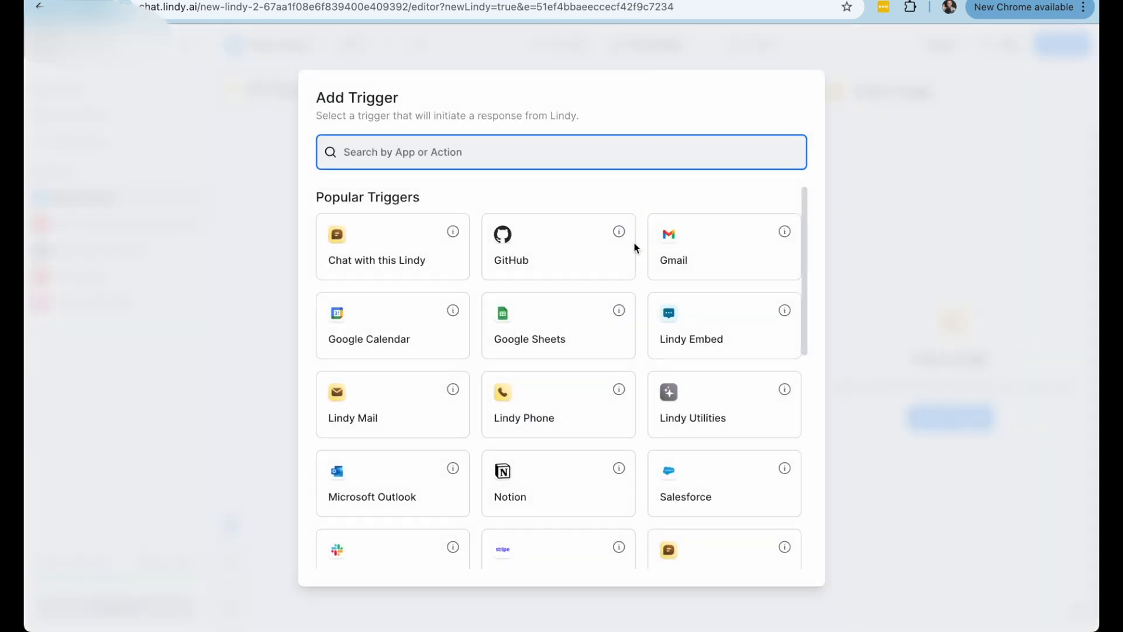
{"action": "mouse_move", "coordinate": [413, 278]}
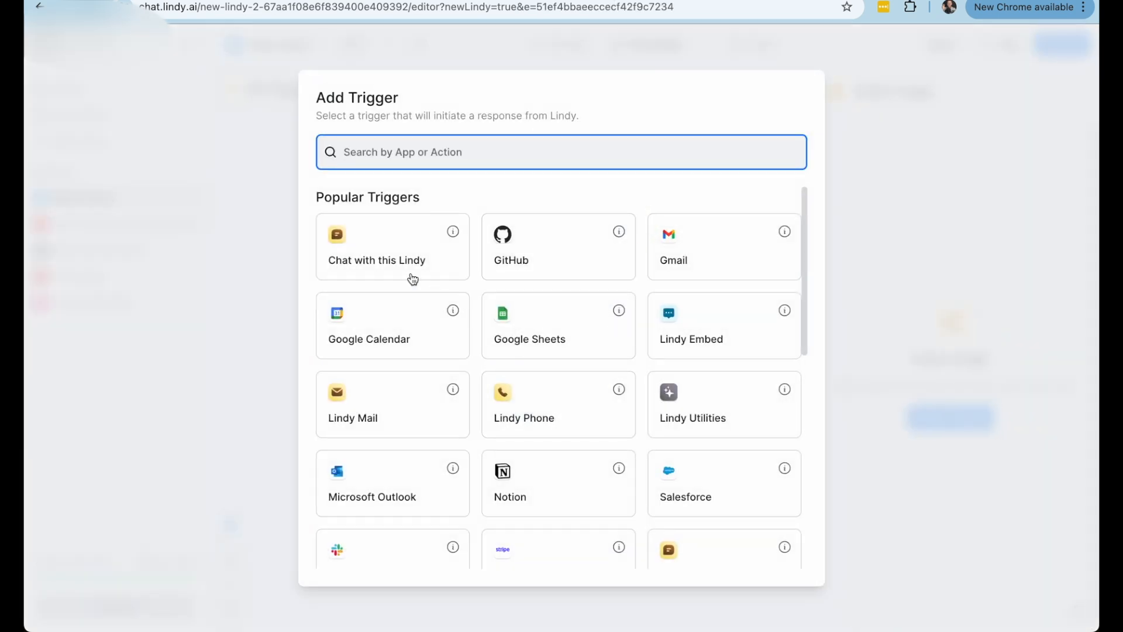
{"action": "mouse_move", "coordinate": [452, 231]}
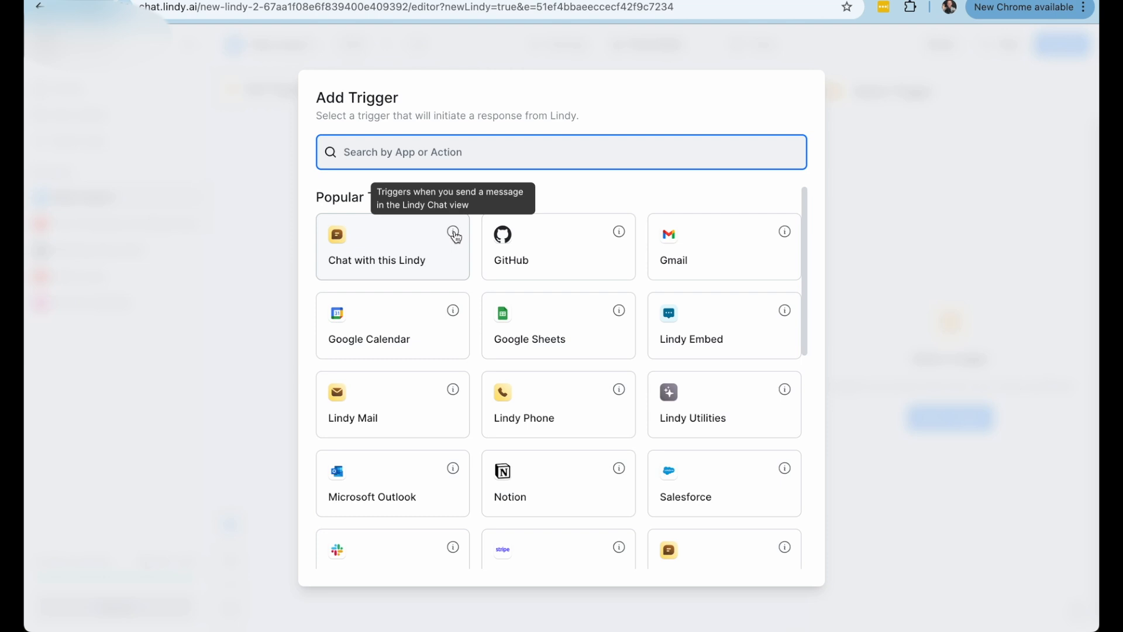
{"action": "mouse_move", "coordinate": [453, 234]}
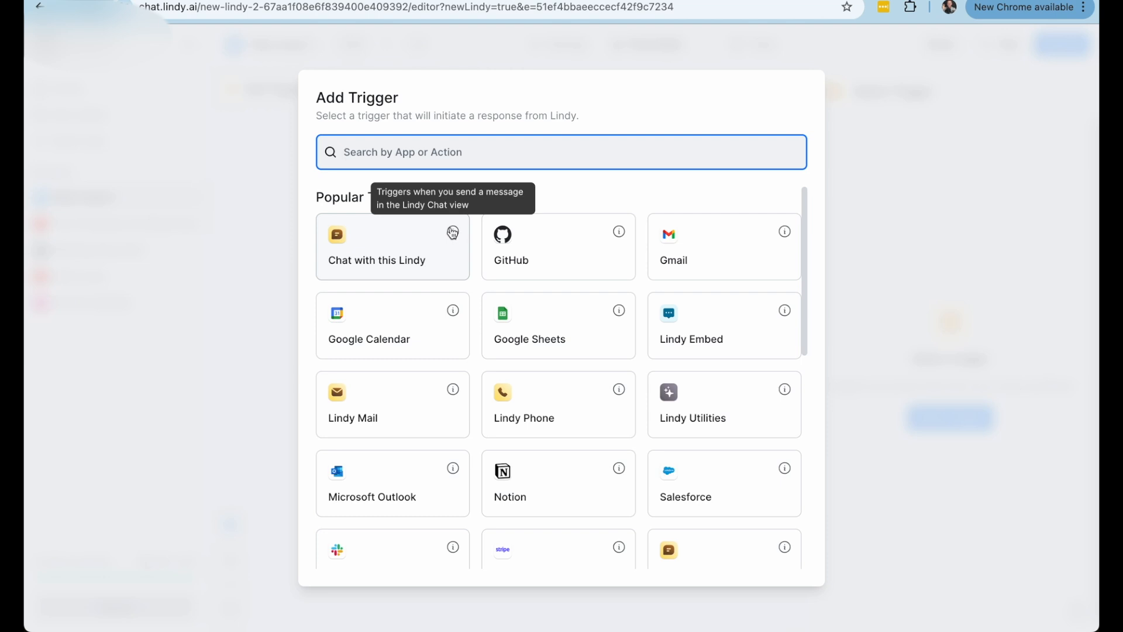
{"action": "mouse_move", "coordinate": [454, 236]}
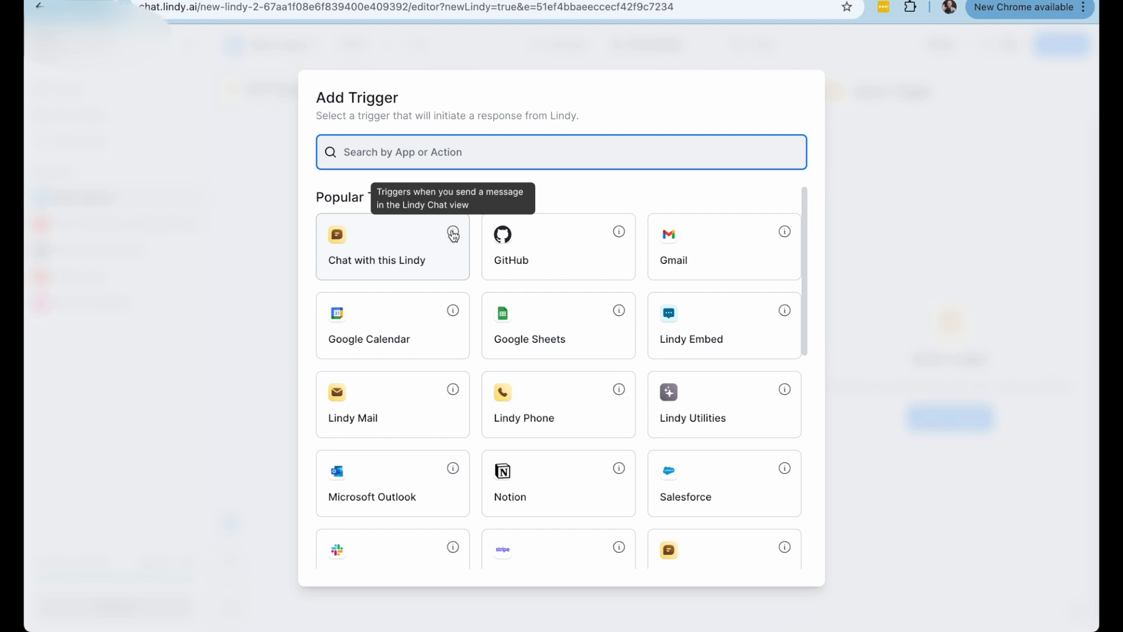
{"action": "mouse_move", "coordinate": [533, 263]}
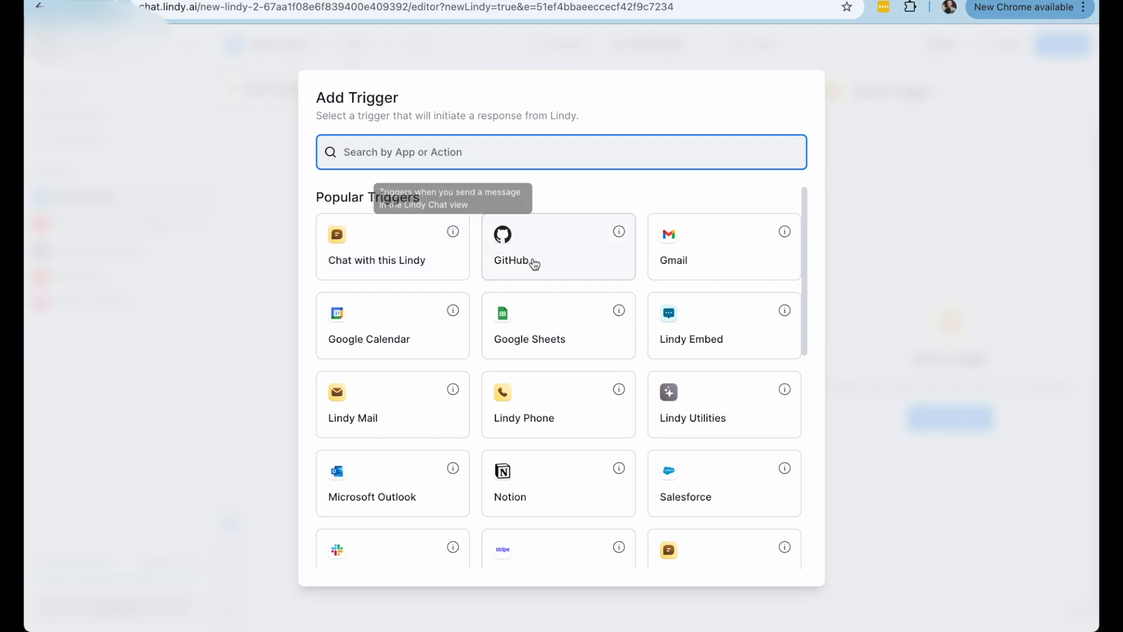
{"action": "scroll", "scroll_direction": "down", "scroll_amount": 3}
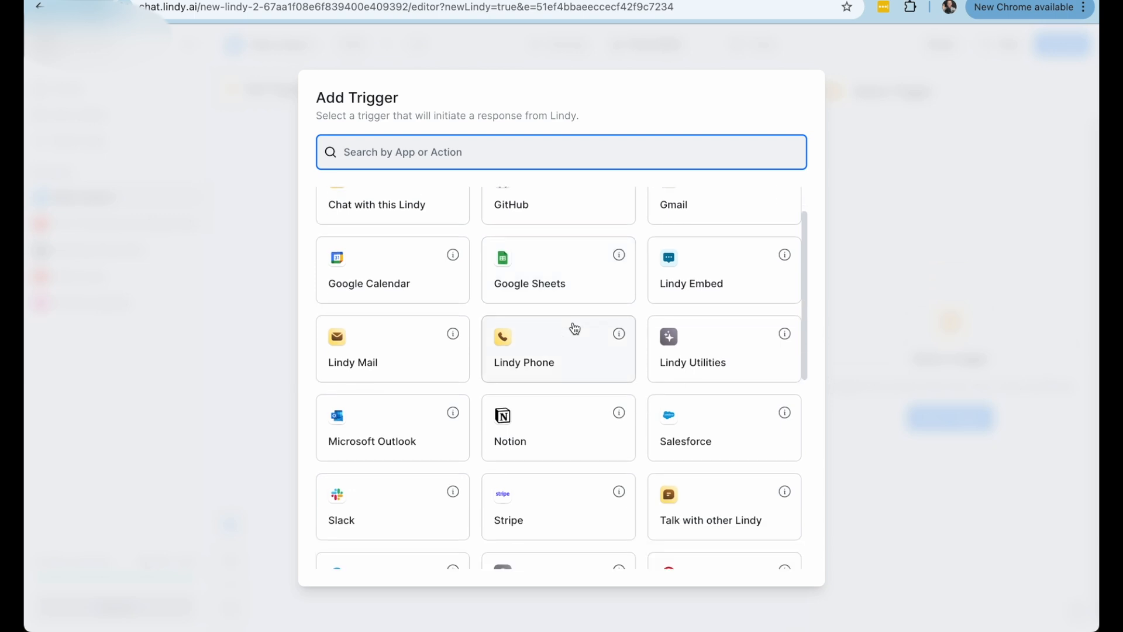
{"action": "scroll", "scroll_direction": "down", "scroll_amount": 3}
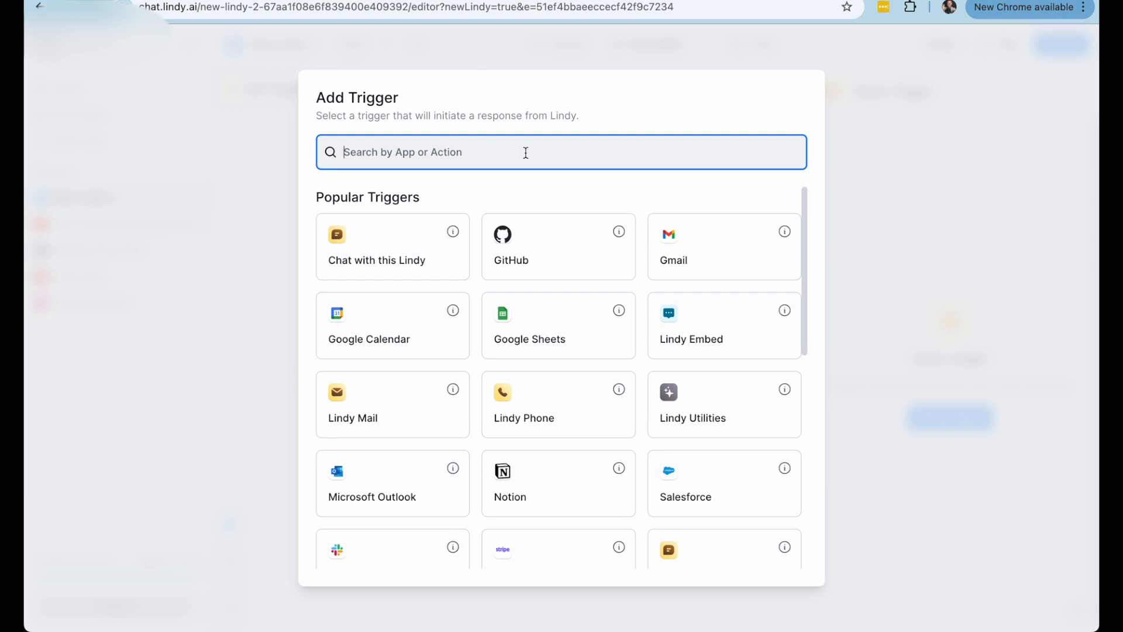
{"action": "type", "text": "message"}
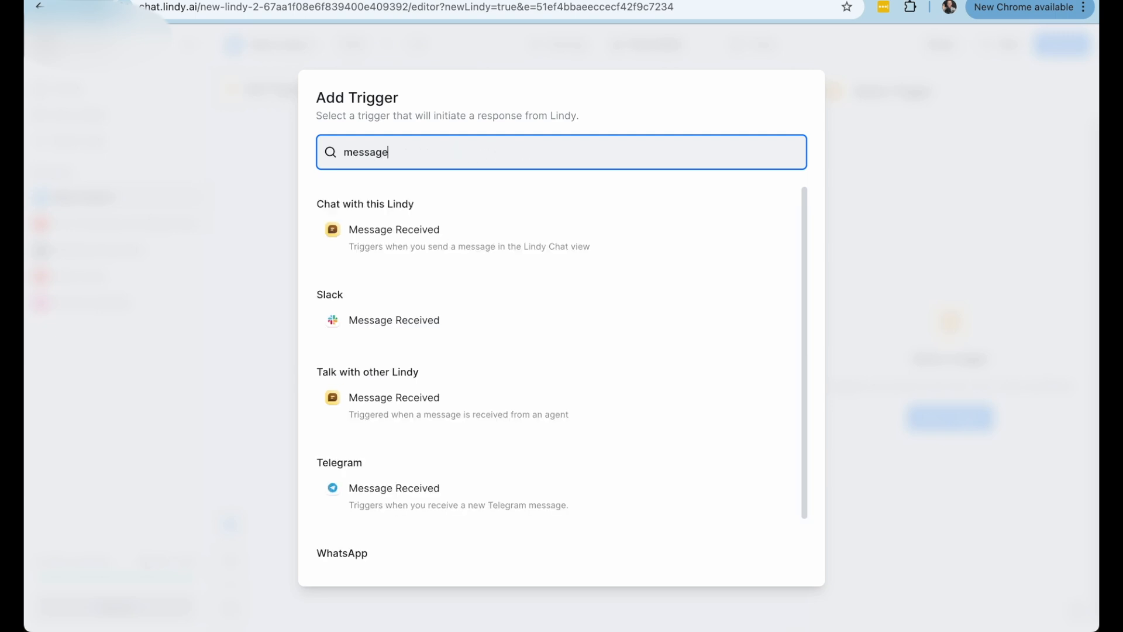
{"action": "mouse_move", "coordinate": [444, 326]}
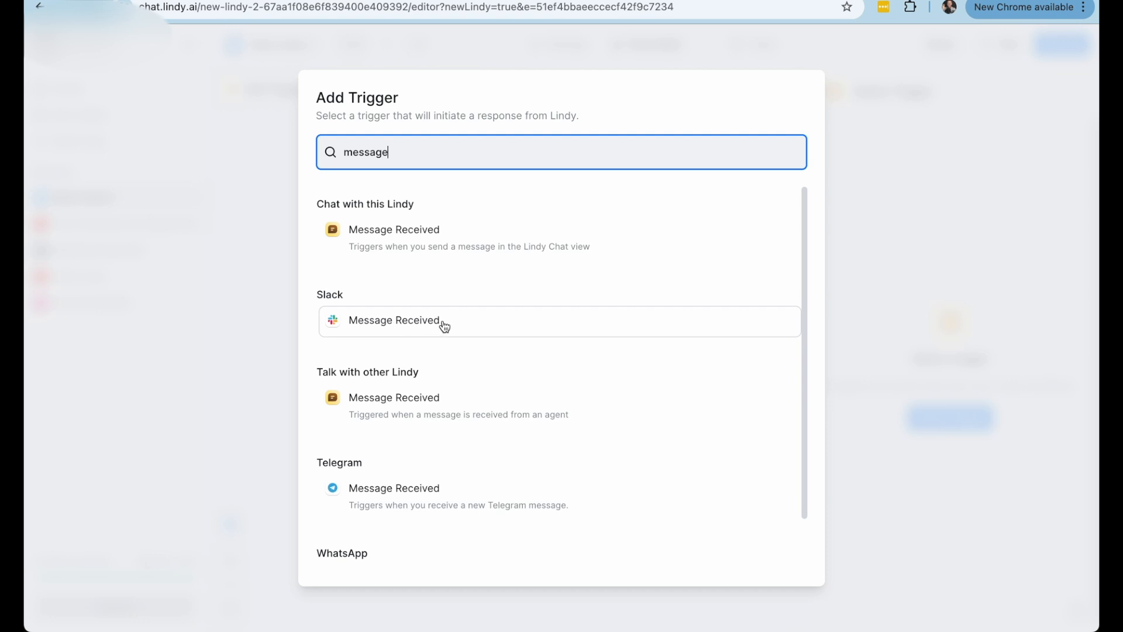
{"action": "mouse_move", "coordinate": [409, 326]}
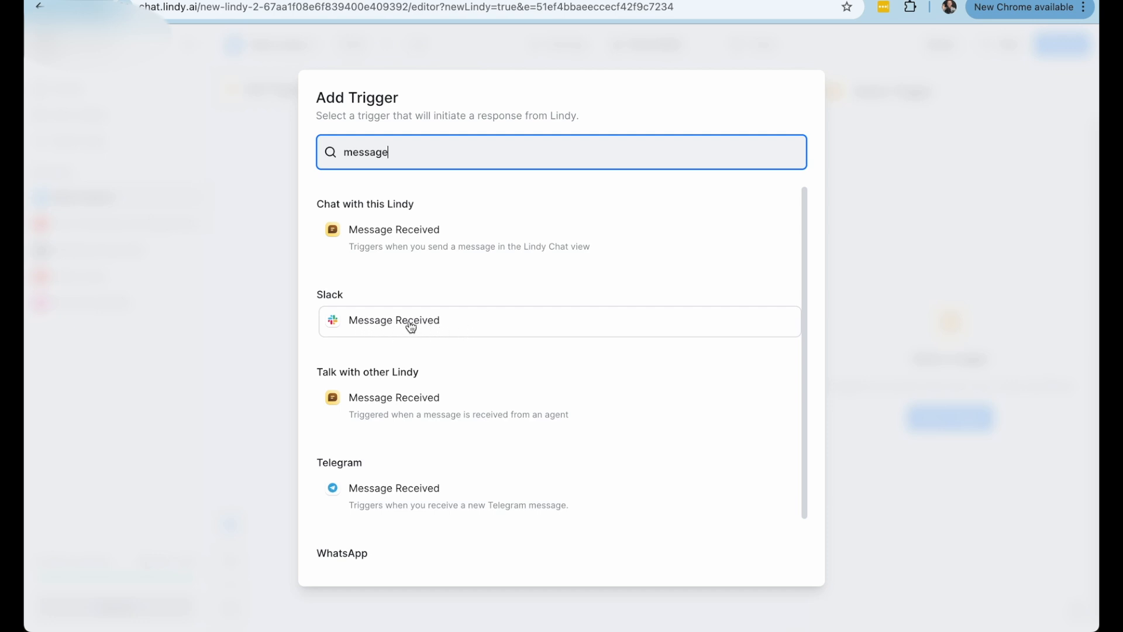
{"action": "mouse_move", "coordinate": [437, 330]}
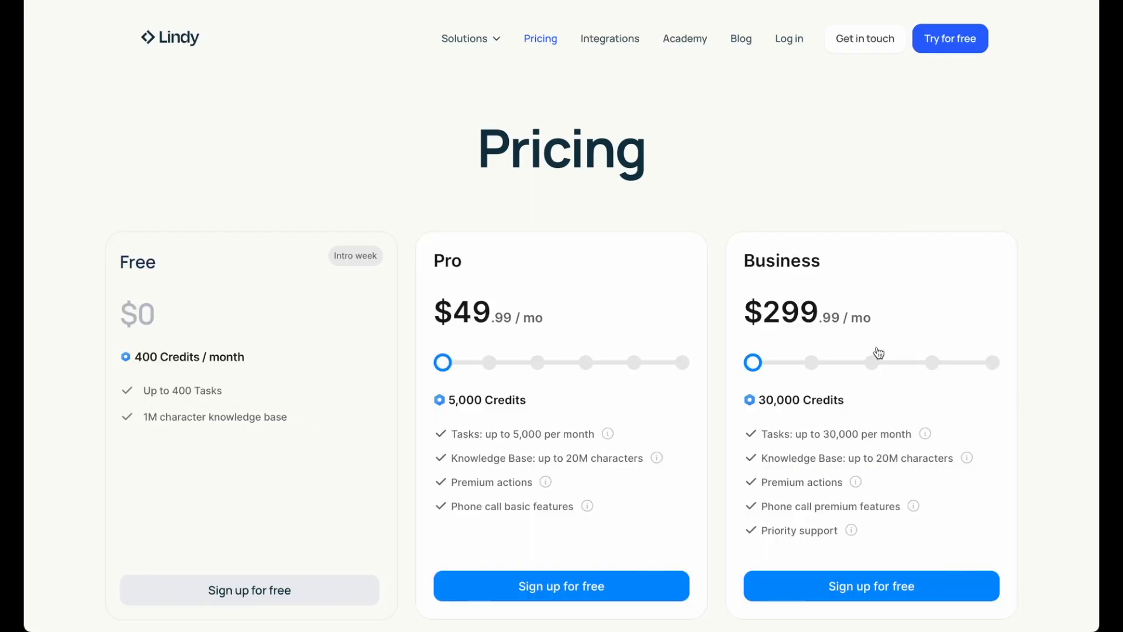
{"action": "mouse_move", "coordinate": [1007, 182]}
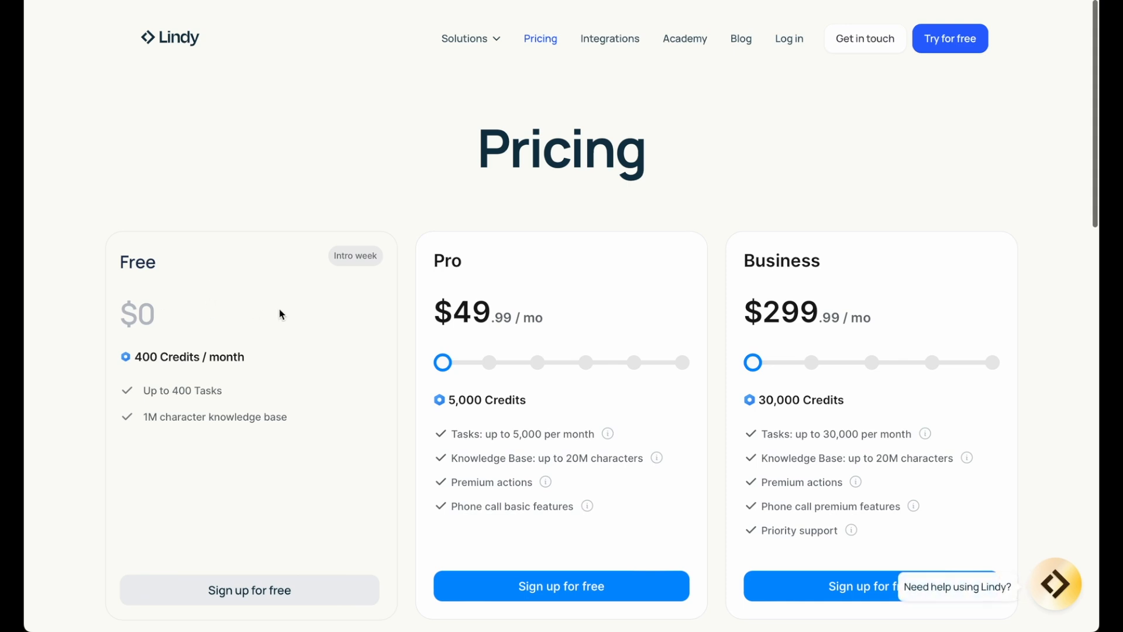
{"action": "mouse_move", "coordinate": [271, 356]}
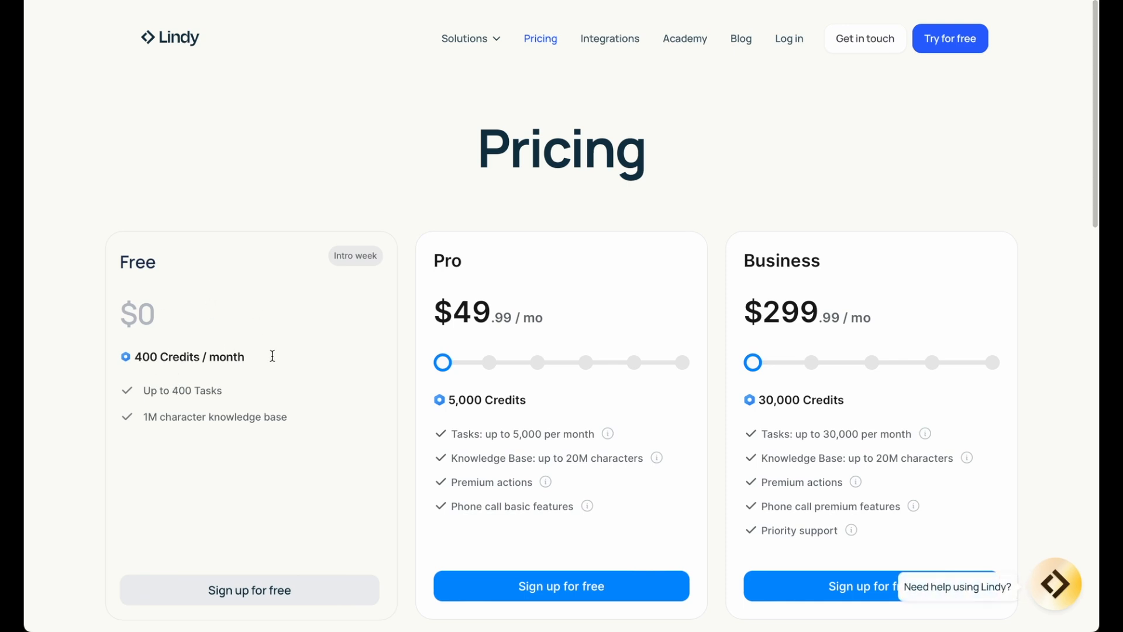
Step: View Lindy's pricing page comparing Free, Pro at $49.99/mo and Business at $299.99/mo plans
{"action": "double_click", "coordinate": [182, 391]}
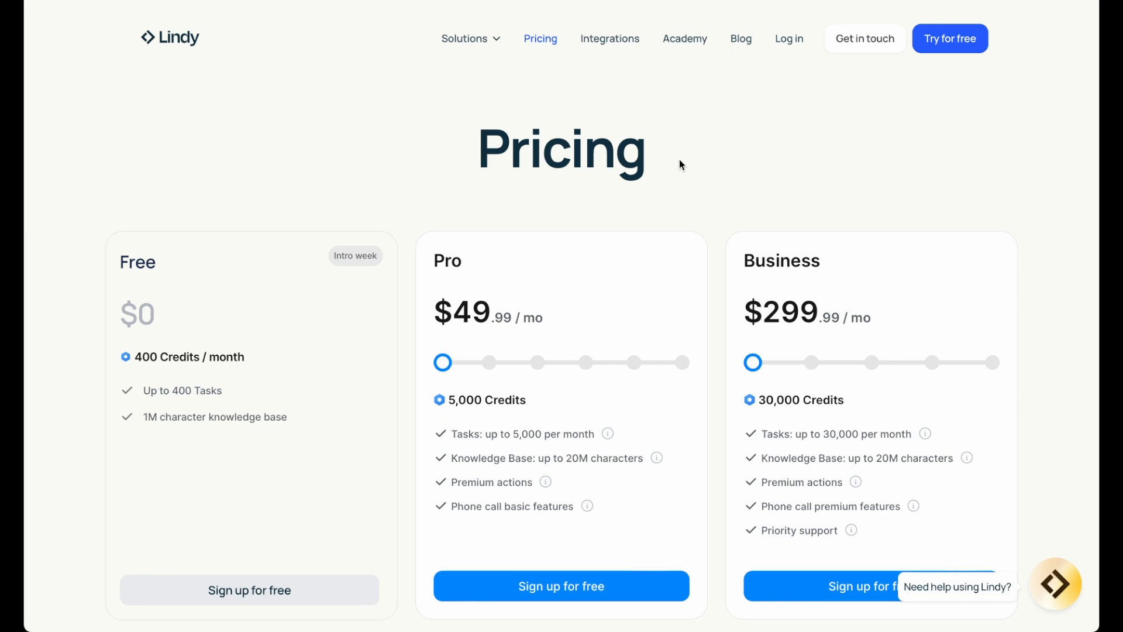
{"action": "scroll", "scroll_direction": "down", "scroll_amount": 3}
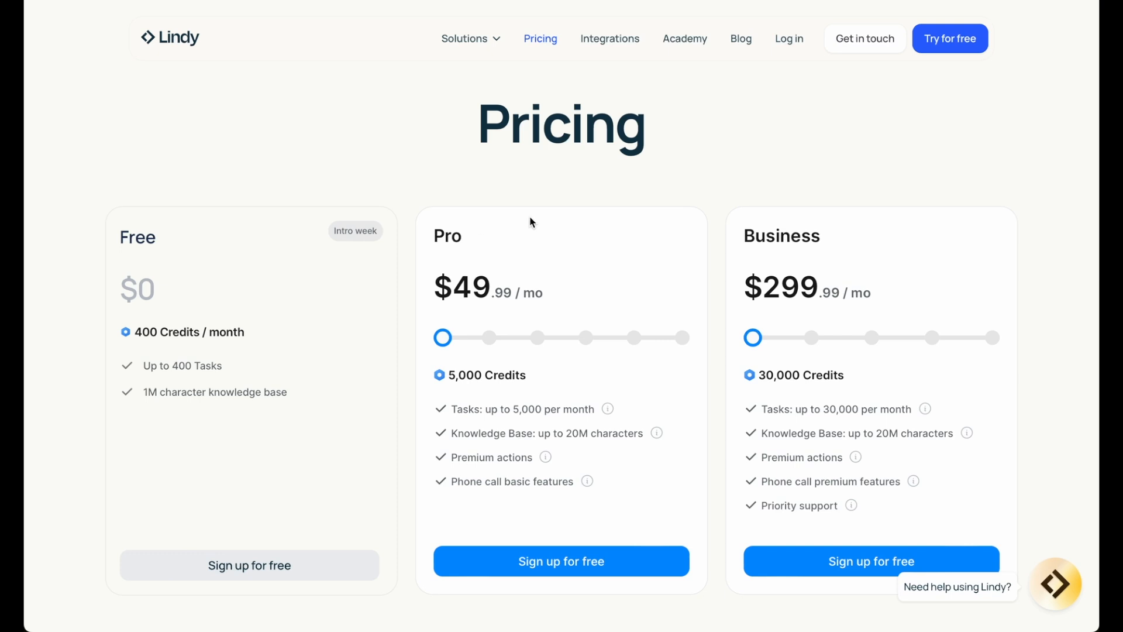
{"action": "mouse_move", "coordinate": [614, 407]}
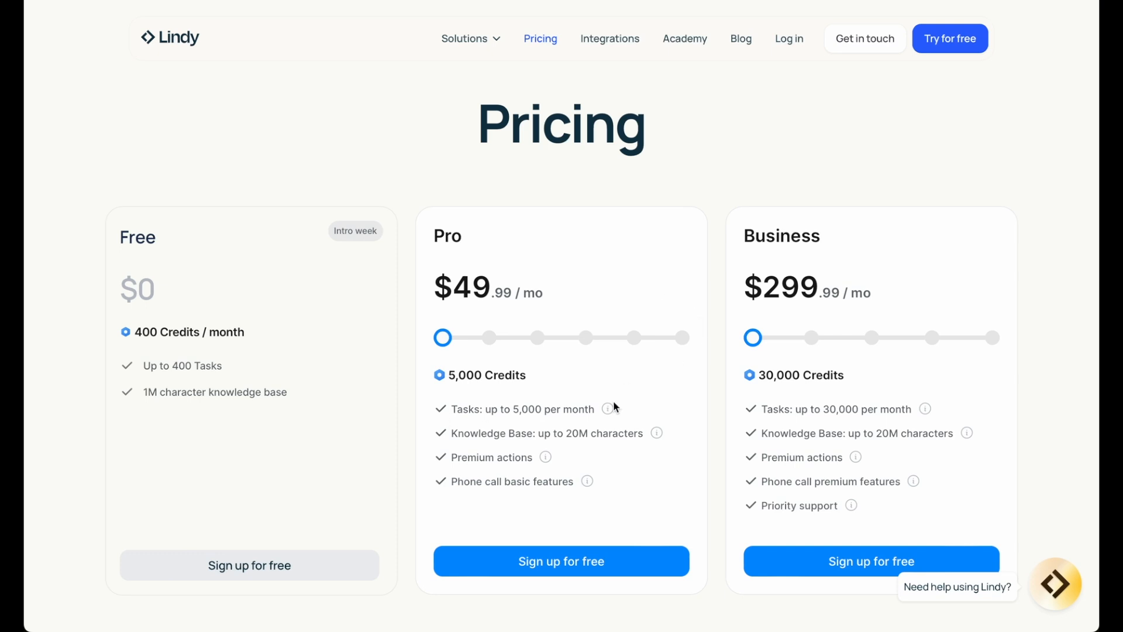
{"action": "mouse_move", "coordinate": [608, 410]}
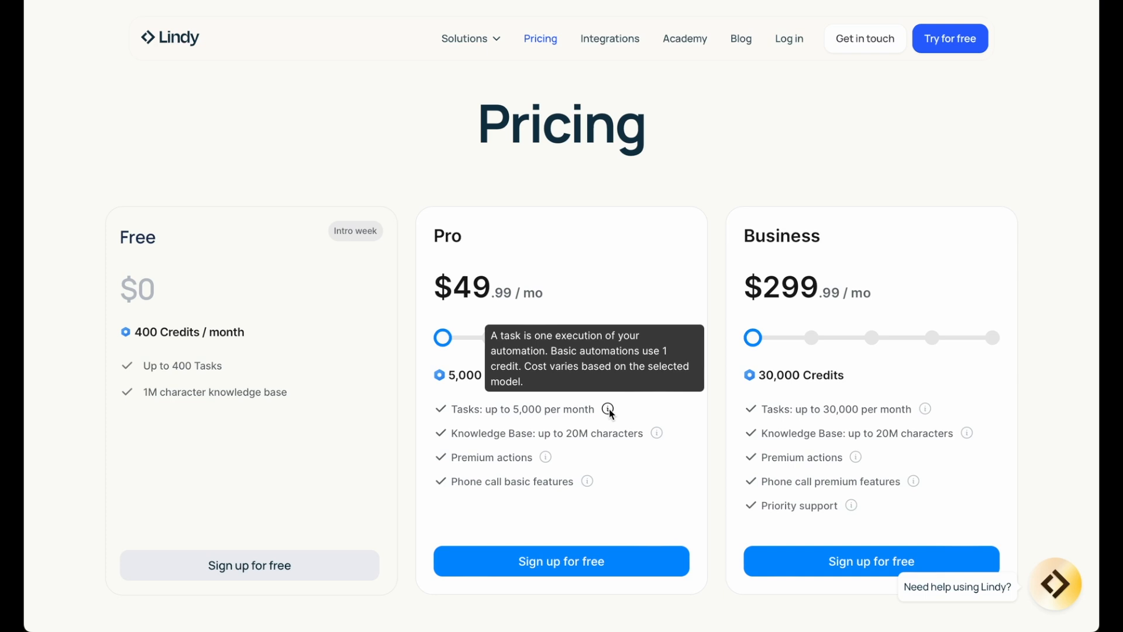
{"action": "mouse_move", "coordinate": [593, 231]}
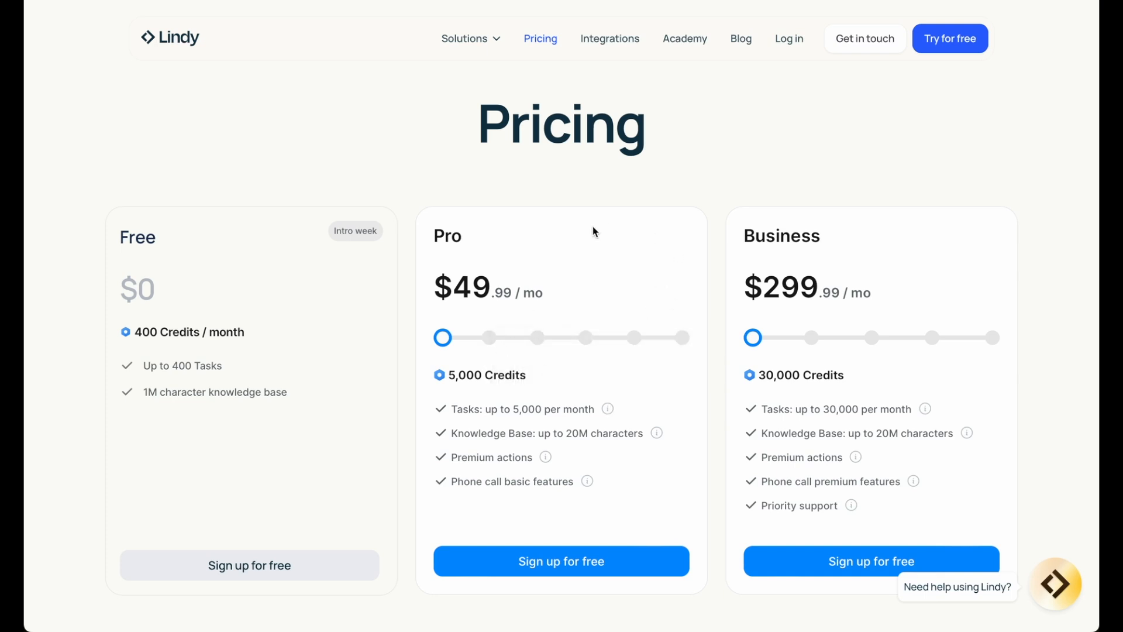
{"action": "mouse_move", "coordinate": [661, 400]}
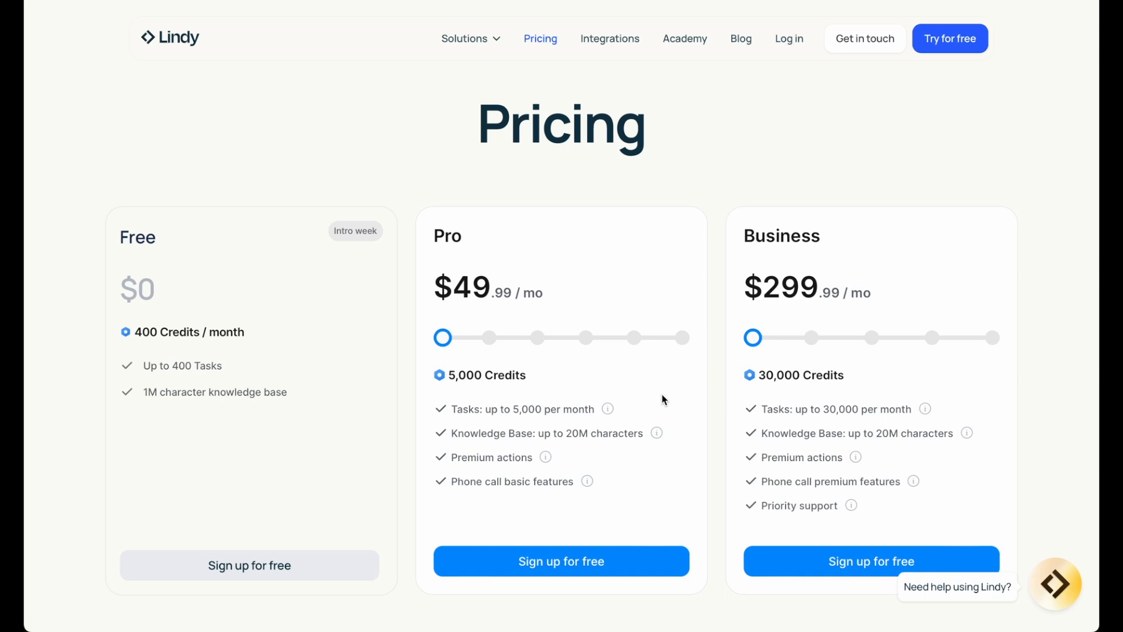
{"action": "scroll", "scroll_direction": "down", "scroll_amount": 3}
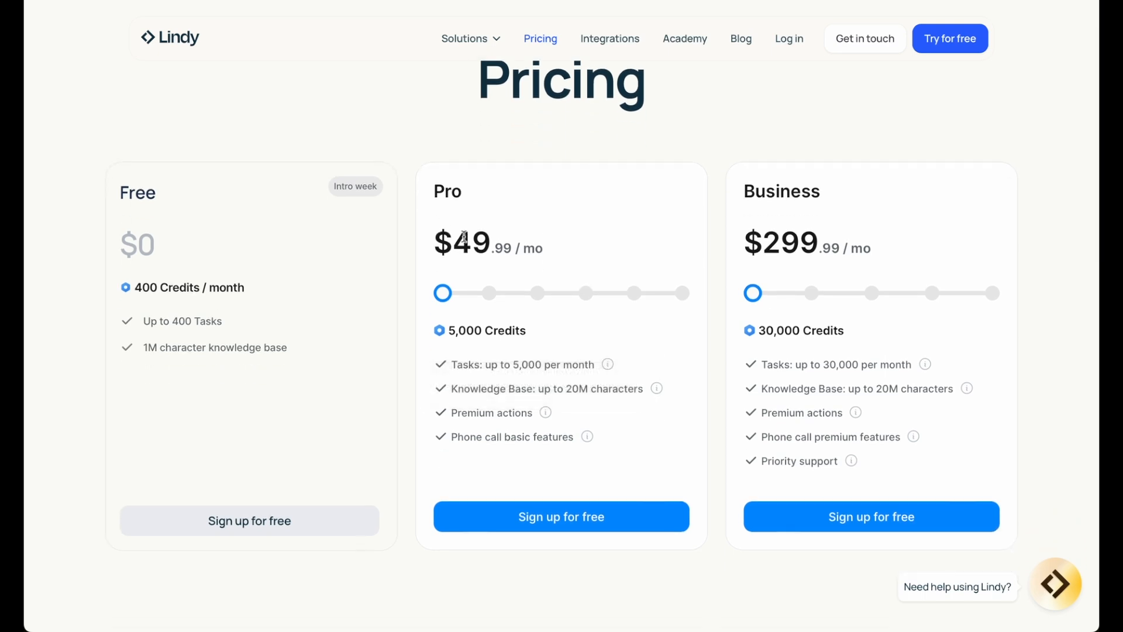
{"action": "mouse_move", "coordinate": [581, 252]}
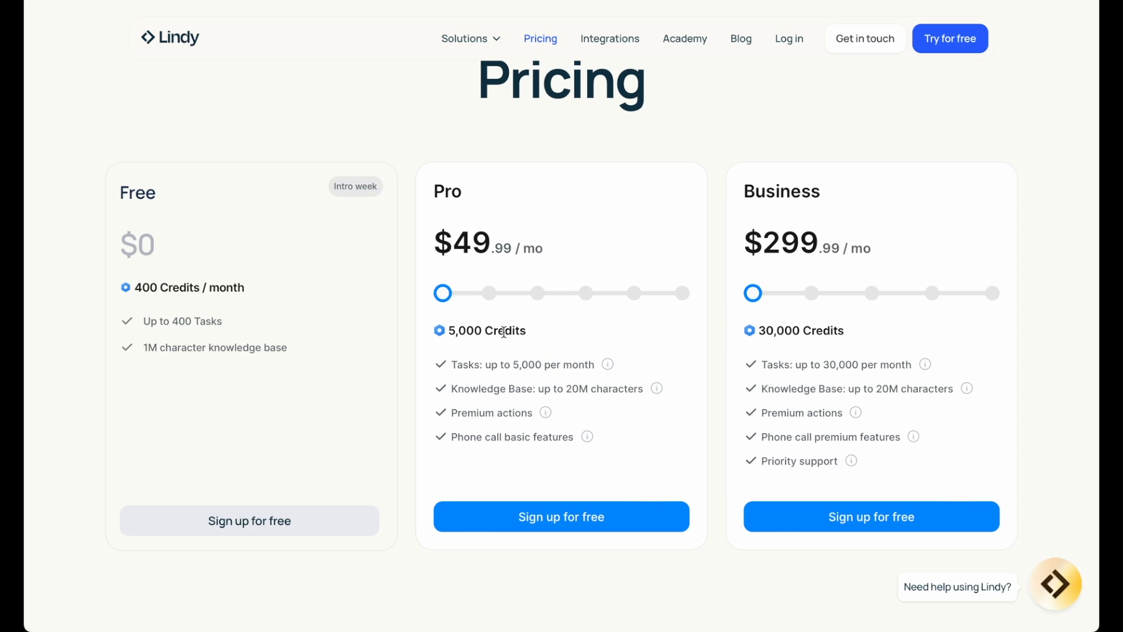
{"action": "mouse_move", "coordinate": [148, 192]}
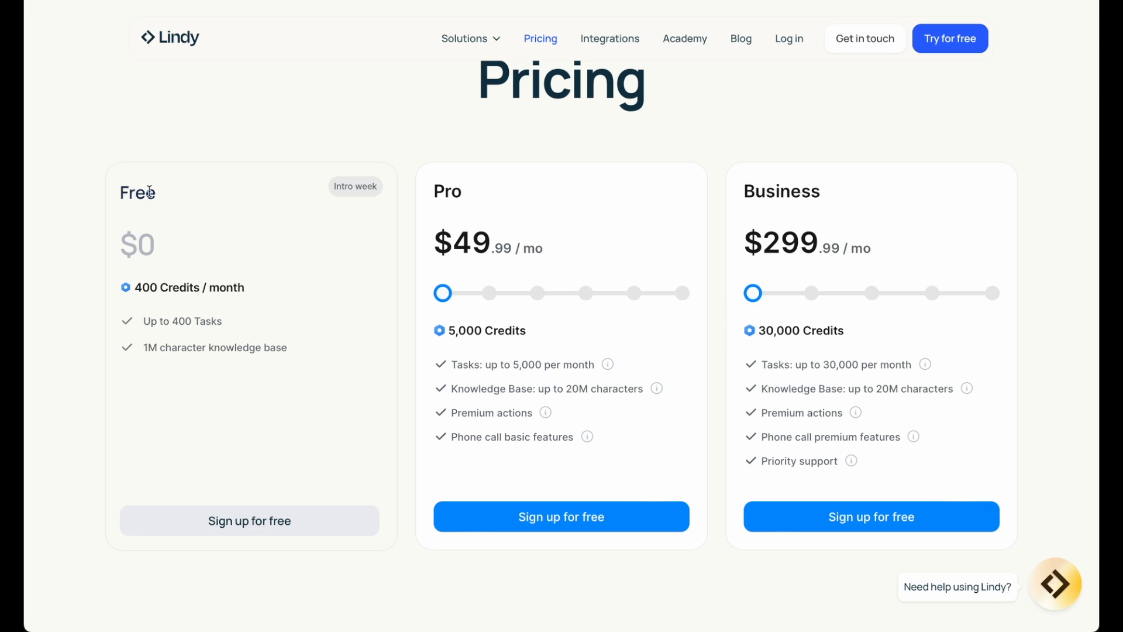
{"action": "mouse_move", "coordinate": [175, 300]}
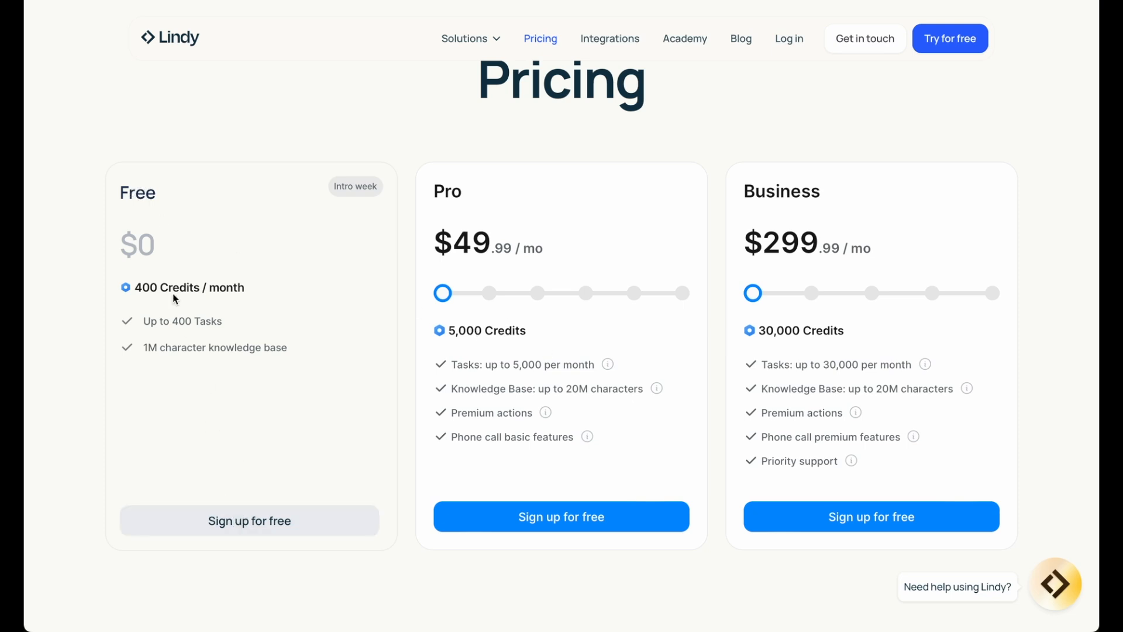
{"action": "mouse_move", "coordinate": [223, 414]}
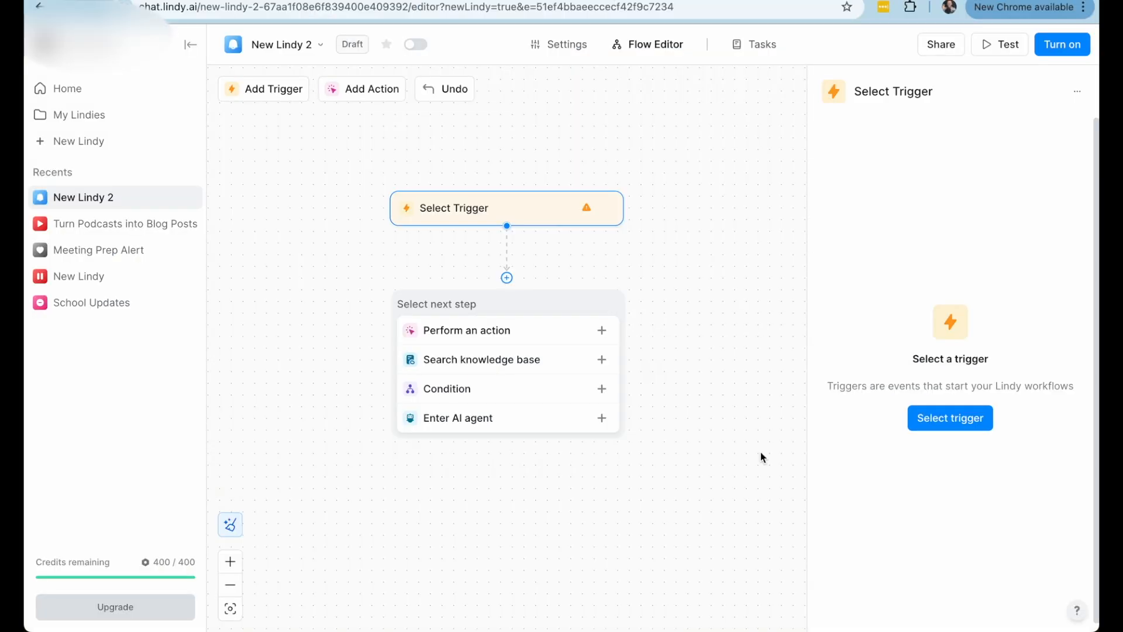
{"action": "mouse_move", "coordinate": [602, 143]}
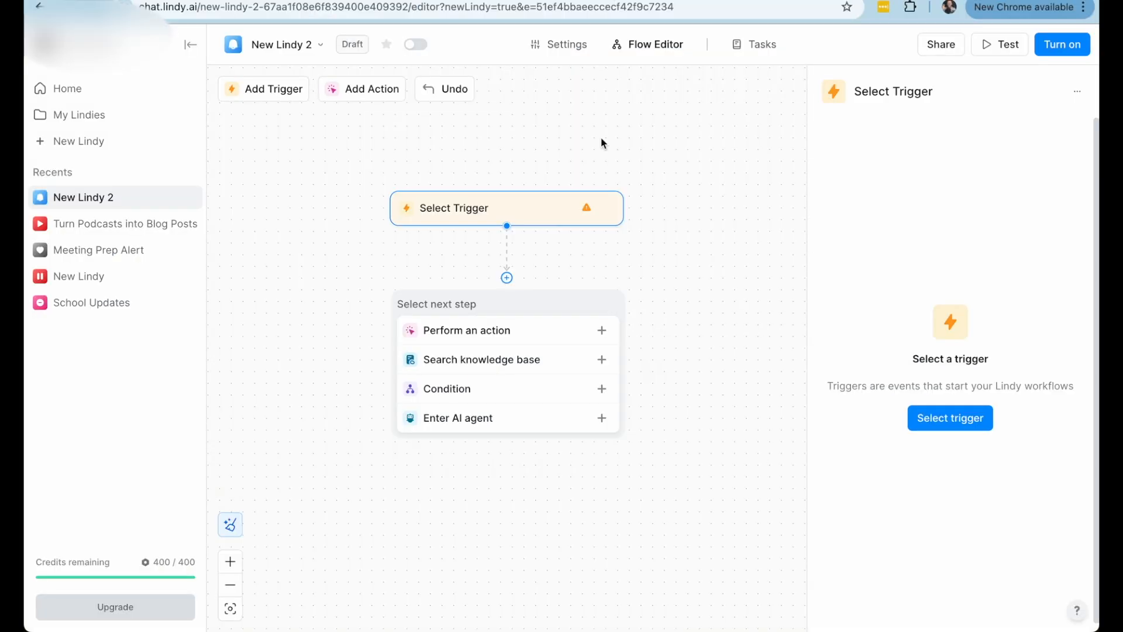
{"action": "mouse_move", "coordinate": [738, 405]}
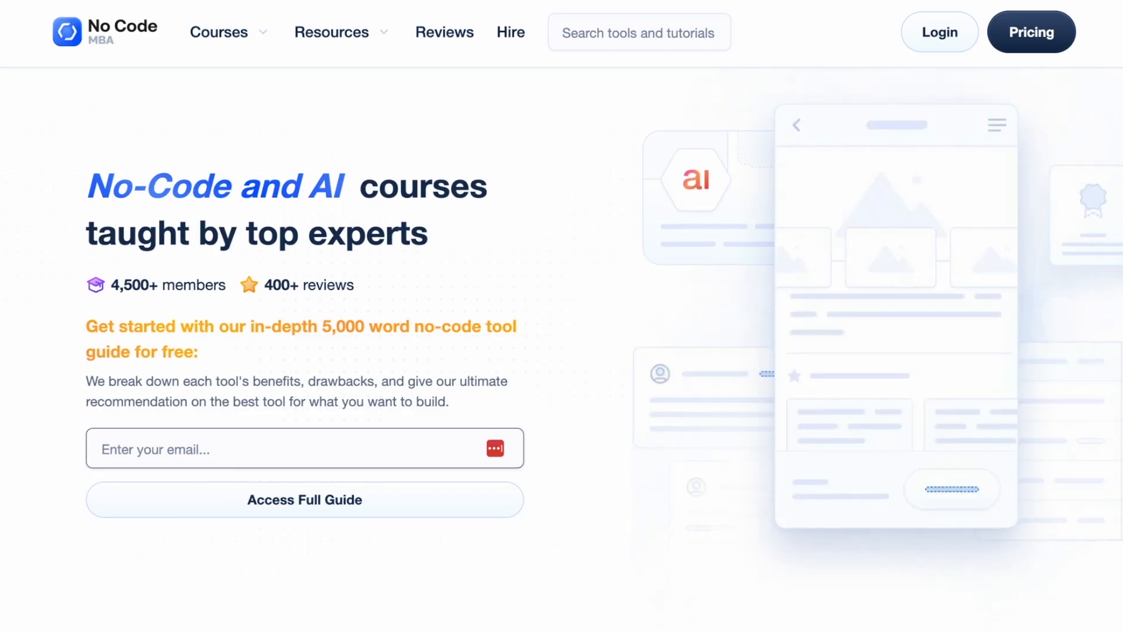
Step: Look over the No Code MBA homepage's Courses dropdown and its courses and projects
{"action": "scroll", "scroll_direction": "down", "scroll_amount": 3}
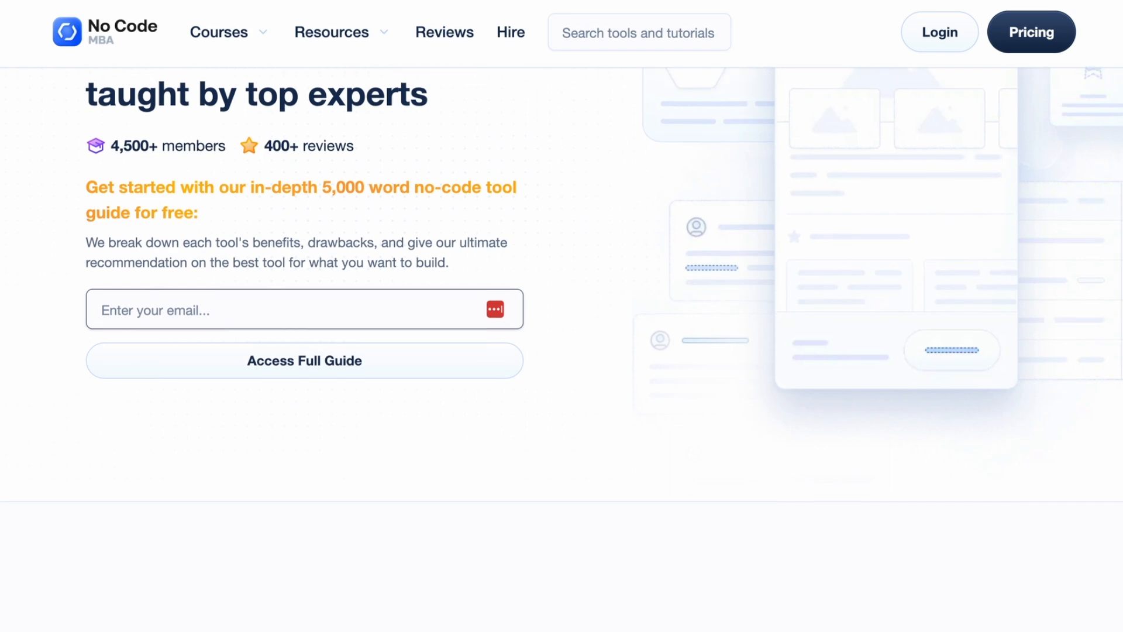
{"action": "left_click", "coordinate": [219, 31]}
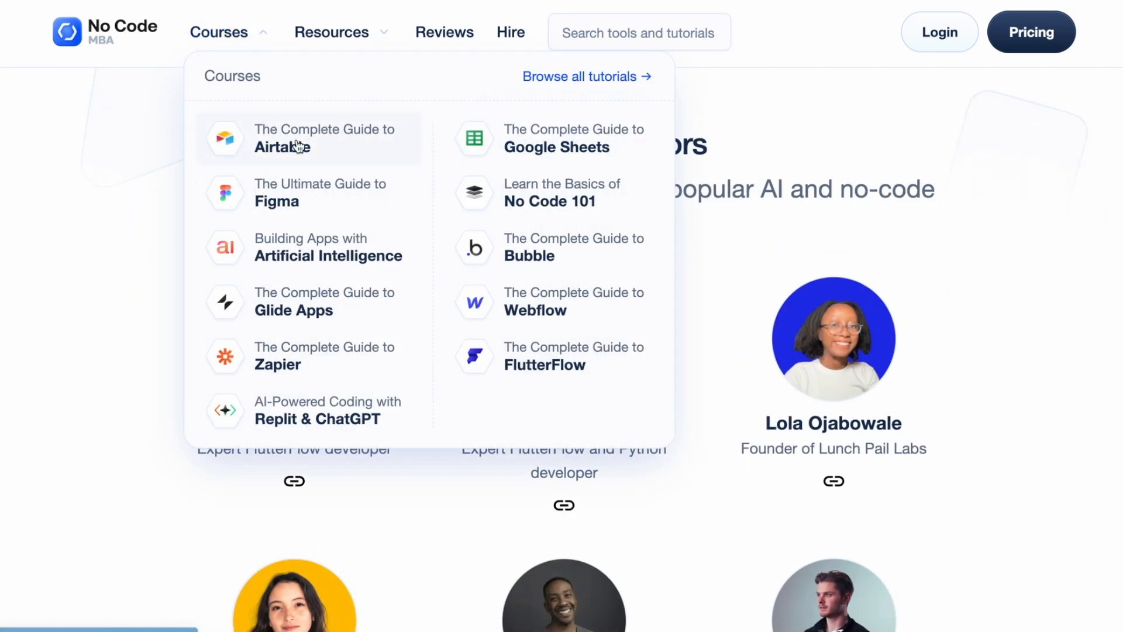
{"action": "mouse_move", "coordinate": [300, 256]}
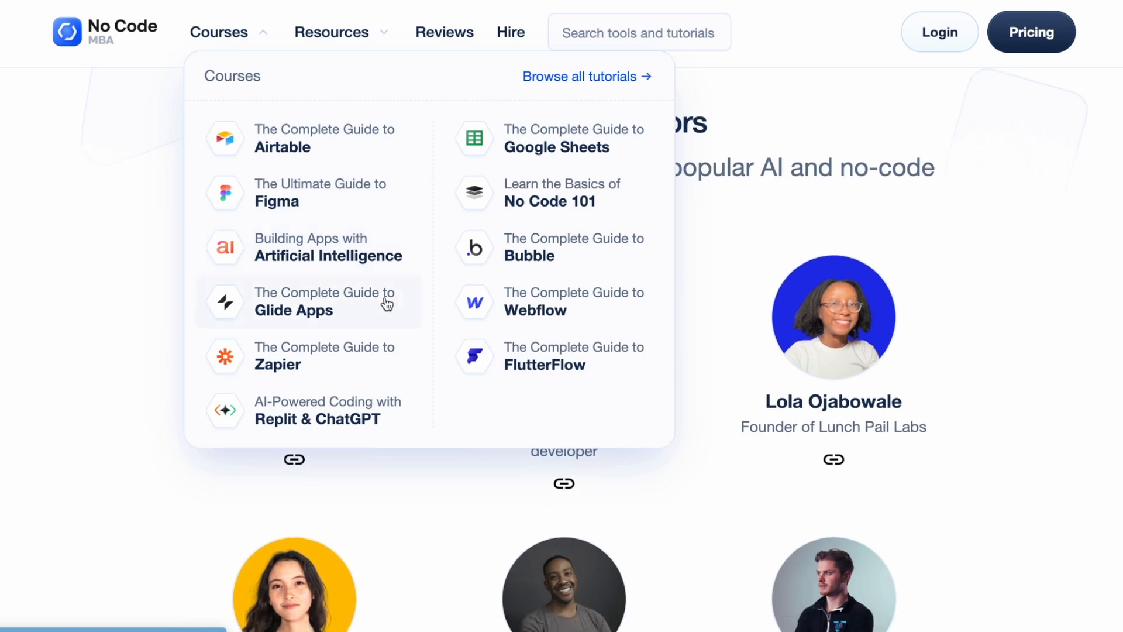
{"action": "mouse_move", "coordinate": [362, 428]}
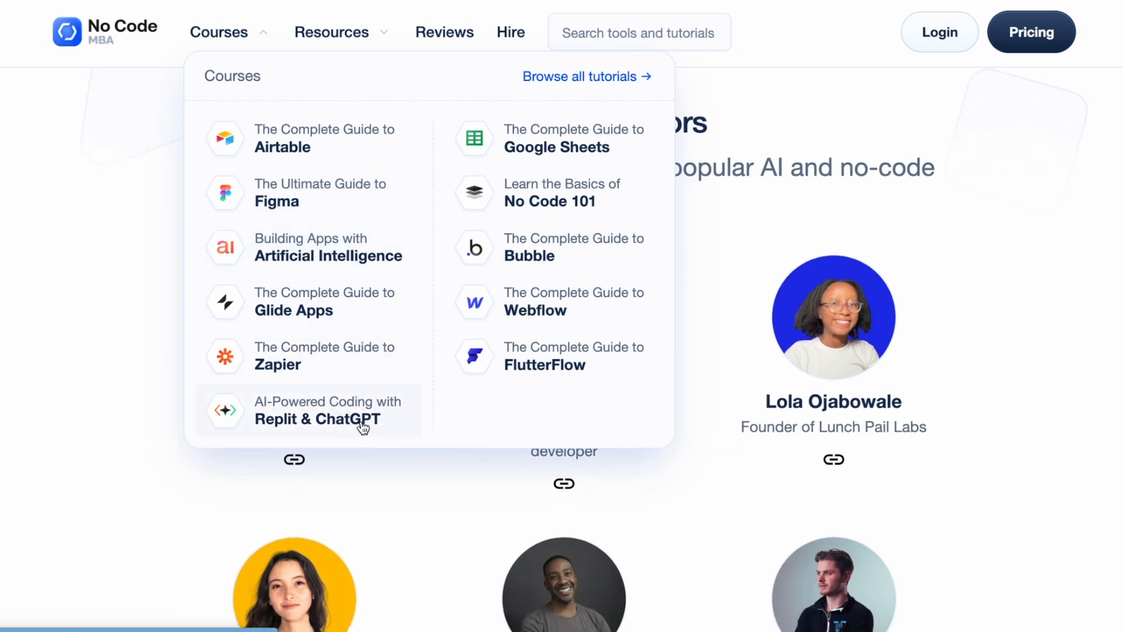
{"action": "mouse_move", "coordinate": [527, 244]}
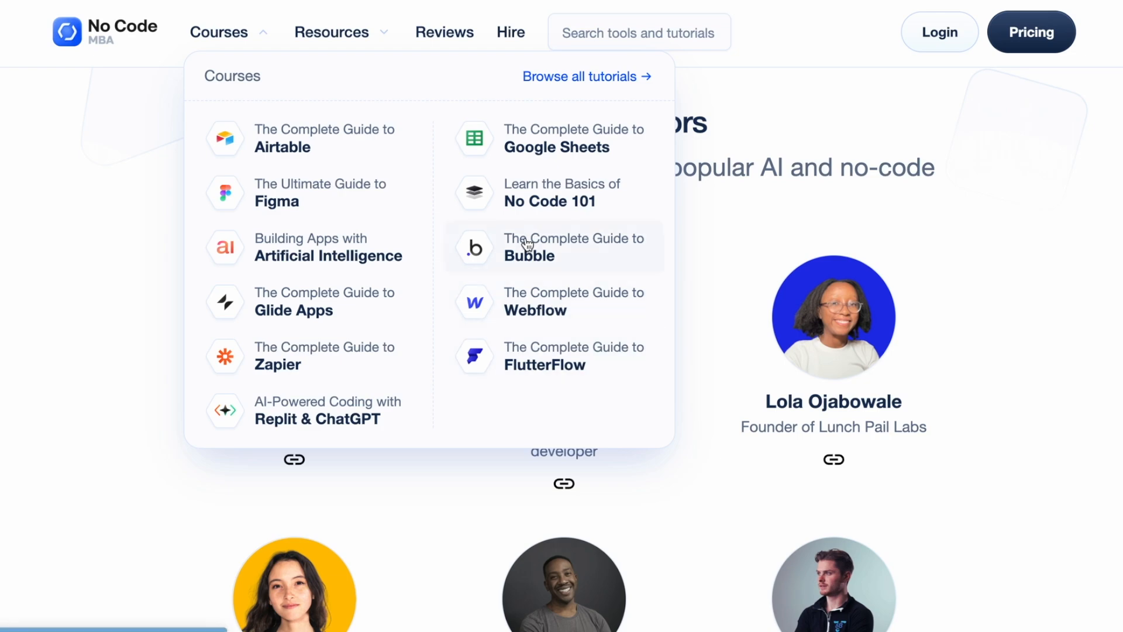
{"action": "left_click", "coordinate": [219, 33]}
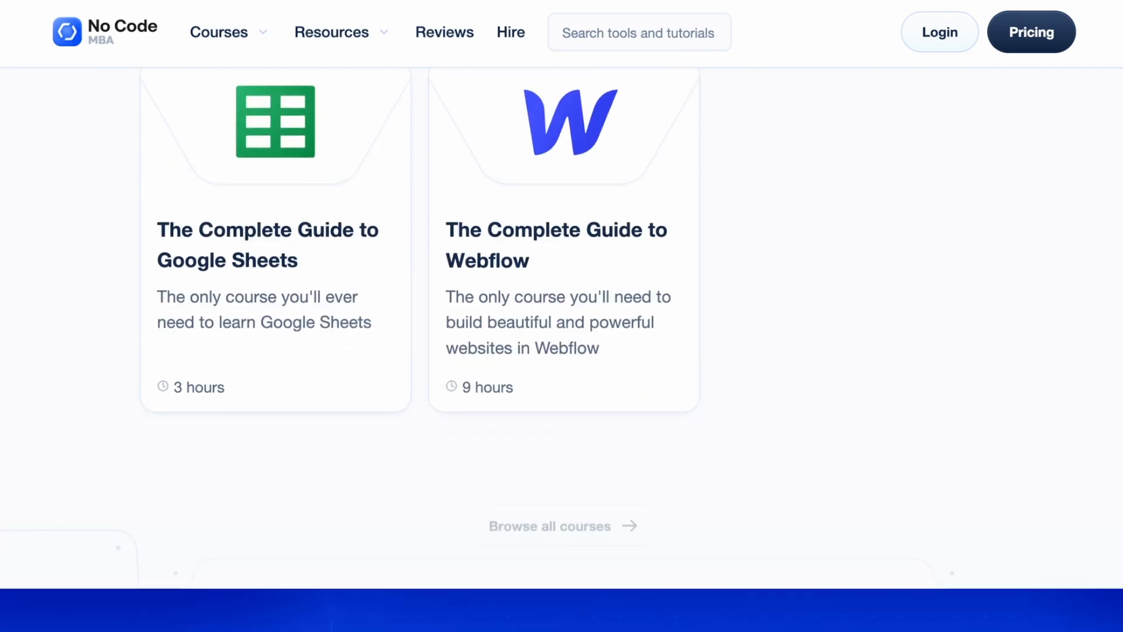
{"action": "scroll", "scroll_direction": "down", "scroll_amount": 3}
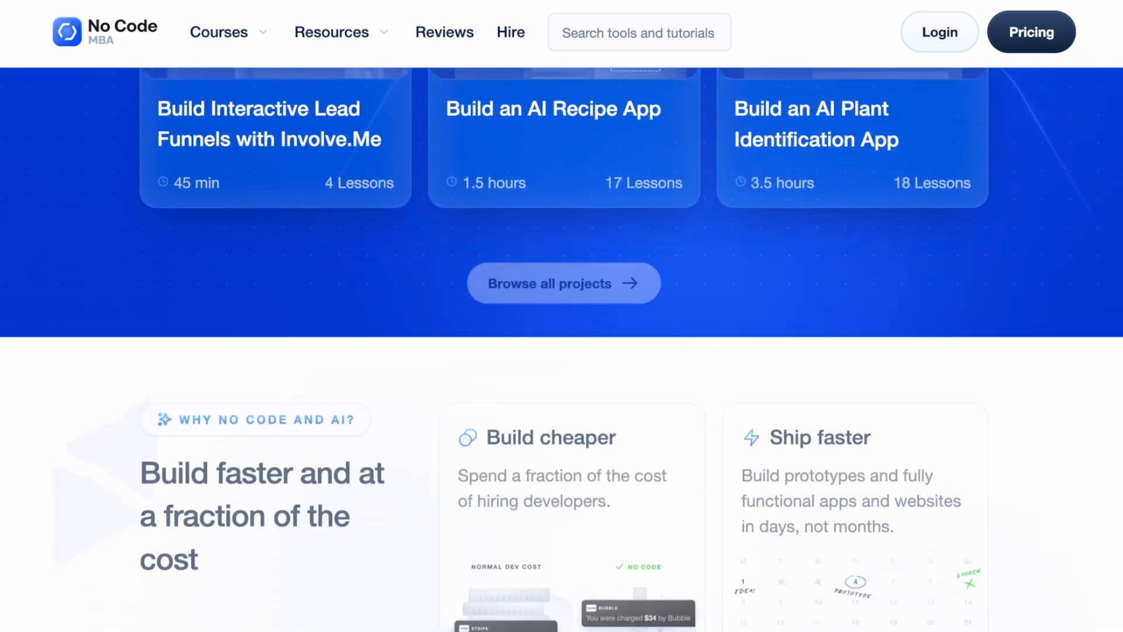
{"action": "scroll", "scroll_direction": "up", "scroll_amount": 3}
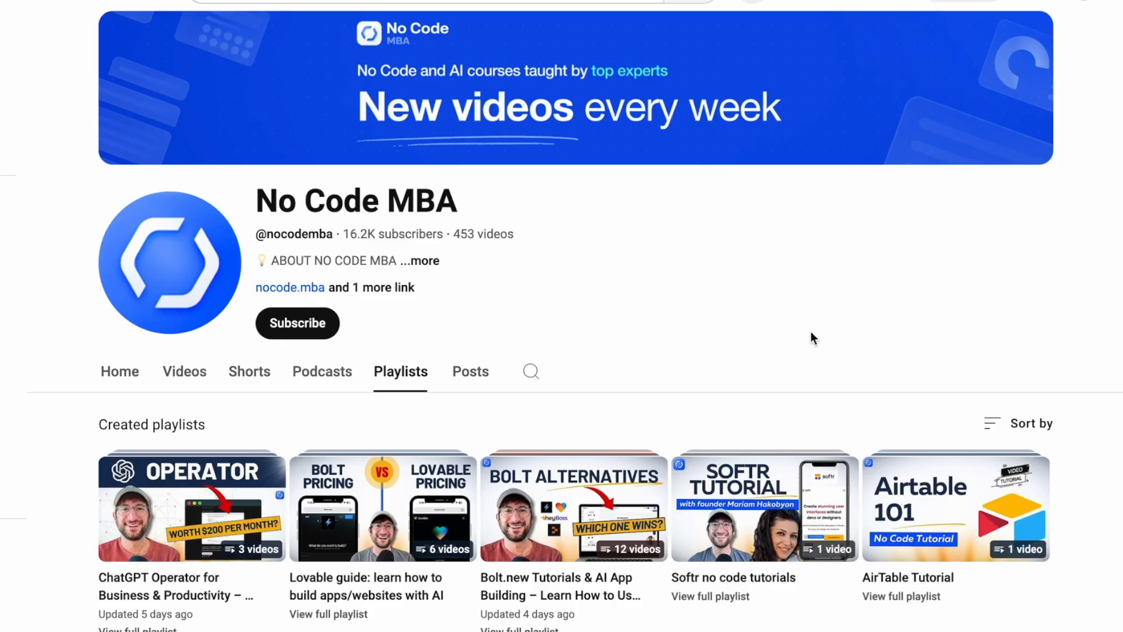
Step: Browse the No Code MBA channel's Playlists, then its Videos tab of latest tutorials
{"action": "scroll", "scroll_direction": "down", "scroll_amount": 3}
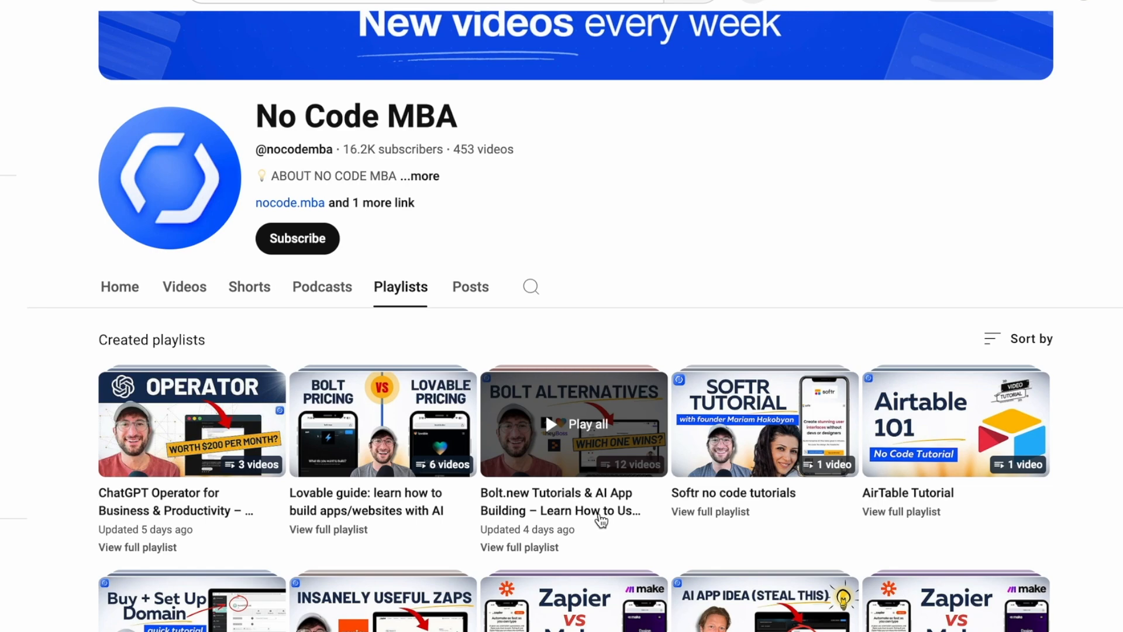
{"action": "scroll", "scroll_direction": "down", "scroll_amount": 3}
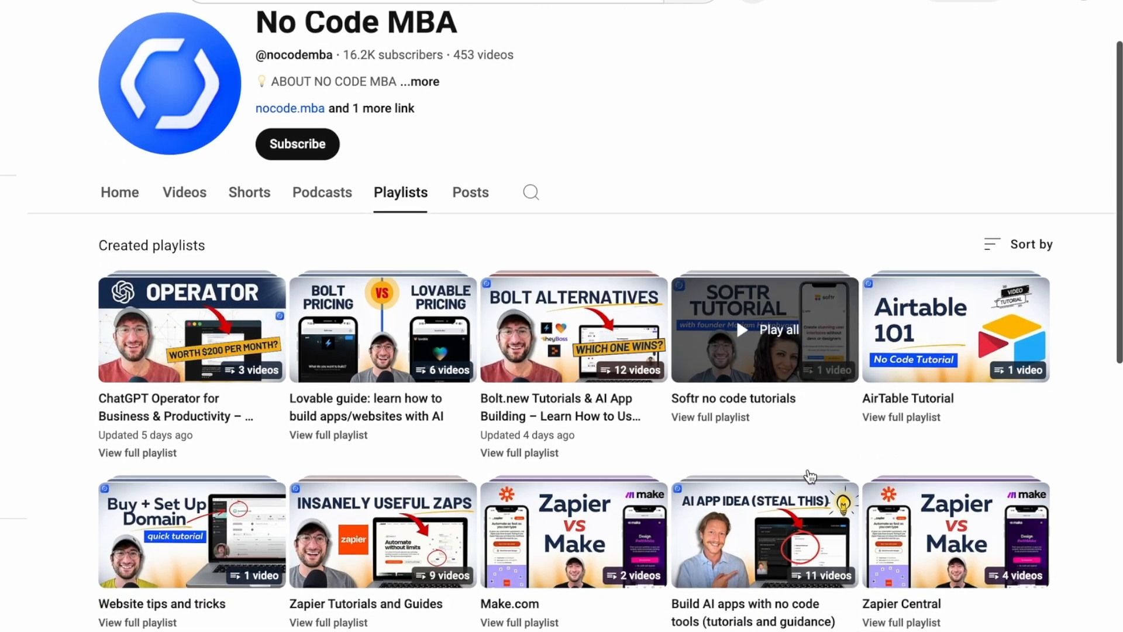
{"action": "scroll", "scroll_direction": "down", "scroll_amount": 3}
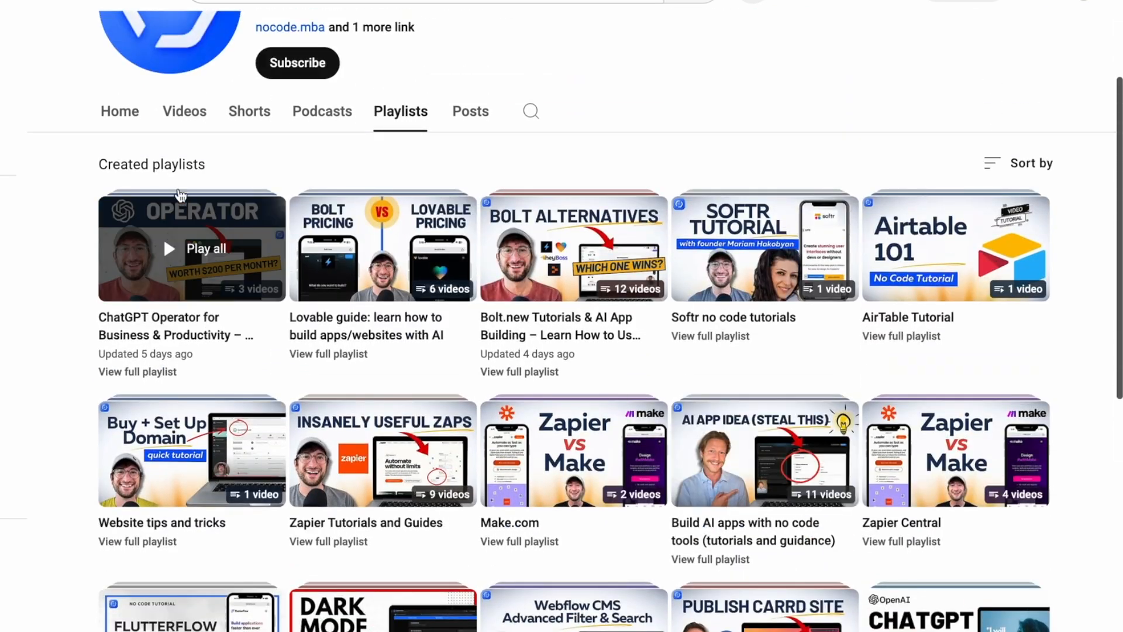
{"action": "left_click", "coordinate": [184, 111]}
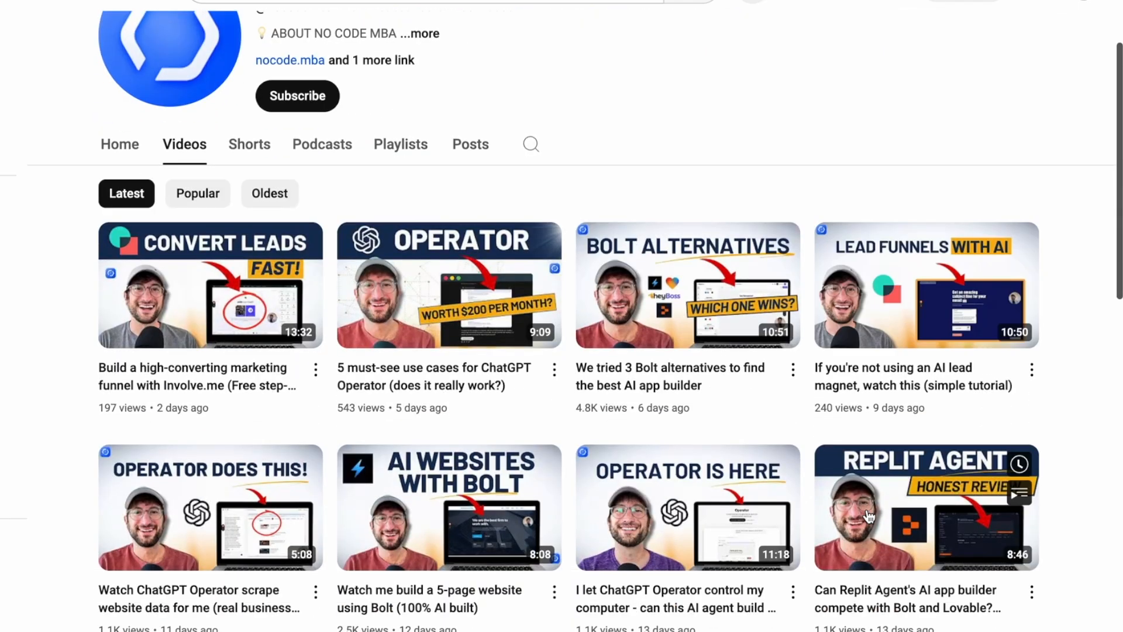
{"action": "scroll", "scroll_direction": "down", "scroll_amount": 3}
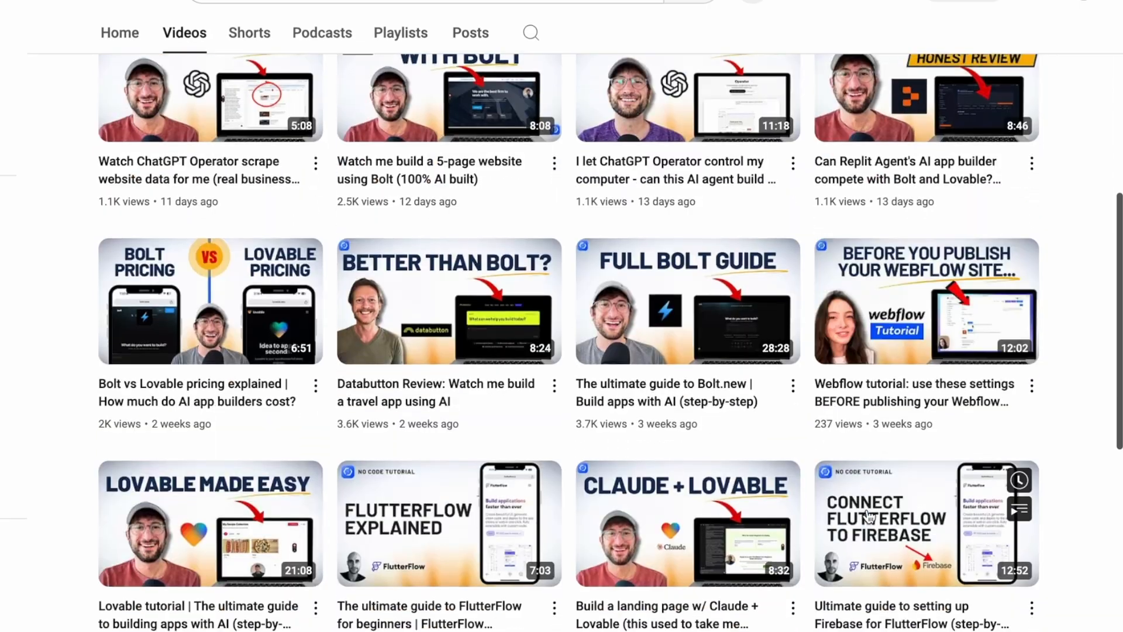
{"action": "scroll", "scroll_direction": "down", "scroll_amount": 3}
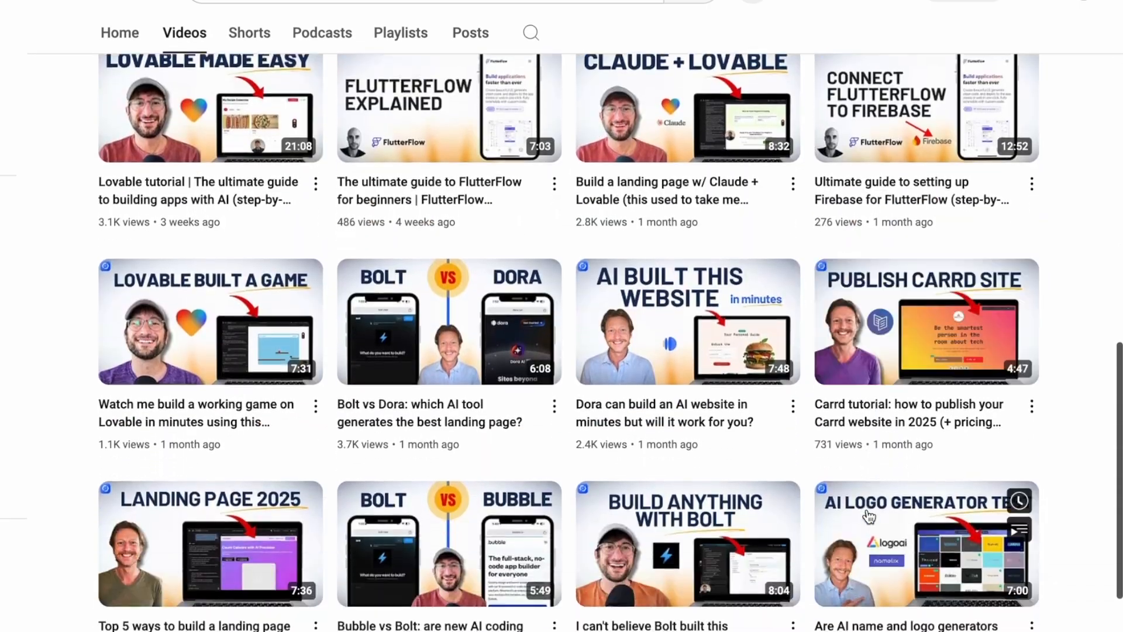